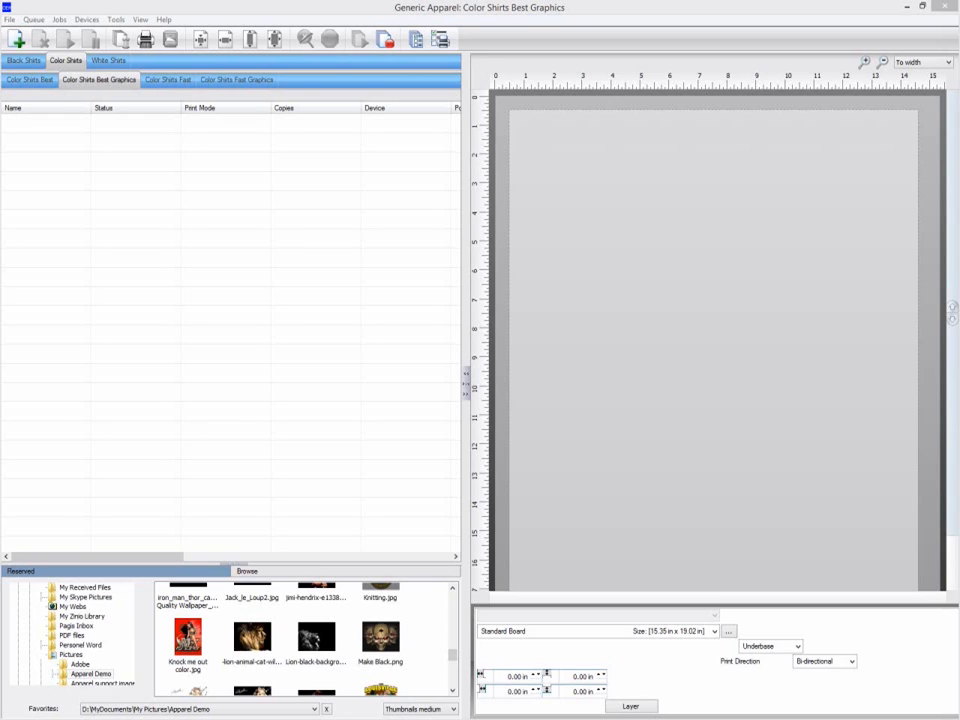
Step: Switch to the White Shirts Best queue
click(109, 60)
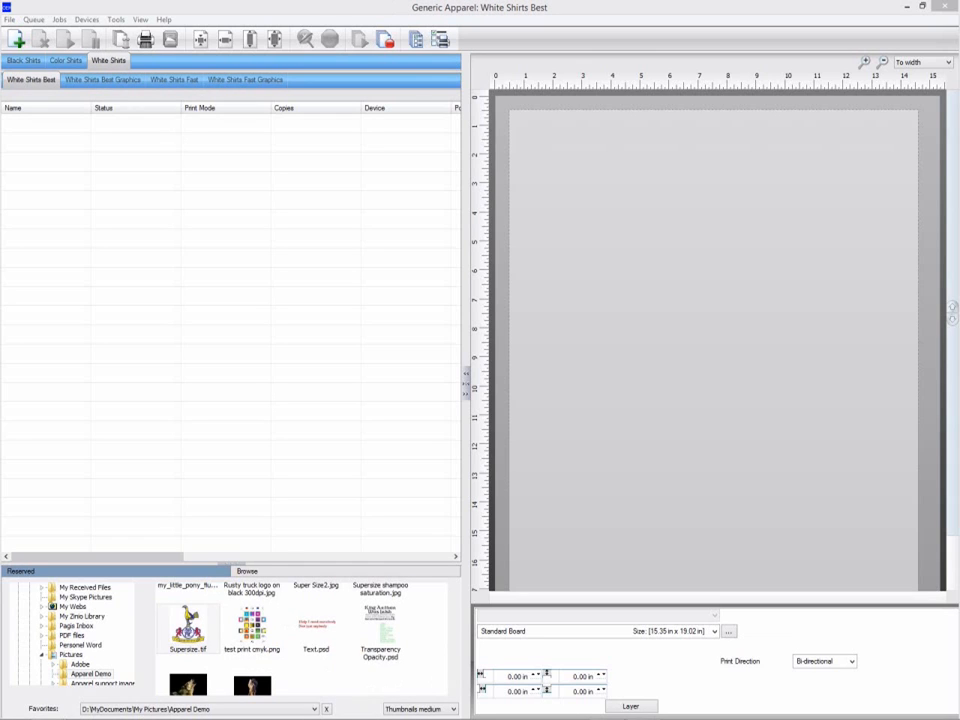
mouse_move(800, 458)
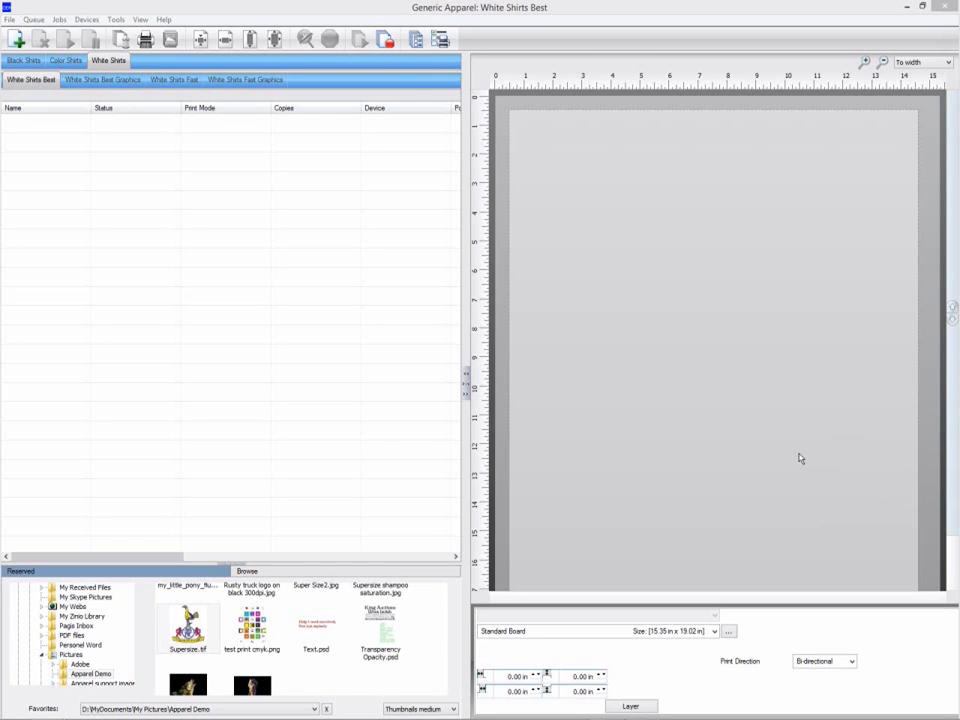
mouse_move(400, 495)
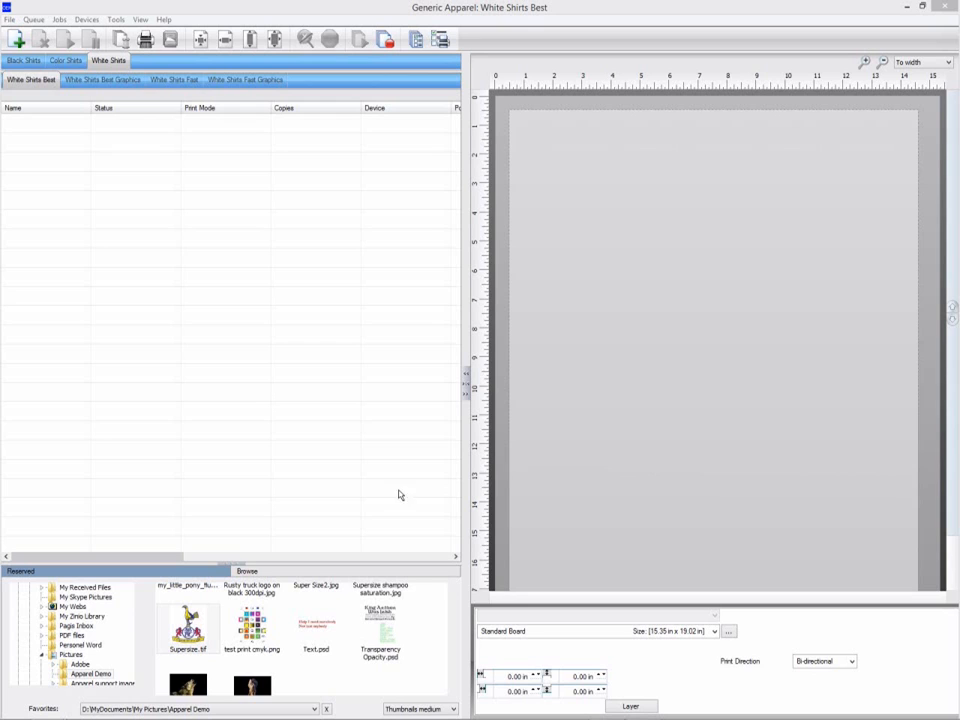
mouse_move(266, 422)
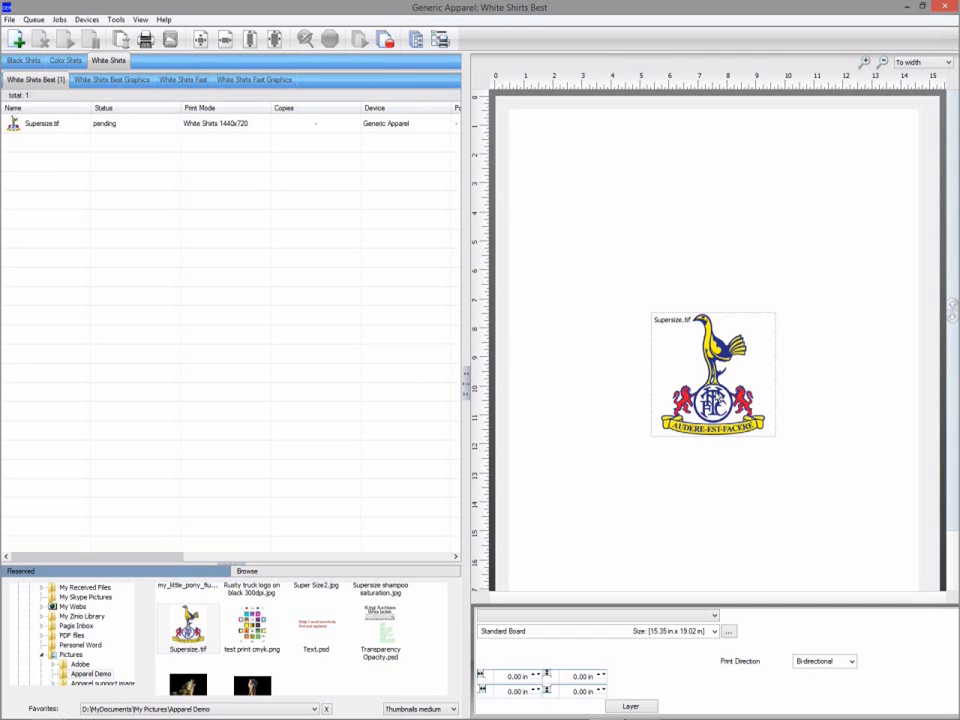
Step: Select the Supersize.tif crest job and start Super Size Image, raising 72 to 400
click(710, 375)
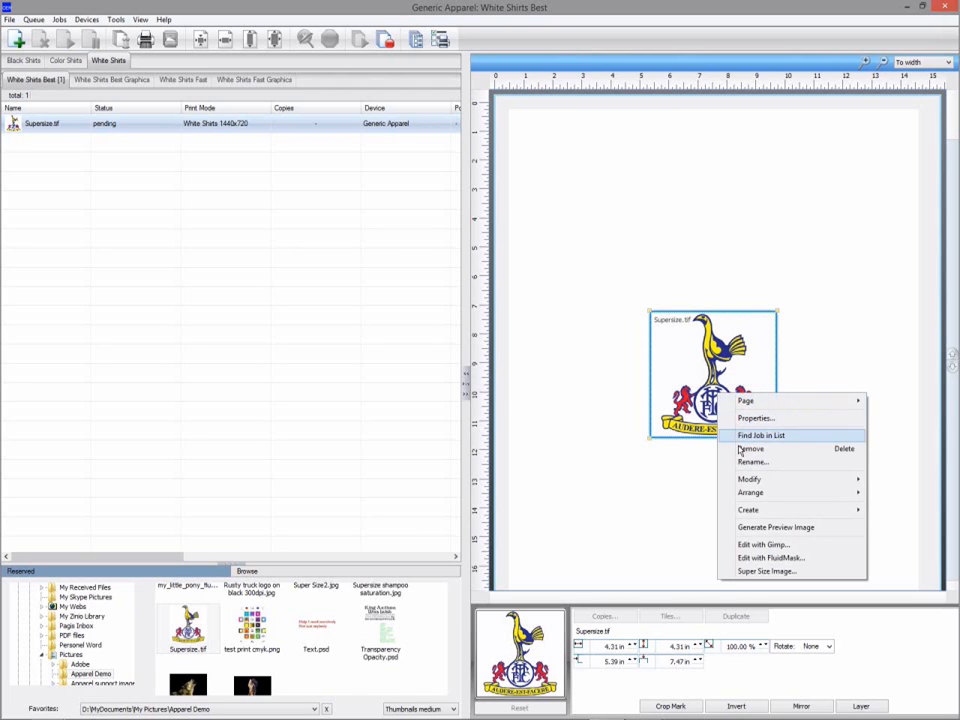
mouse_move(765, 571)
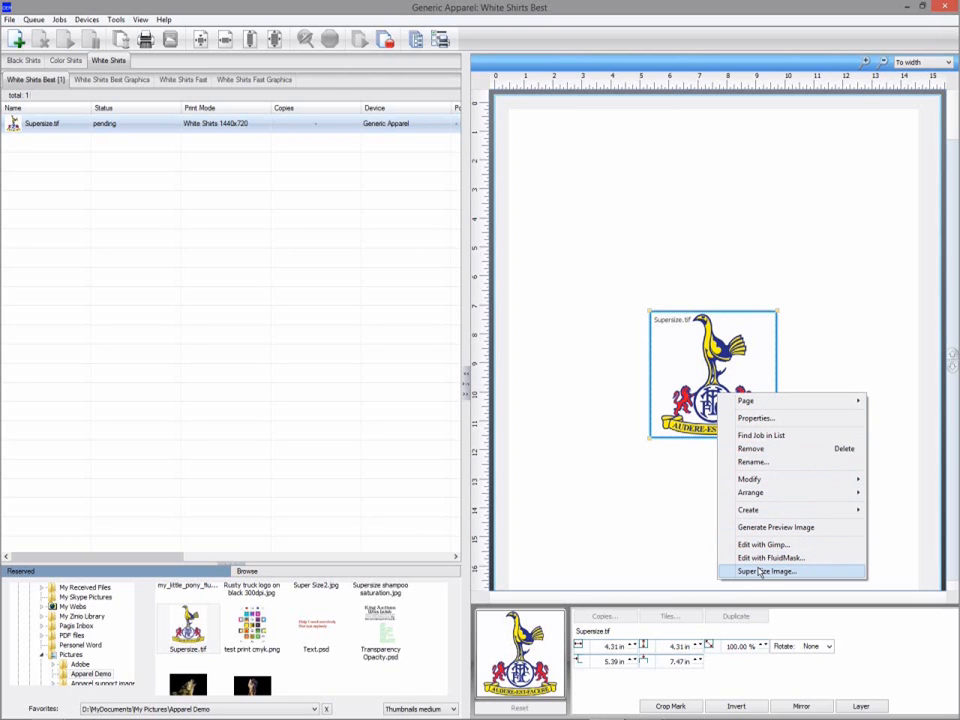
mouse_move(775, 544)
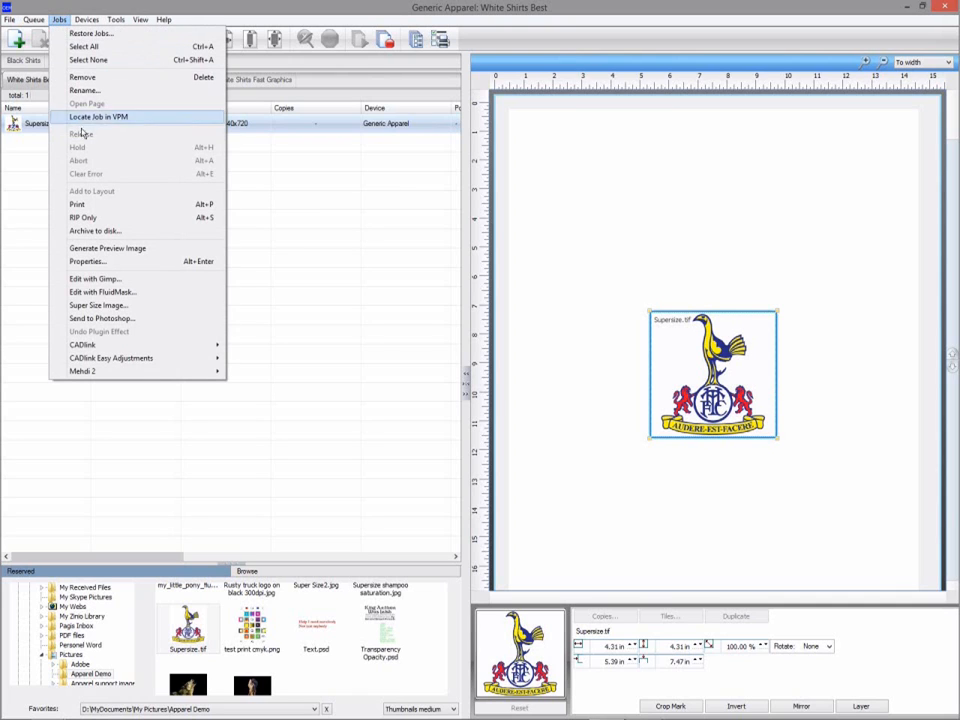
mouse_move(98, 305)
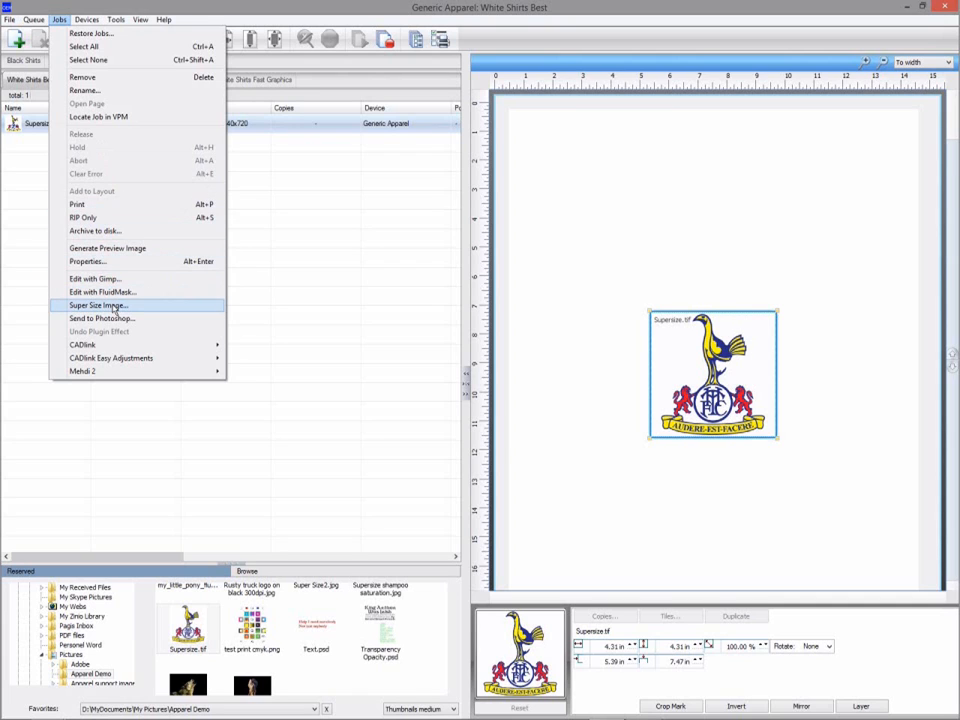
click(97, 305)
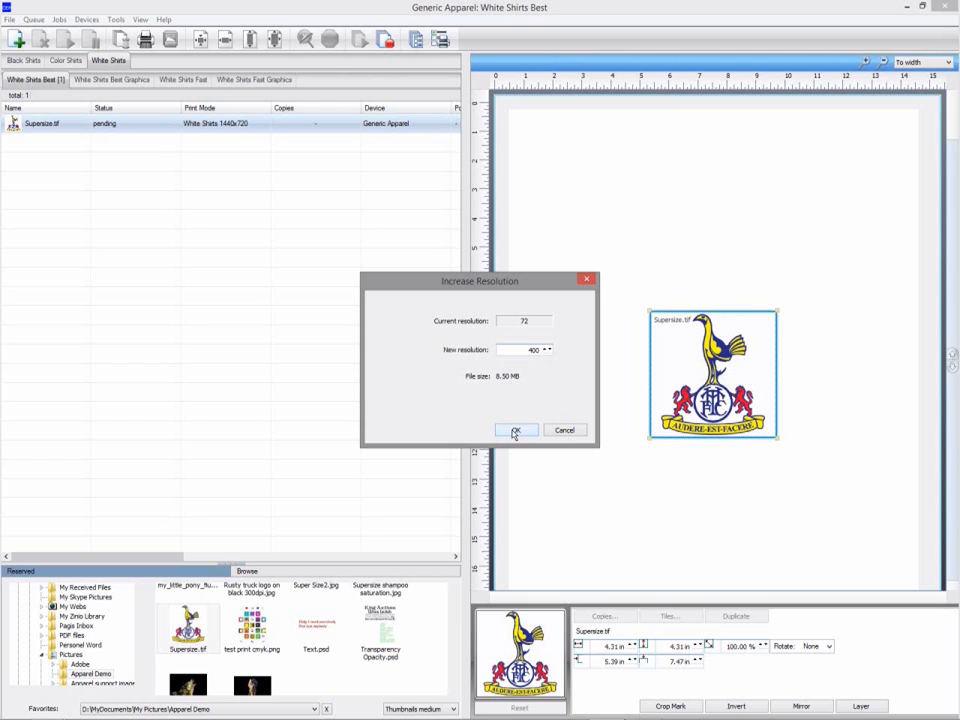
Step: Confirm resolution 400, enable Soft smoothing and apply the supersize to the crest
click(516, 430)
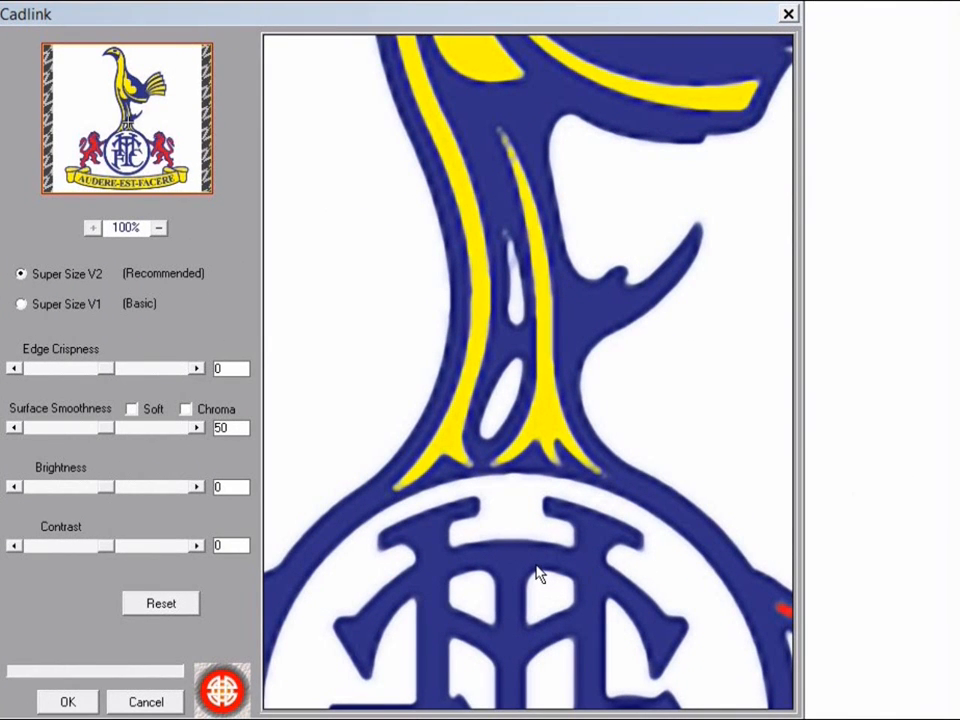
mouse_move(520, 570)
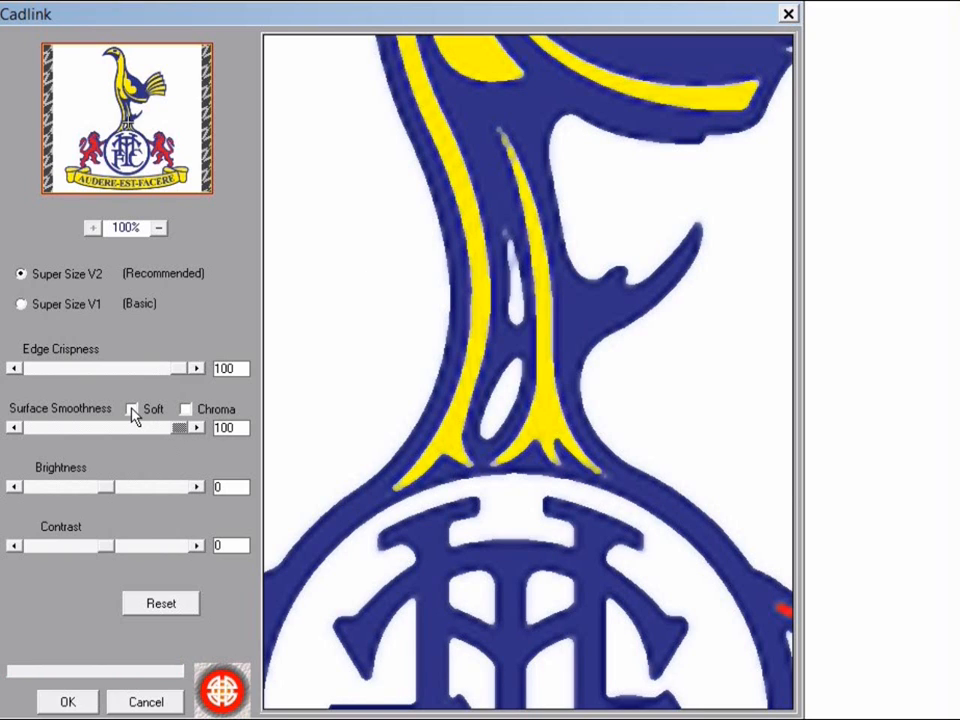
click(132, 411)
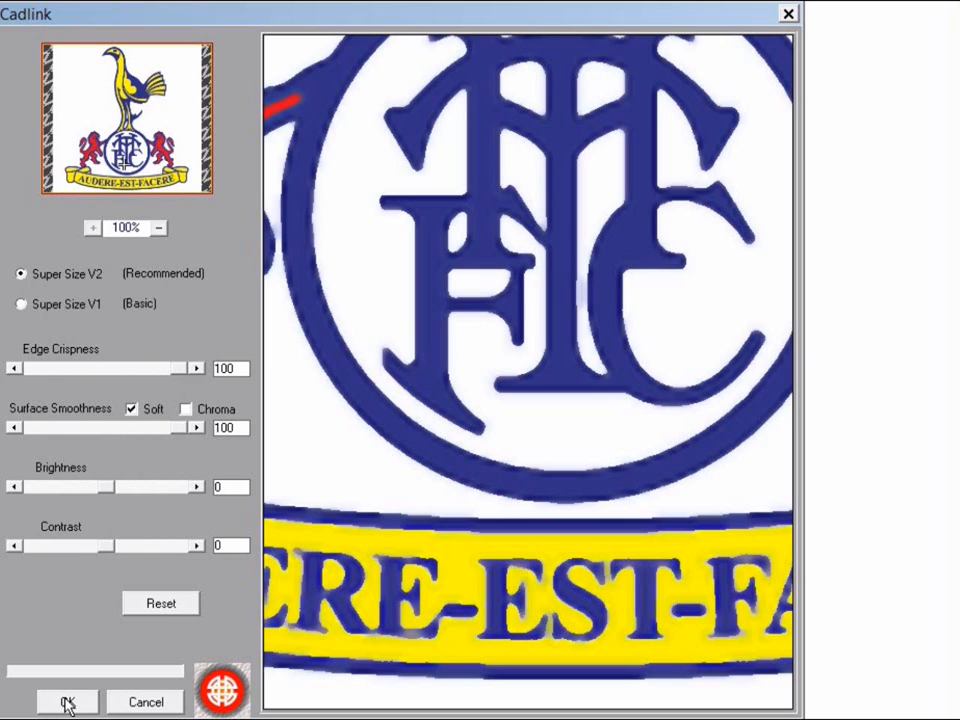
click(67, 701)
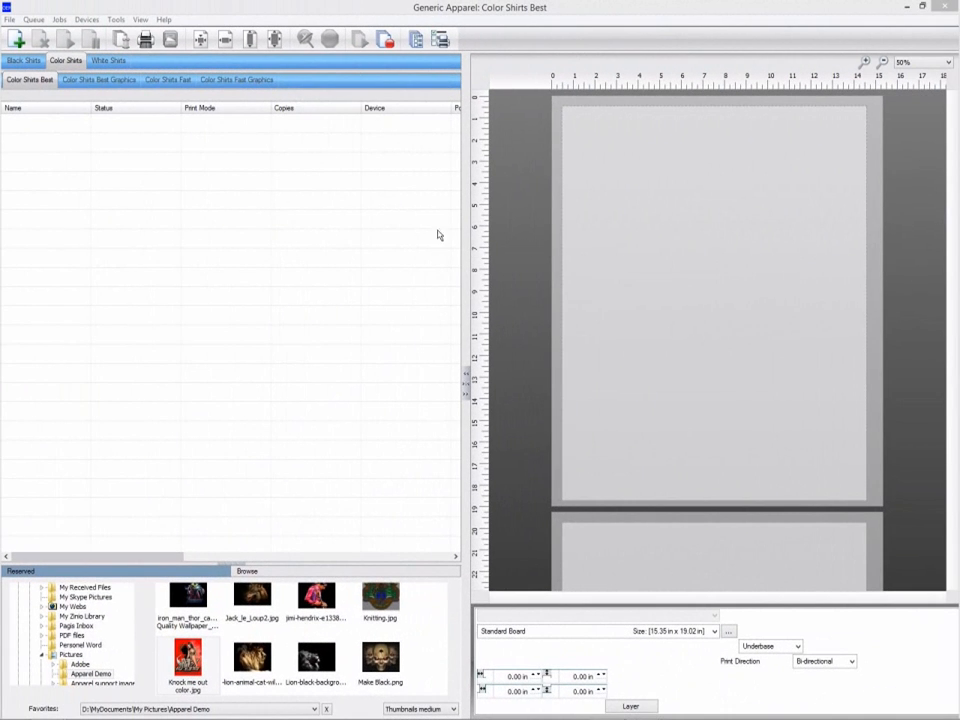
Step: Add Knock me out color.jpg to Color Shirts Best Graphics, select the job, open Jobs menu
click(98, 79)
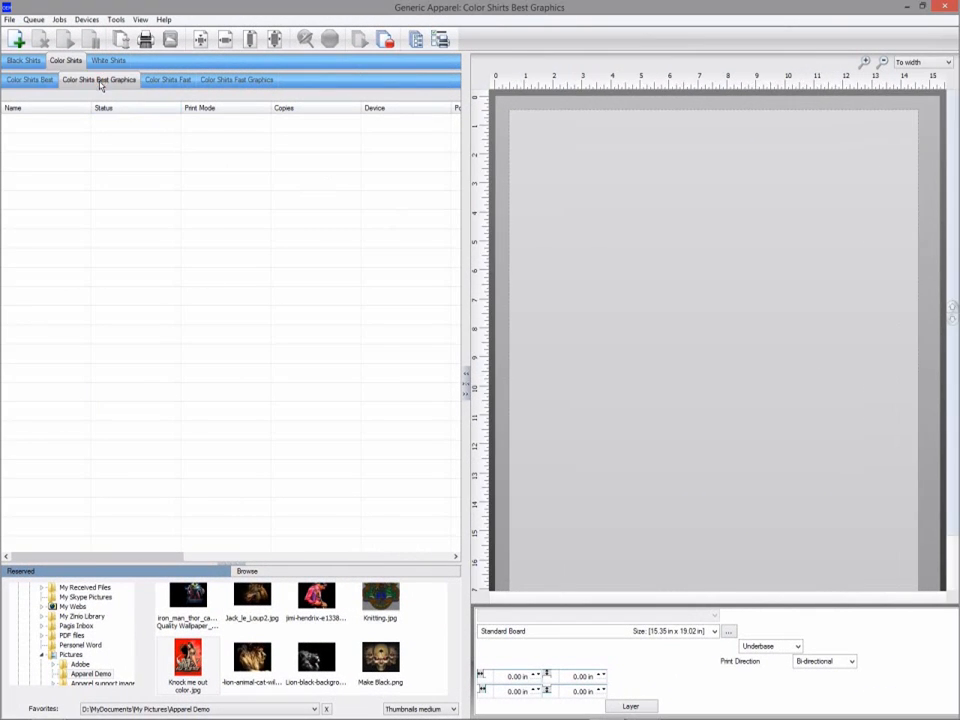
click(187, 657)
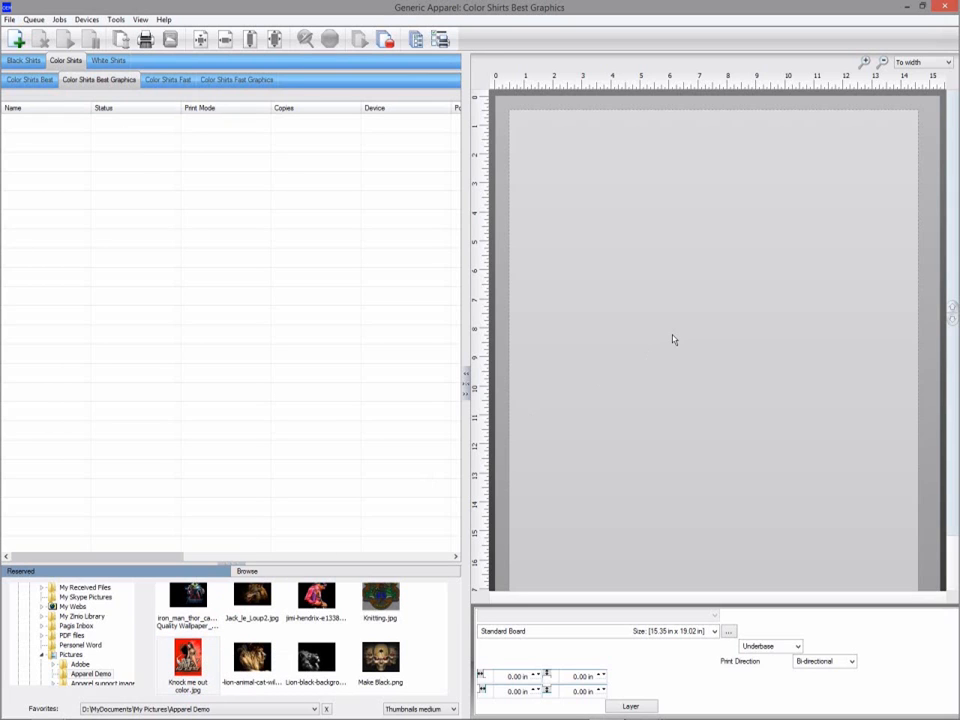
double_click(187, 658)
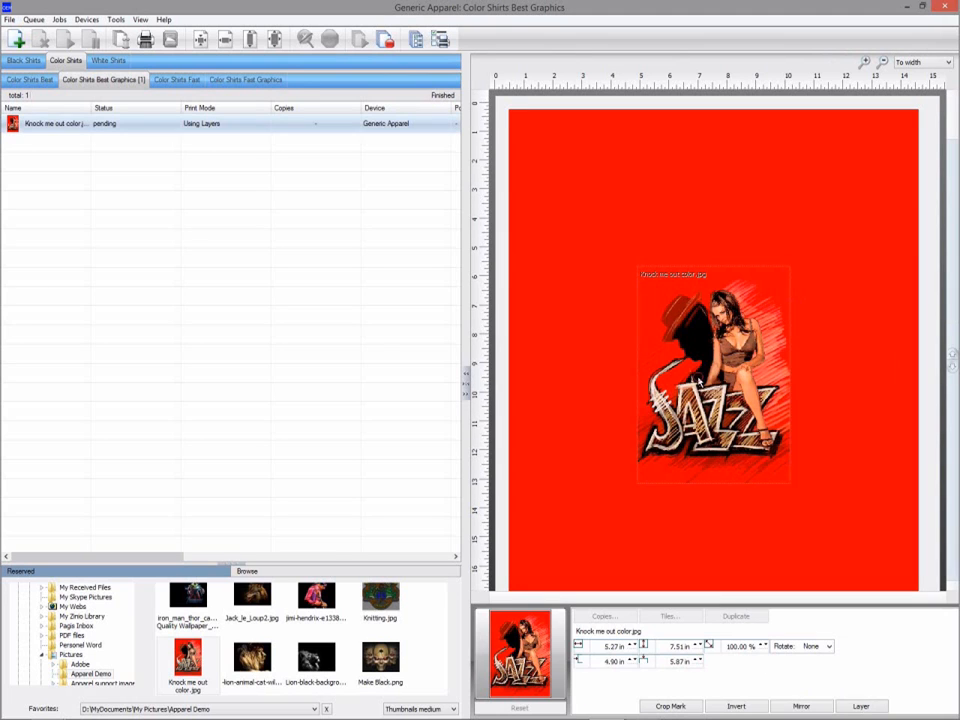
click(697, 382)
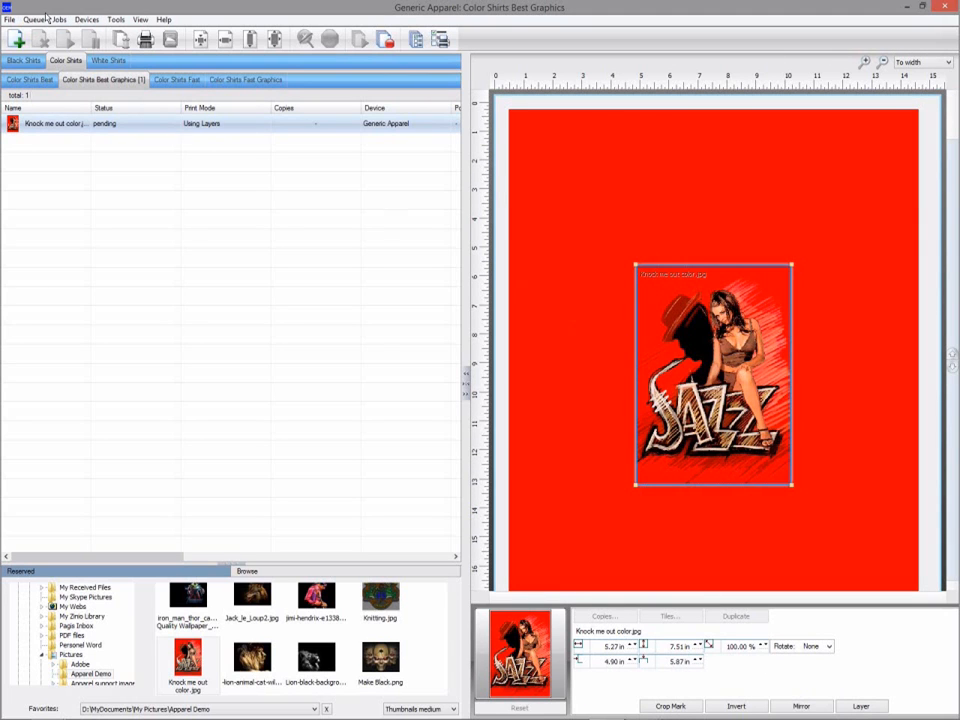
click(59, 19)
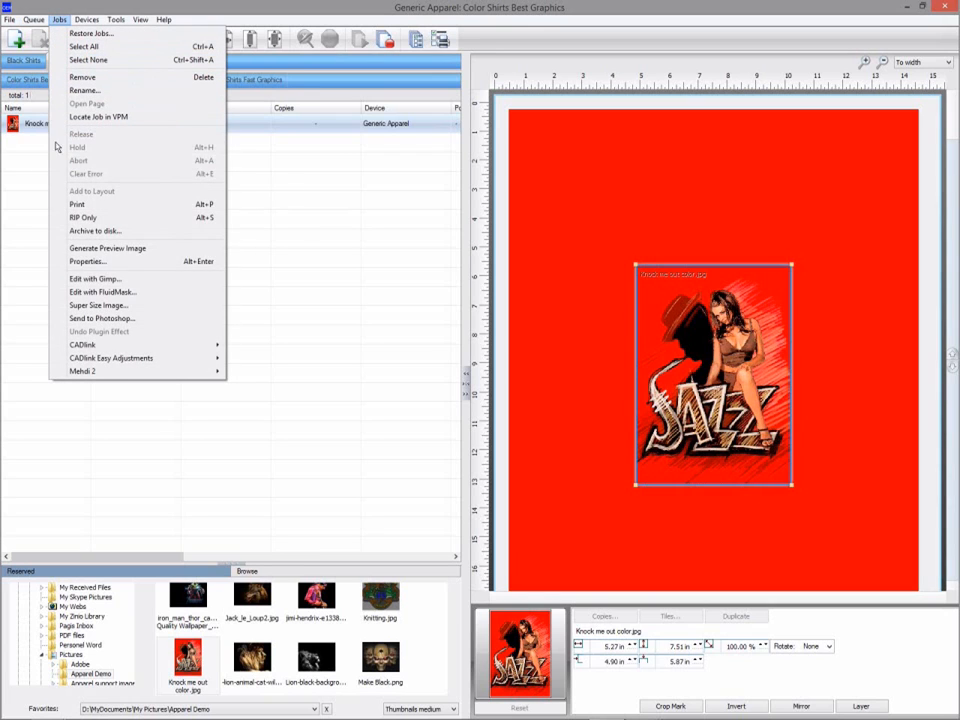
mouse_move(110, 344)
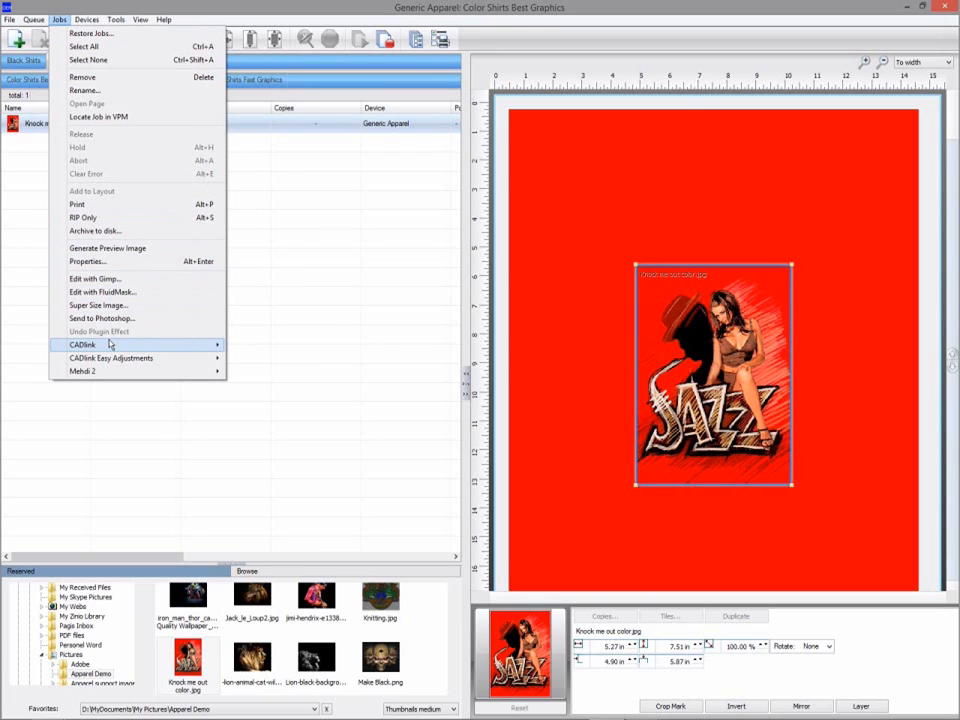
mouse_move(82, 344)
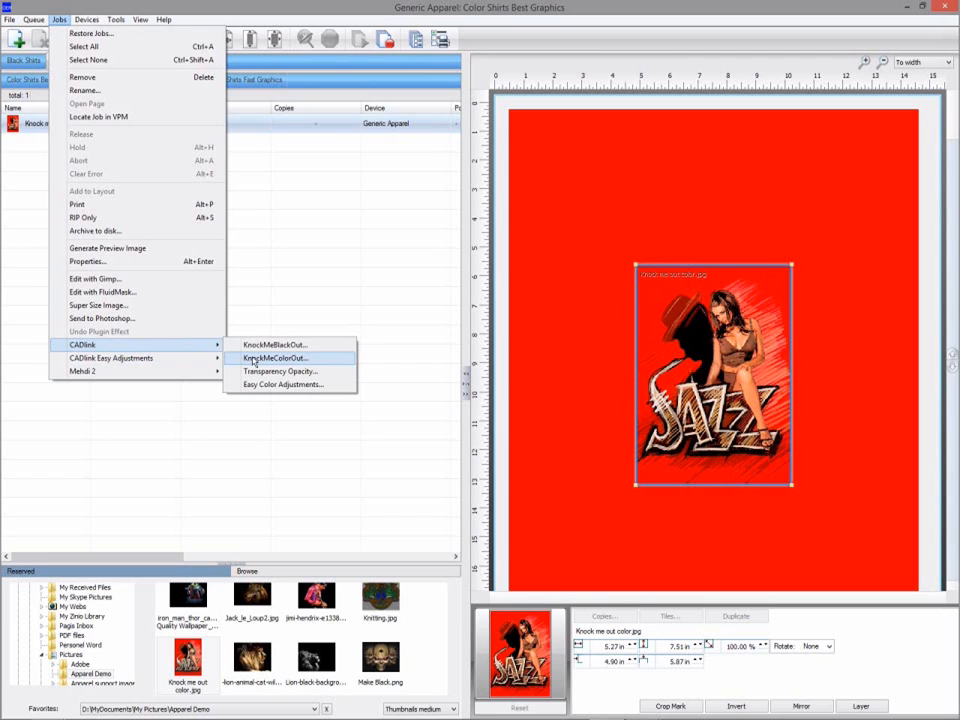
Step: Run KnockMeColorOut removing red with underbase 449, previewed on a black shirt
click(275, 358)
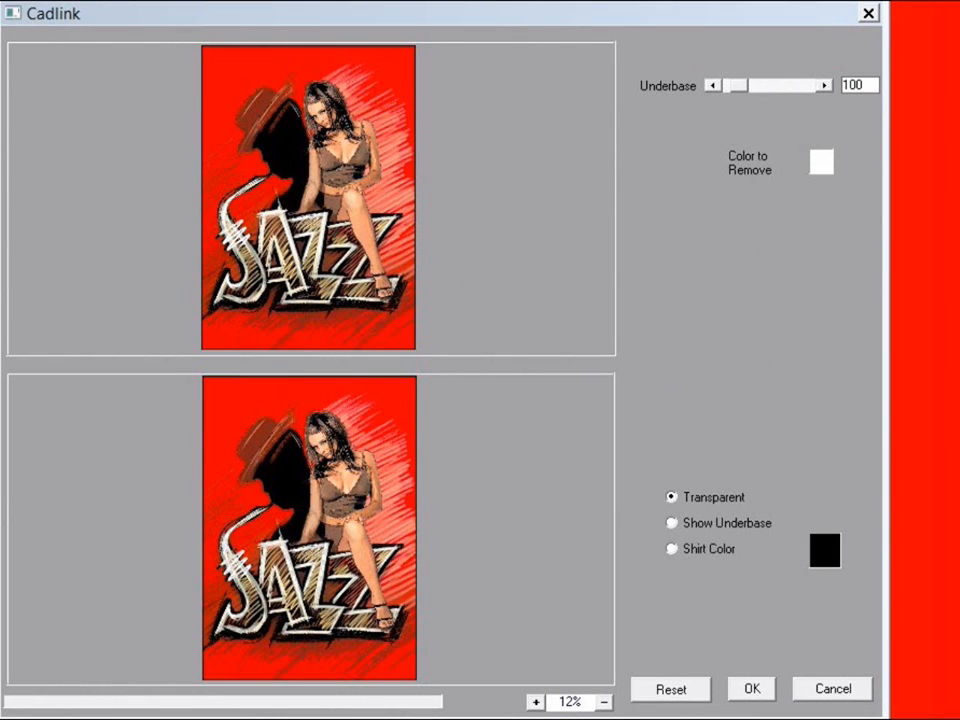
mouse_move(368, 92)
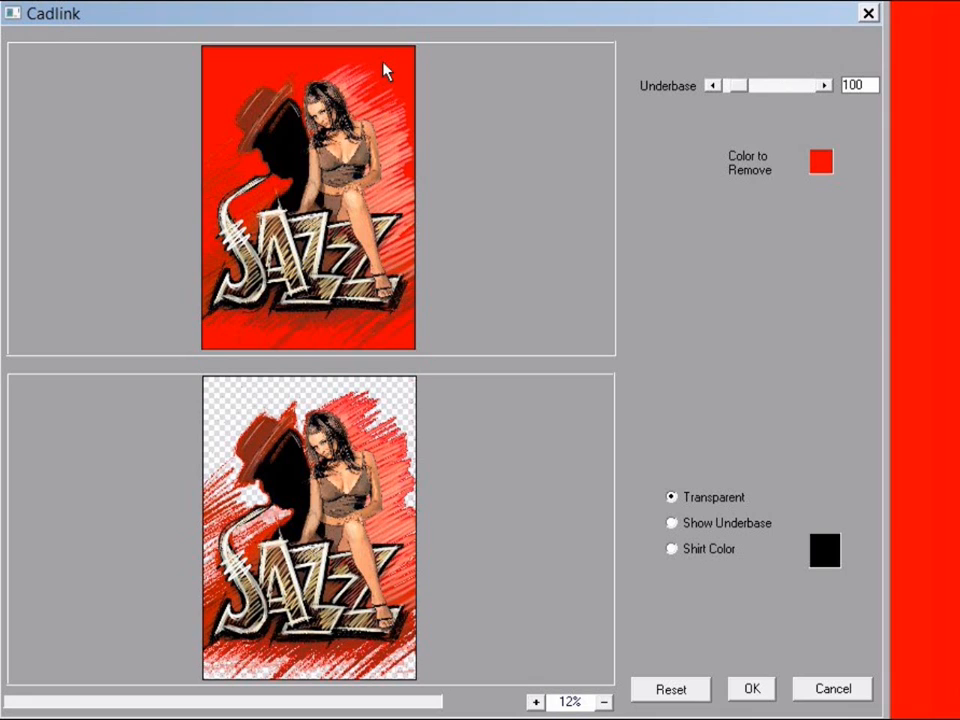
mouse_move(641, 111)
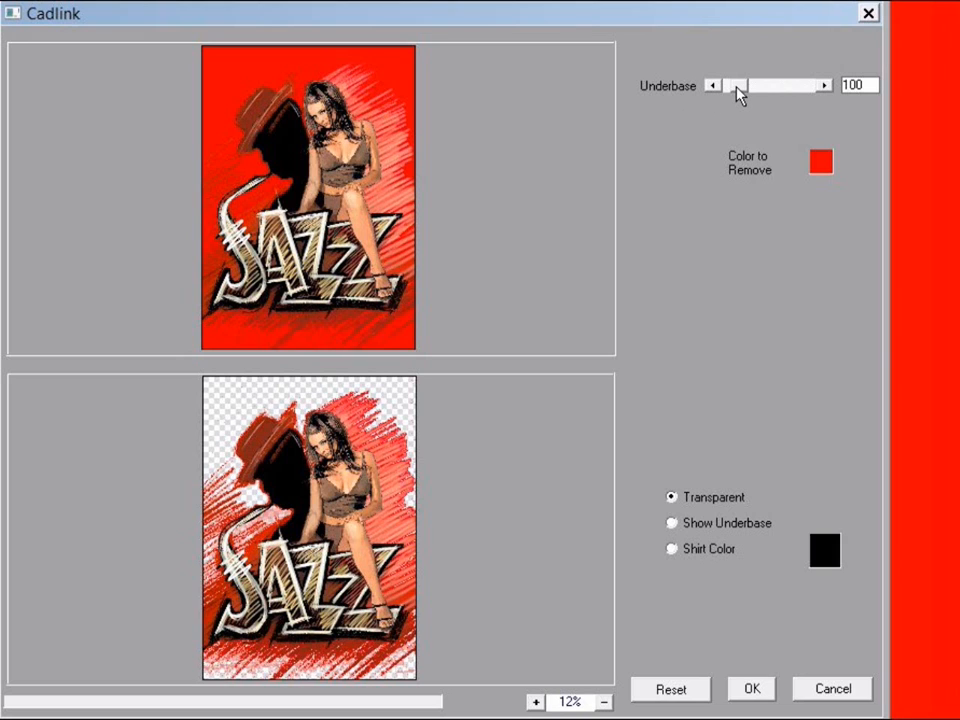
drag(738, 85, 790, 85)
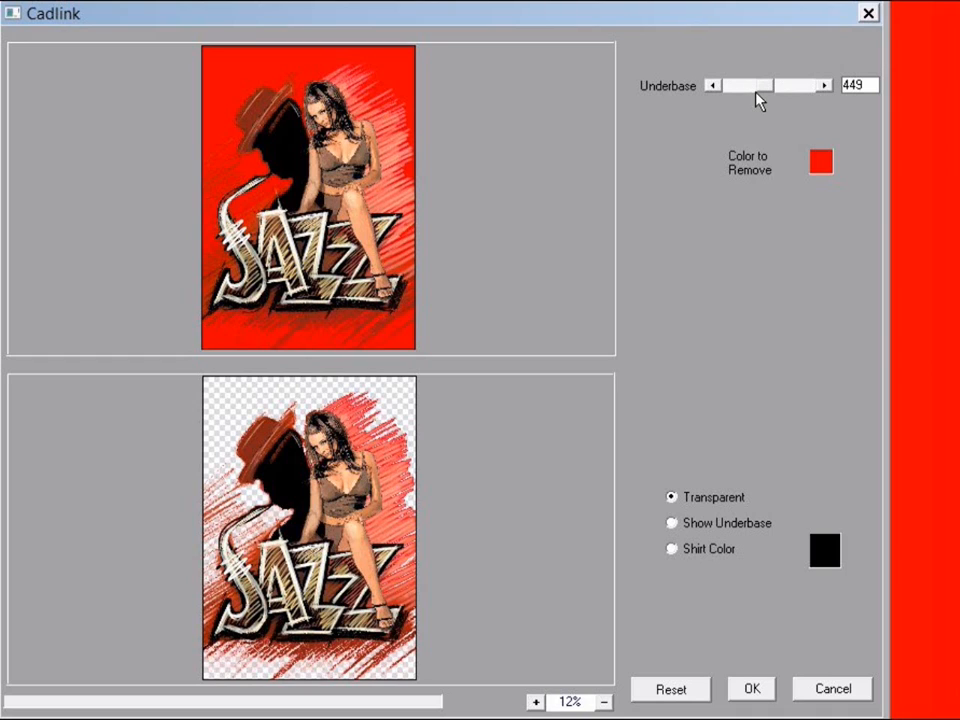
mouse_move(357, 470)
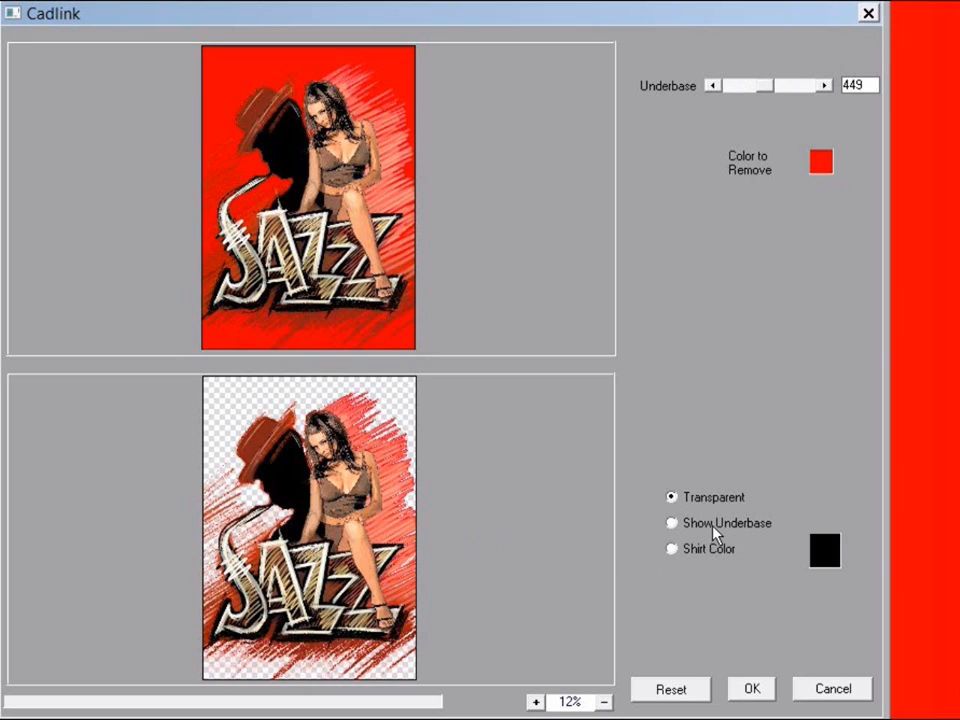
click(671, 522)
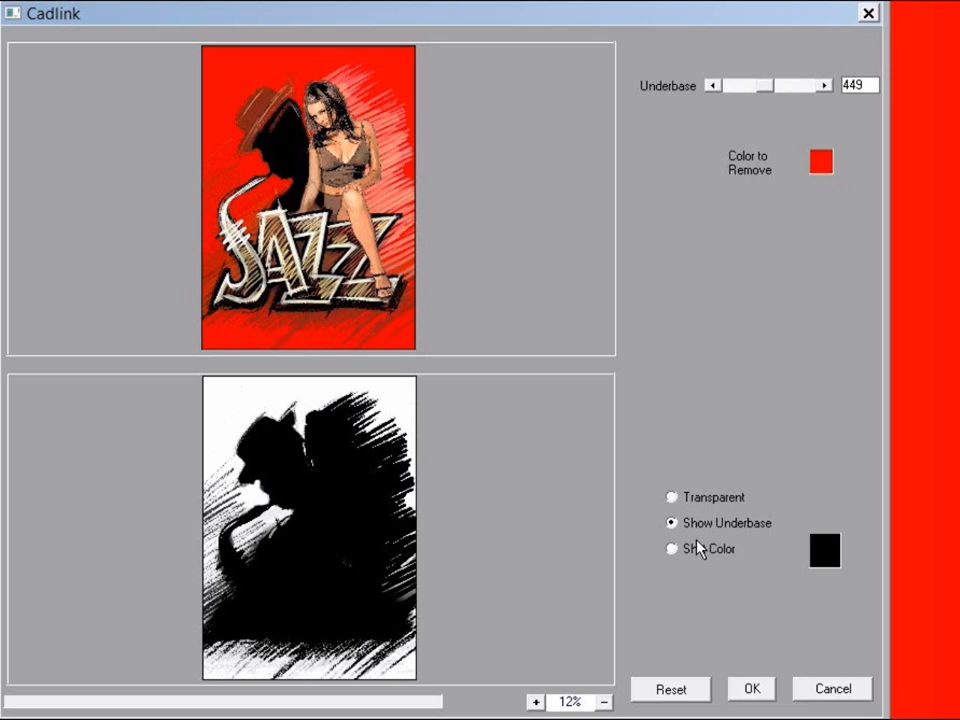
click(671, 549)
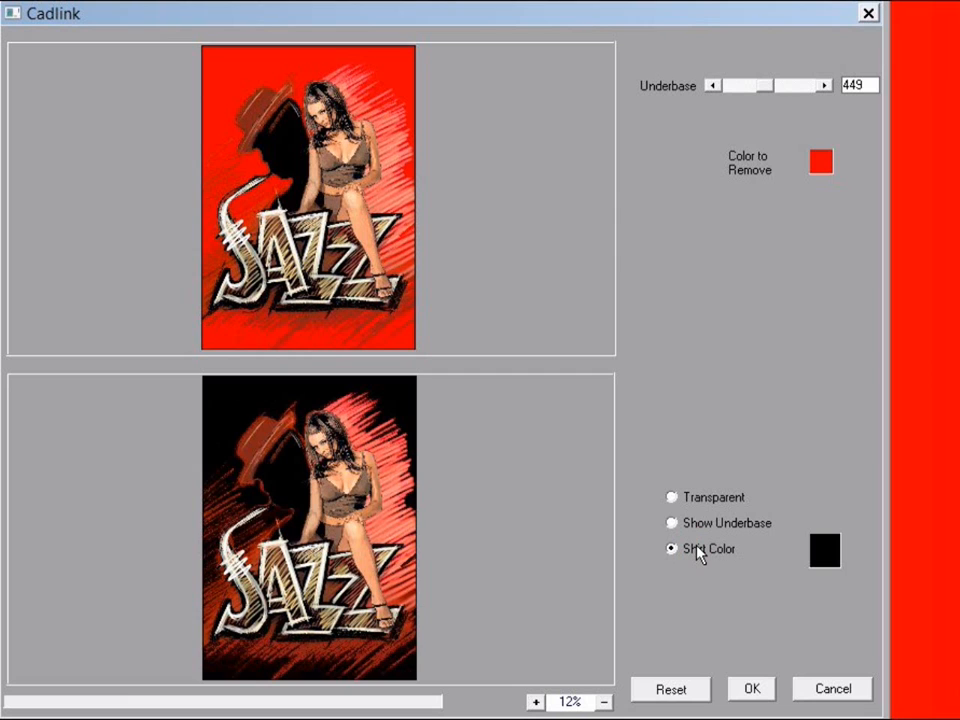
mouse_move(827, 565)
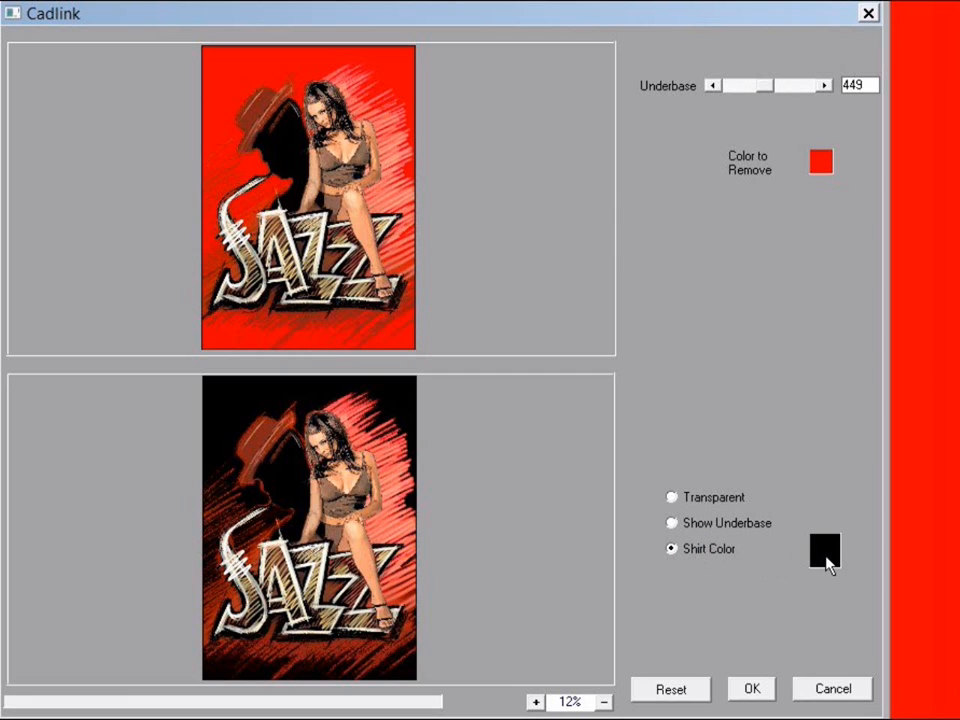
Step: Change the preview shirt colour from black to bright red
click(824, 551)
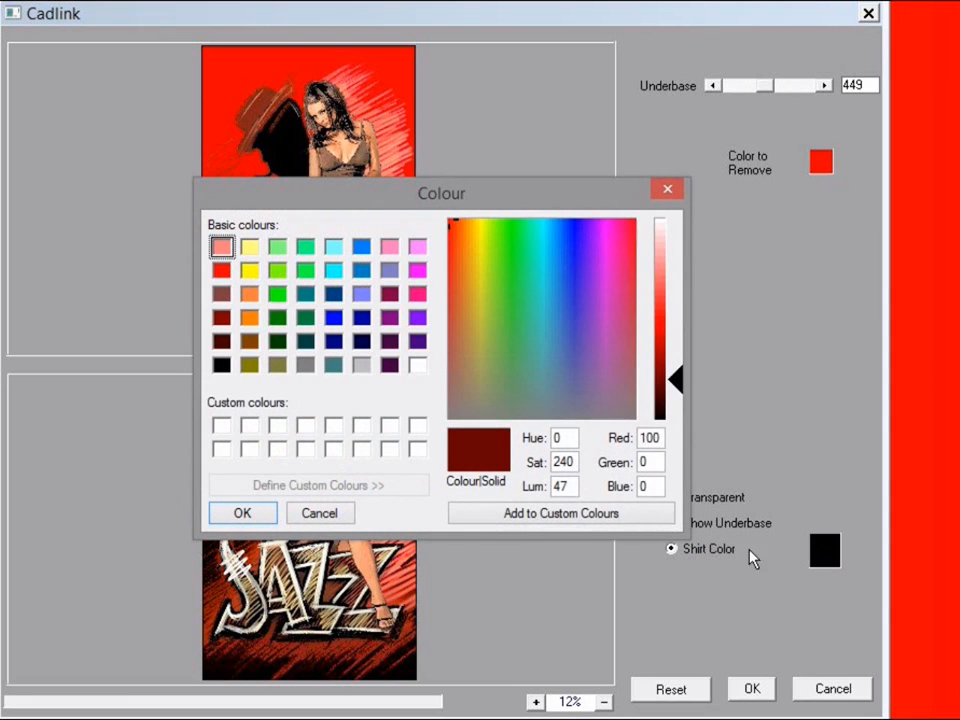
mouse_move(215, 278)
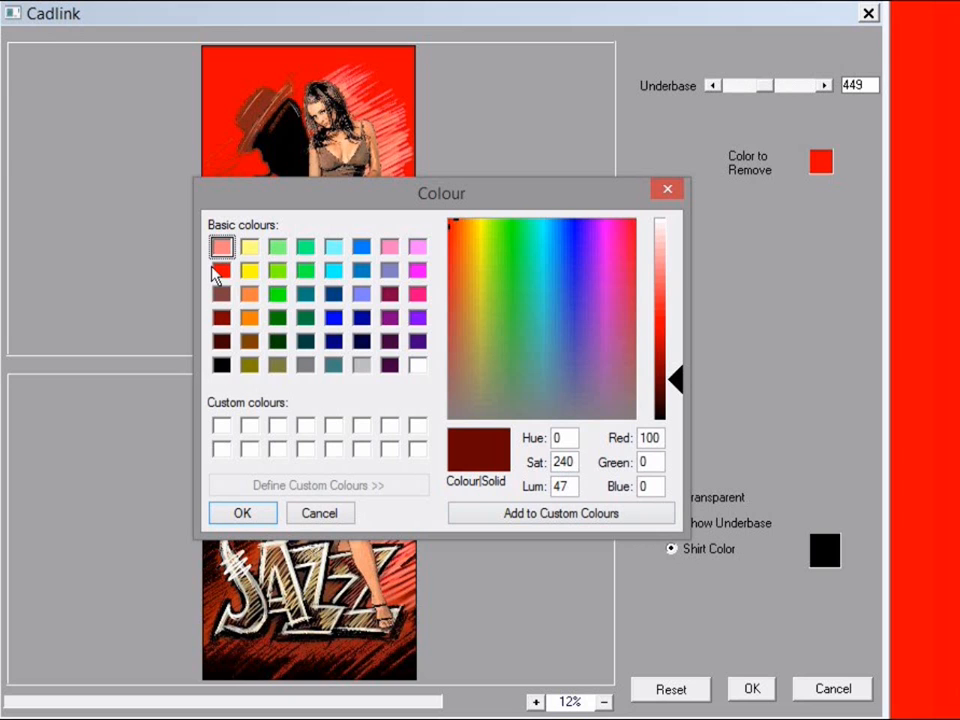
click(220, 270)
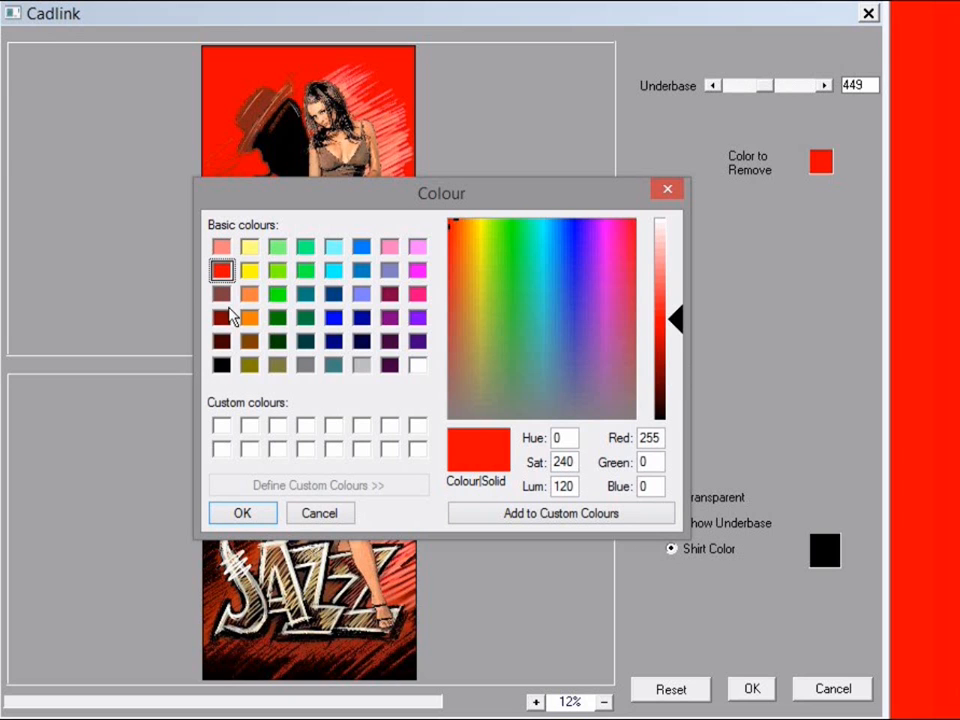
click(242, 513)
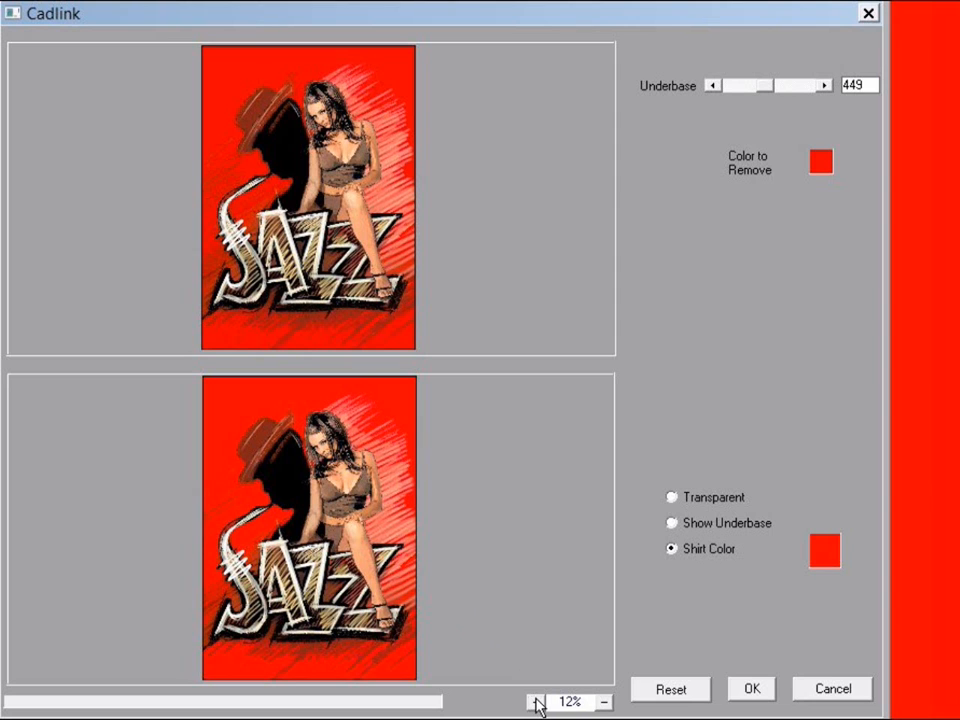
Step: Zoom in, show the underbase, choose Transparent background and apply the red removal
click(538, 701)
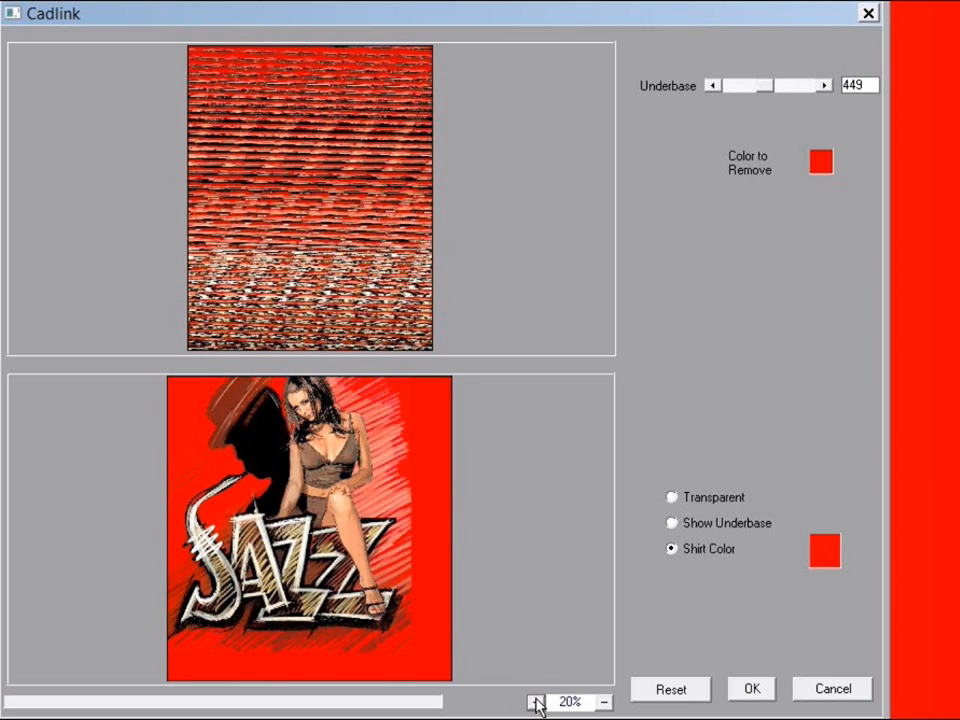
click(538, 702)
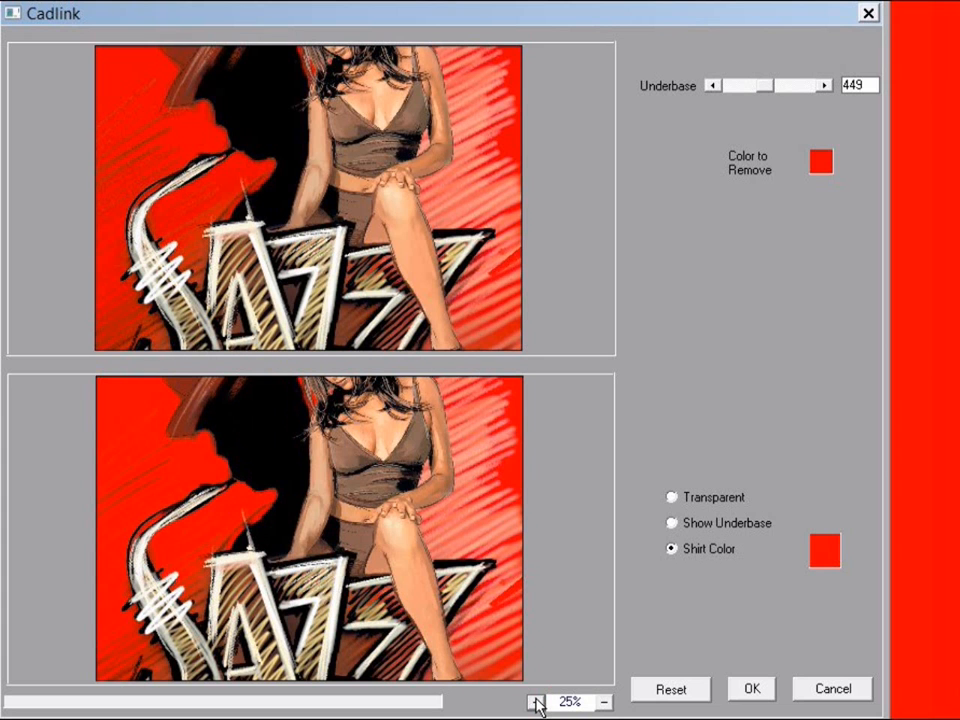
click(538, 702)
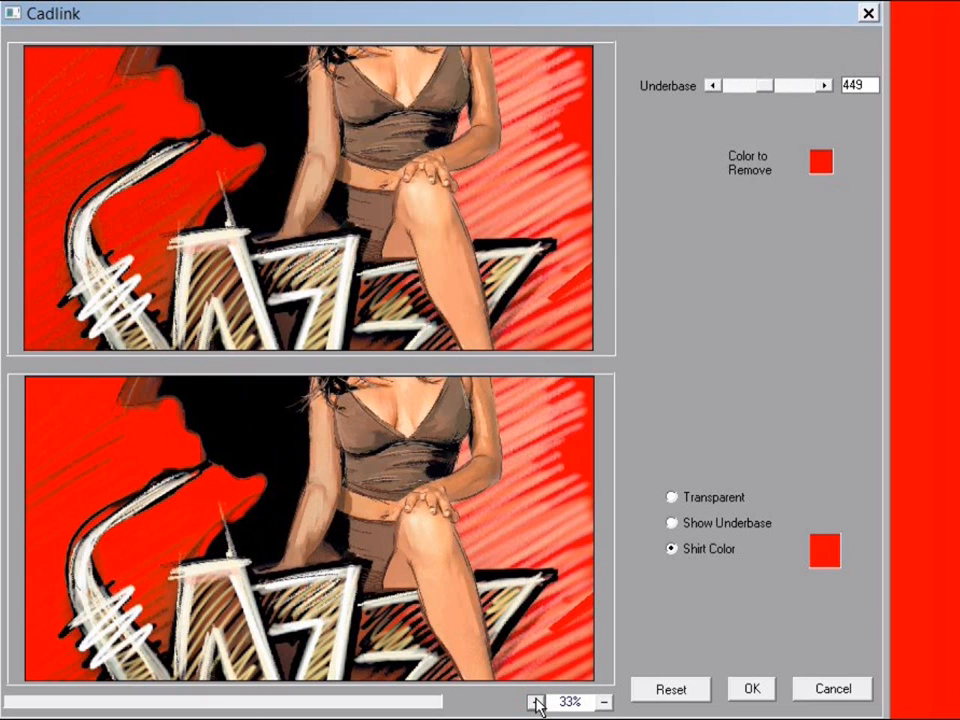
click(538, 702)
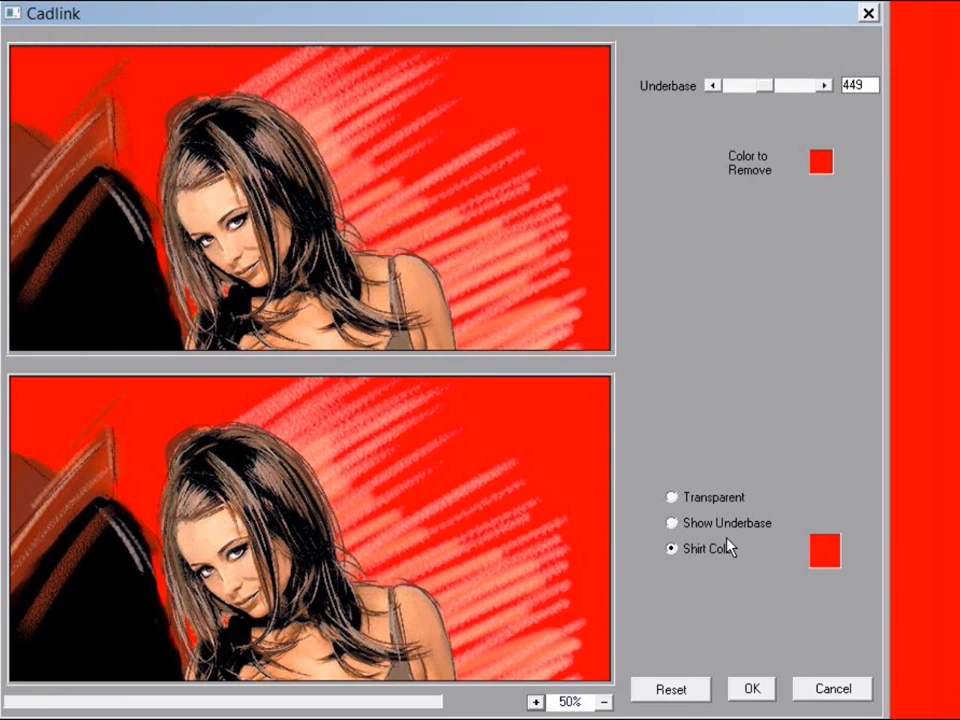
click(671, 522)
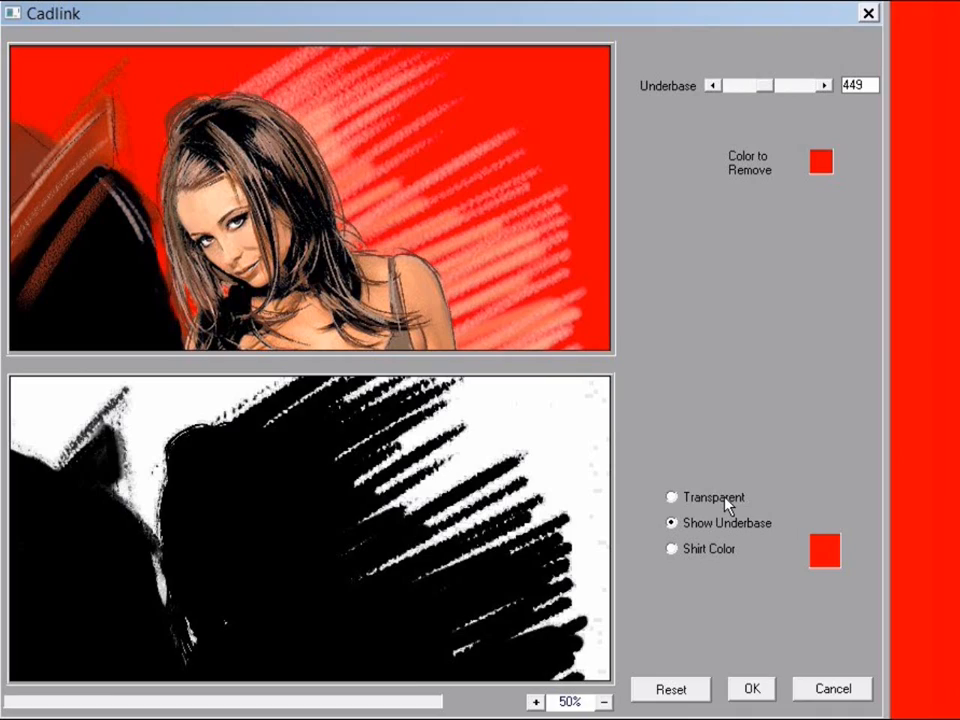
click(671, 497)
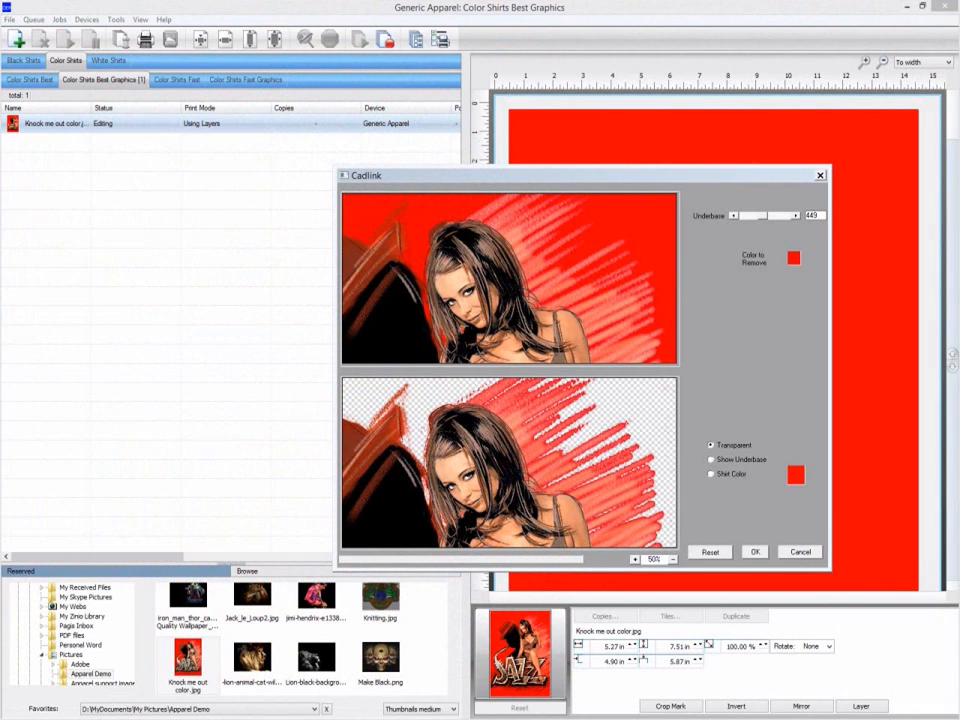
mouse_move(805, 541)
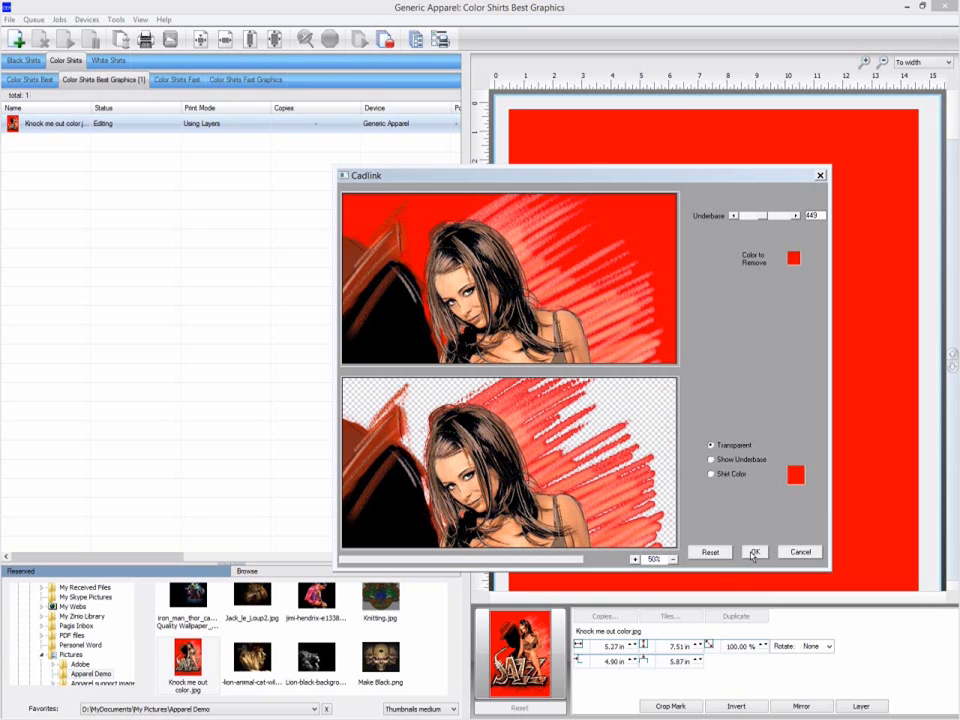
click(754, 551)
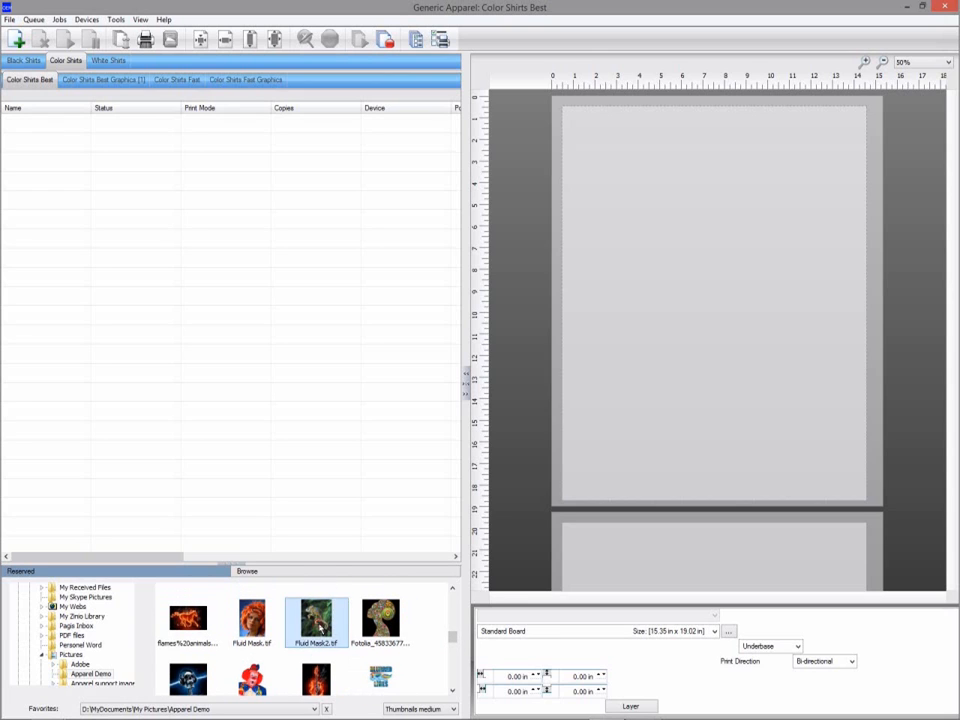
Step: Queue the Fluid Mask2.tif chameleon and send the job to Fluid Mask
double_click(316, 620)
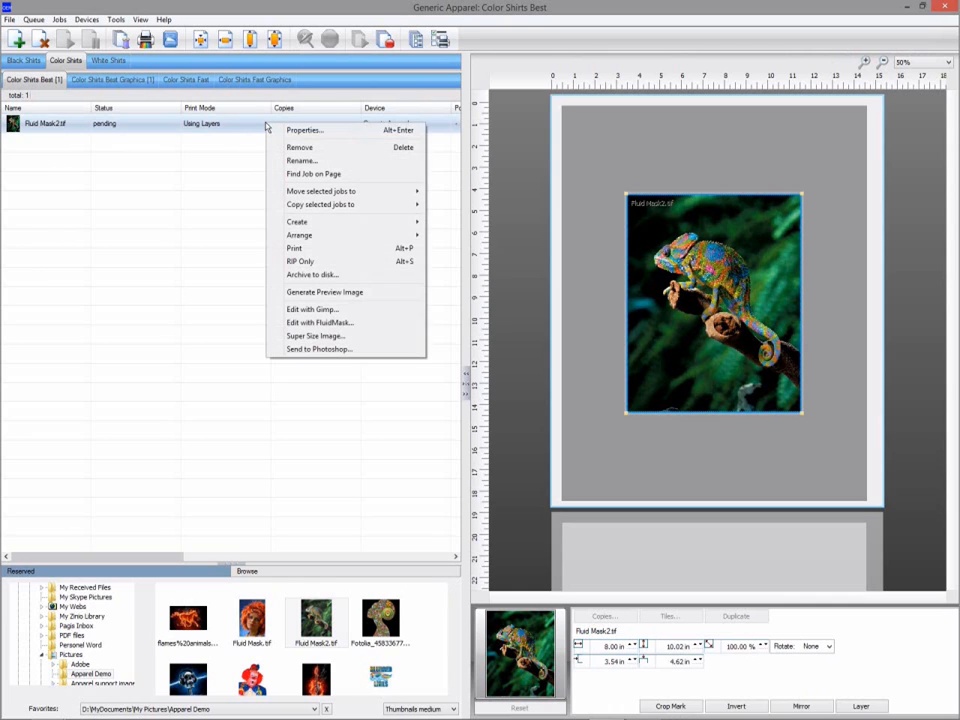
mouse_move(320, 322)
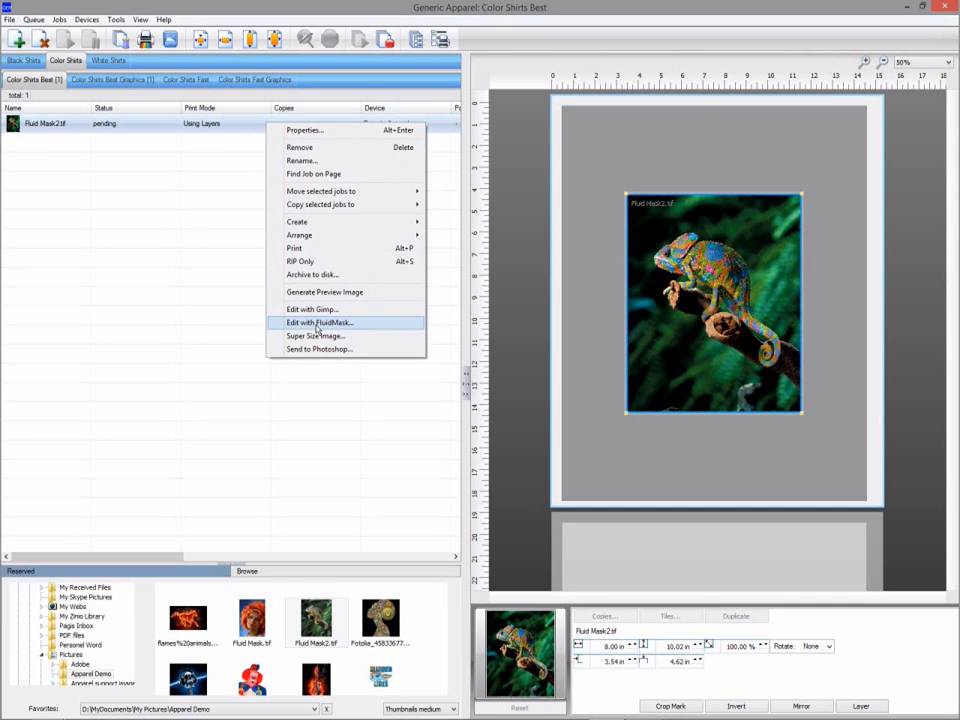
click(319, 322)
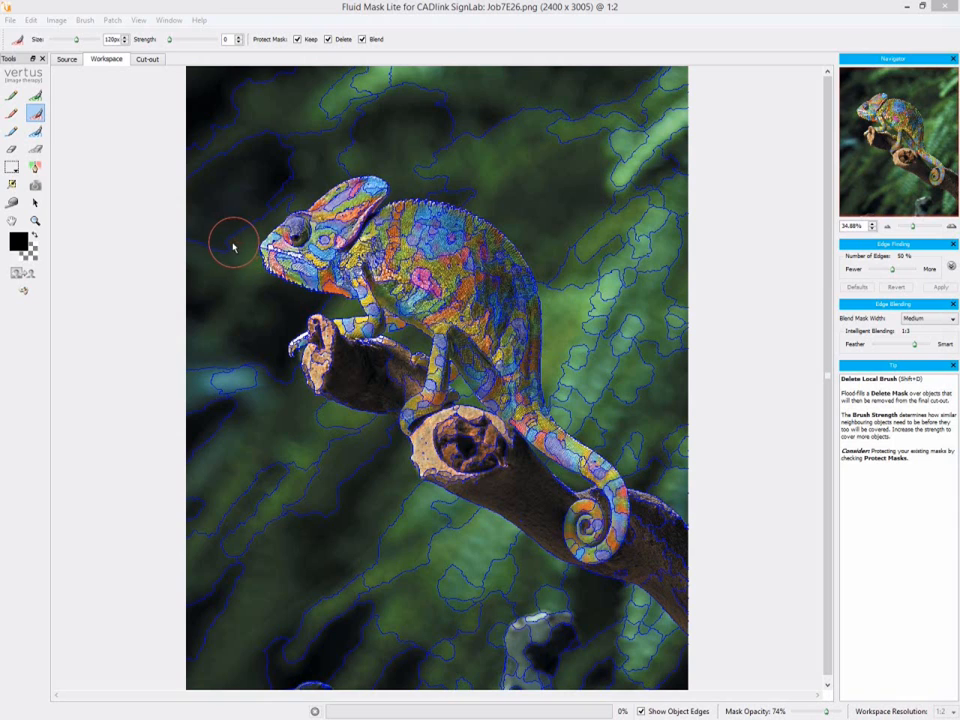
mouse_move(208, 240)
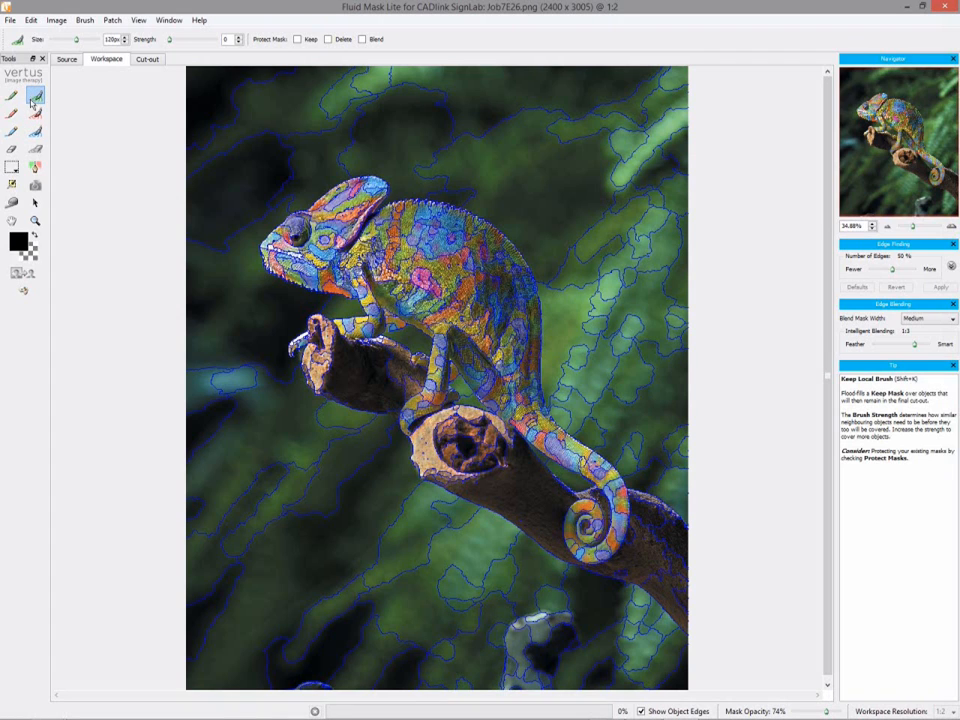
Step: Try the Keep, Delete and Blend brushes, then pick the exact Delete Local Brush
click(35, 113)
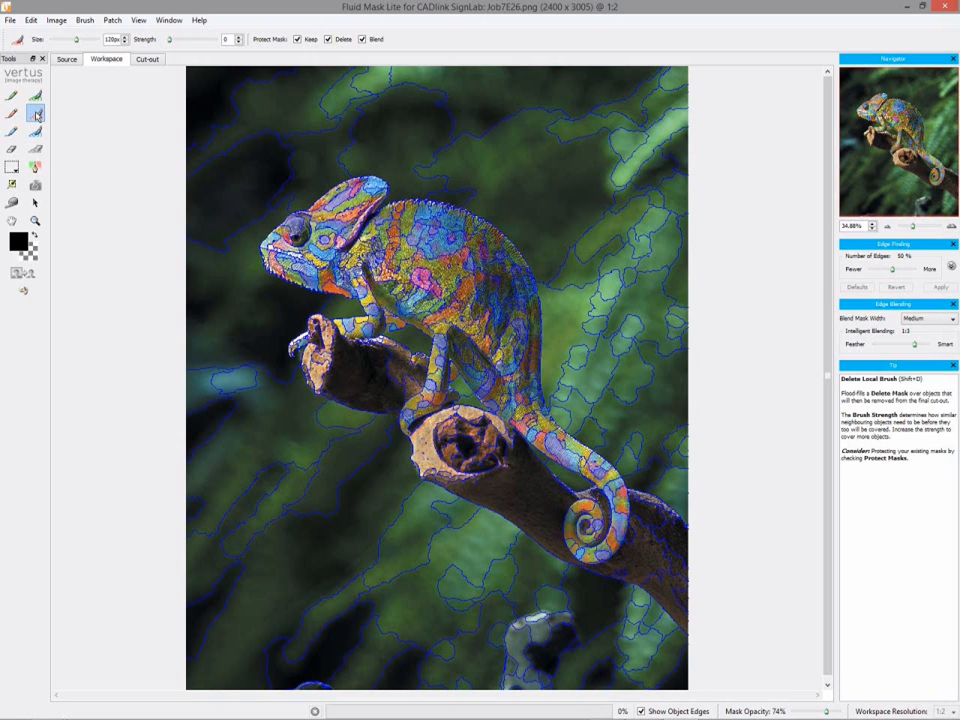
click(35, 131)
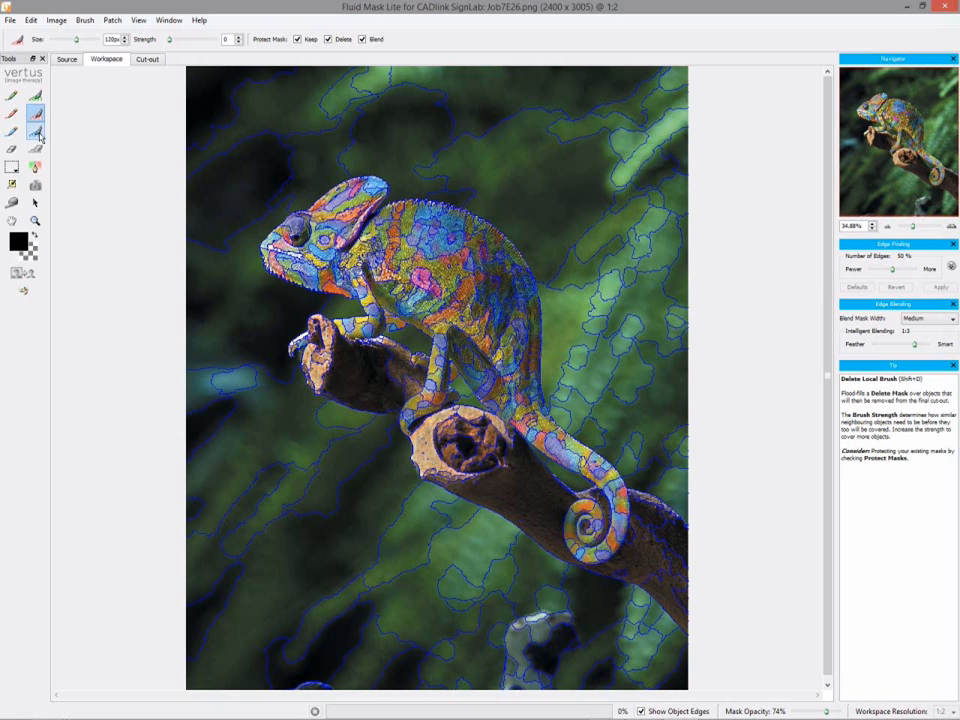
click(35, 132)
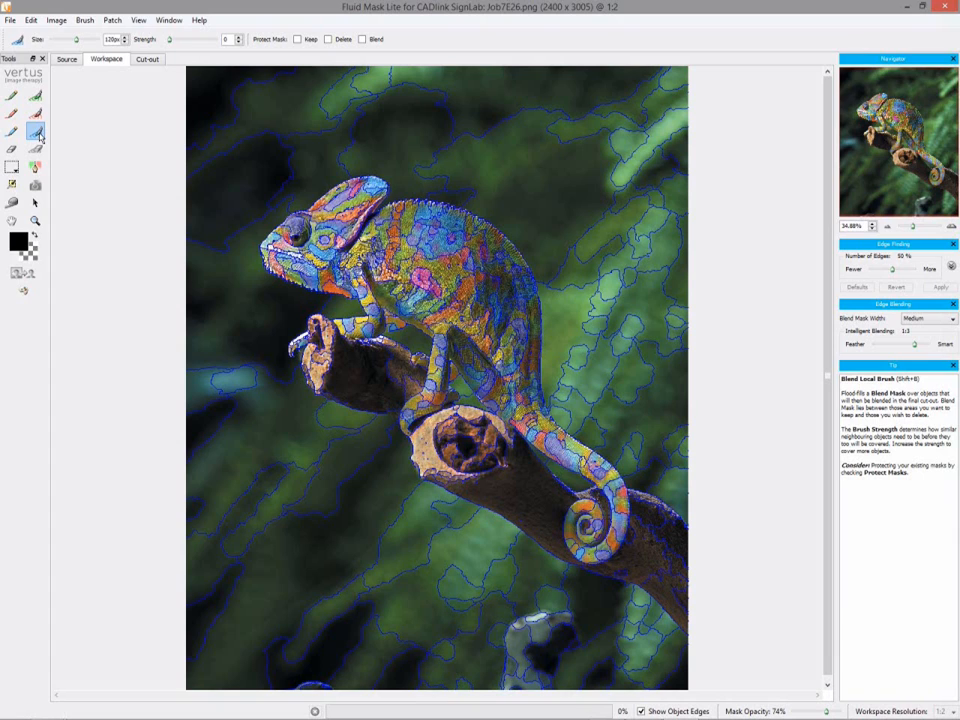
click(12, 113)
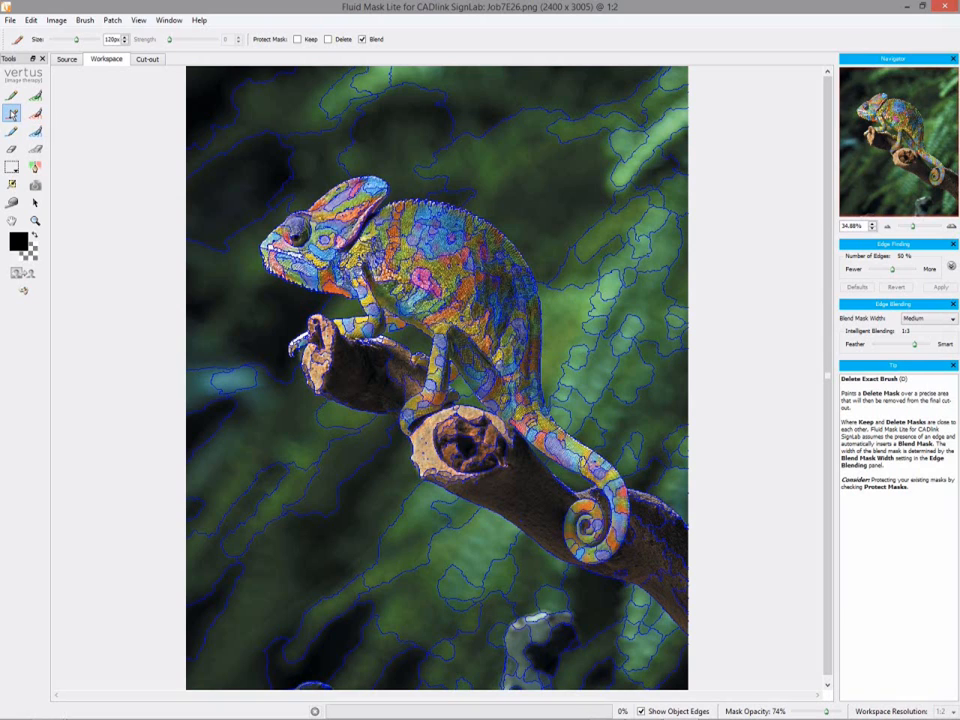
mouse_move(249, 152)
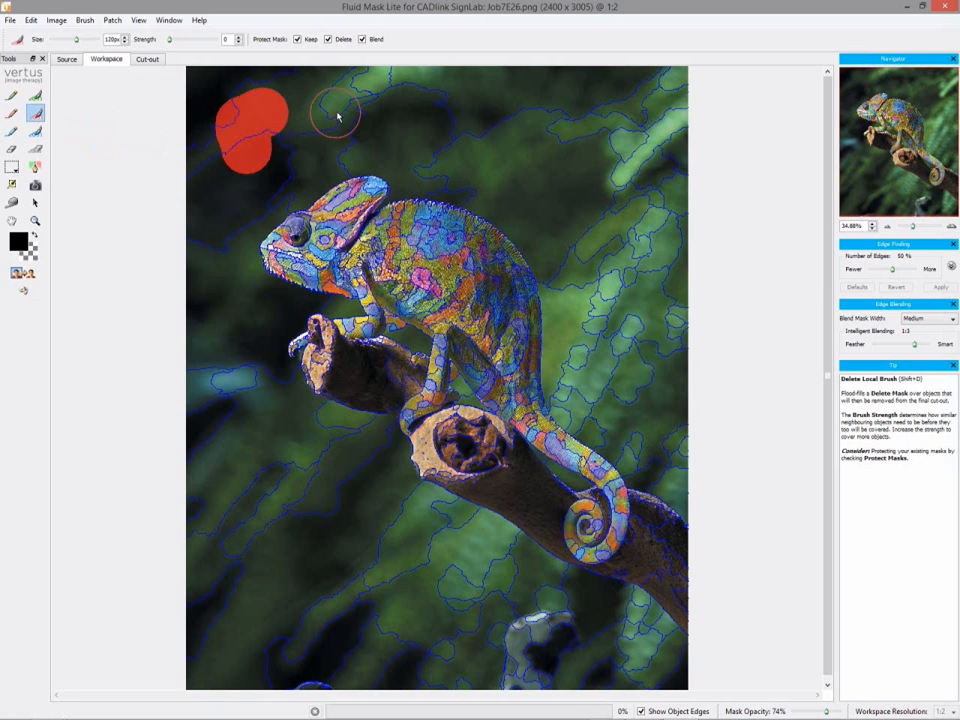
Step: Paint delete mask across the top, right edge and lower background around the branch
drag(340, 115, 455, 120)
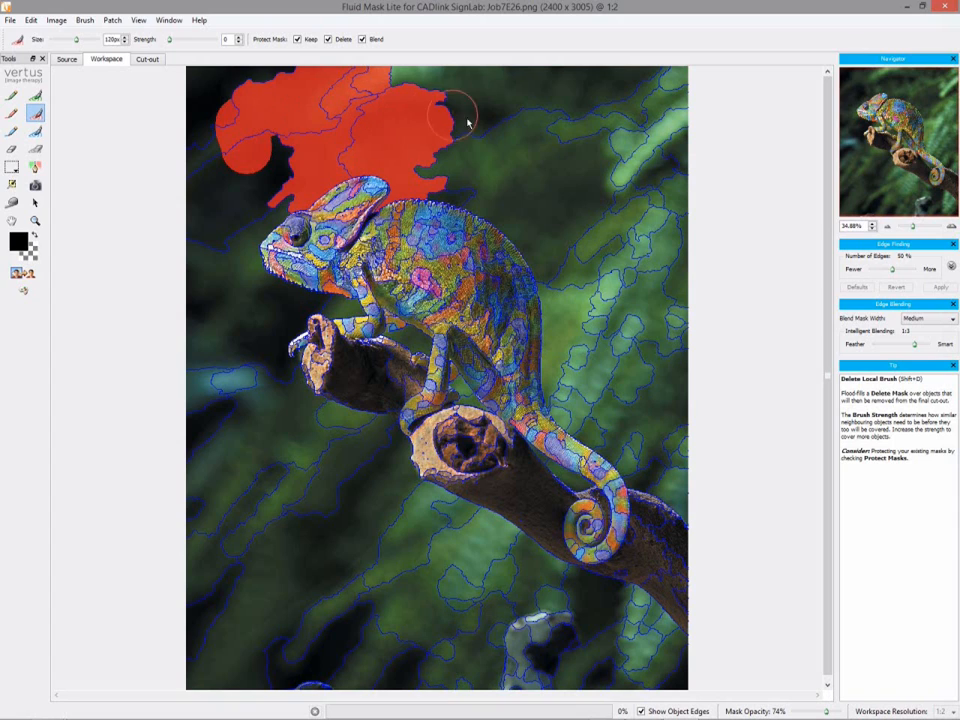
drag(455, 120, 607, 125)
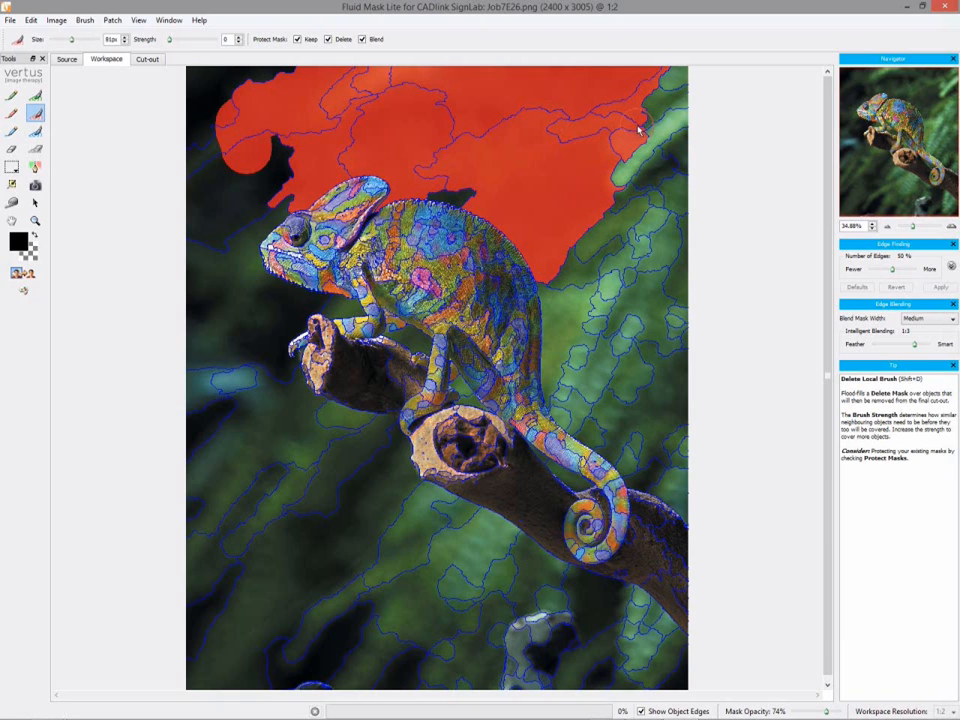
drag(655, 110, 658, 172)
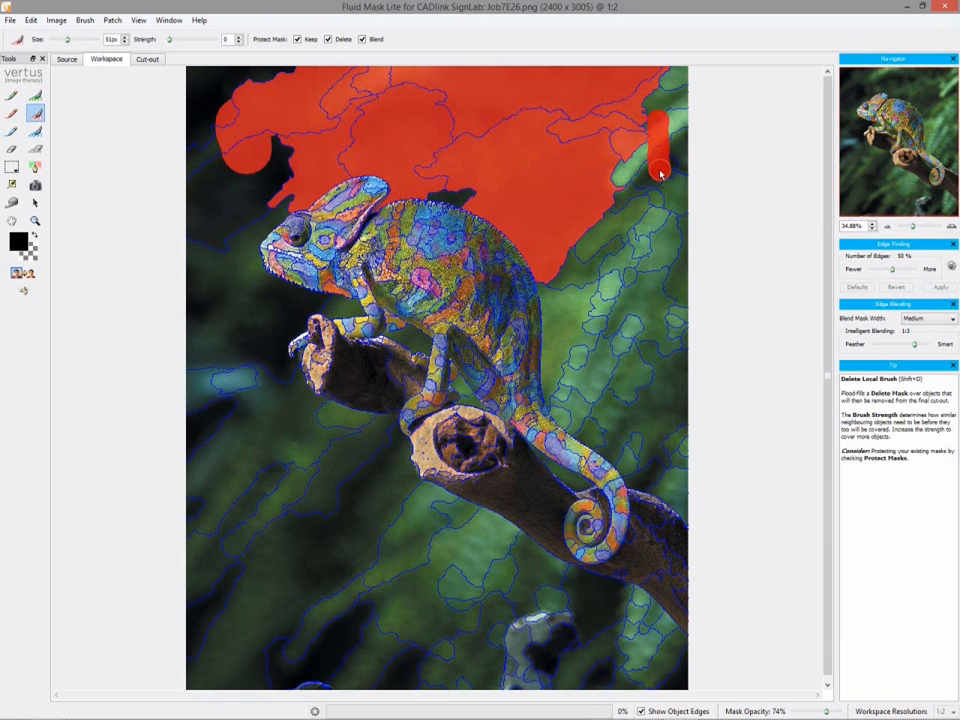
click(660, 150)
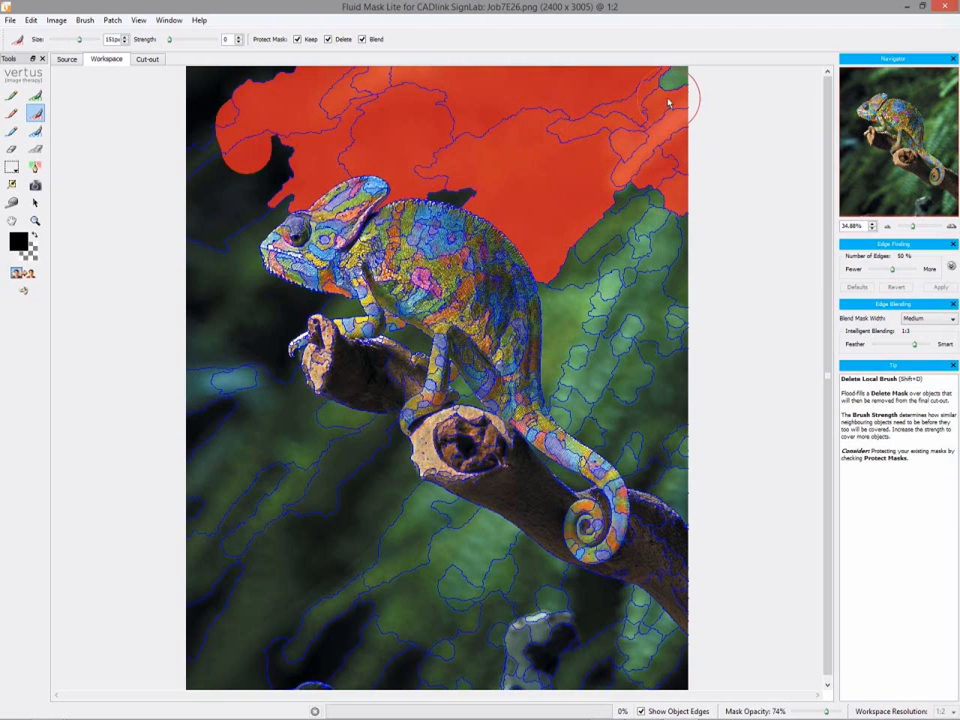
drag(665, 100, 660, 425)
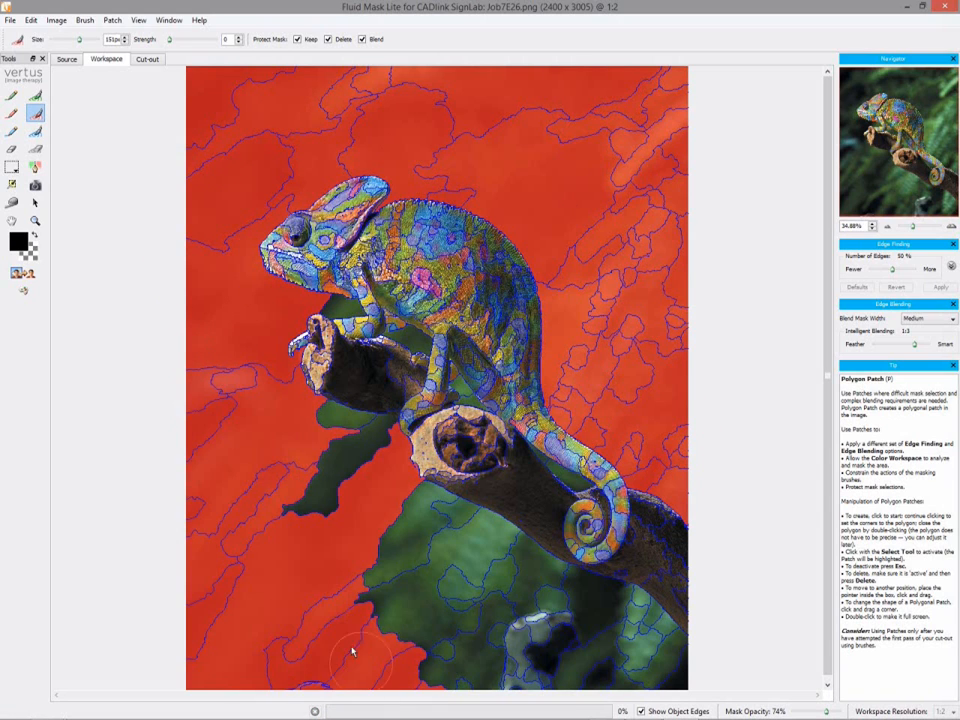
drag(360, 655, 380, 510)
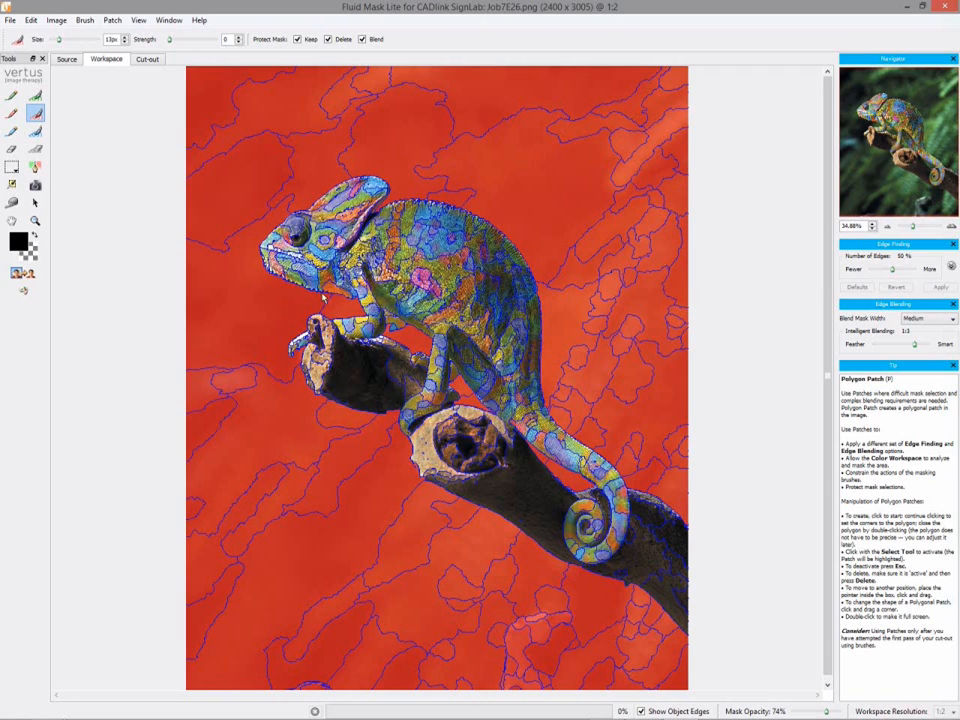
Step: Apply Clean All Delete, then fill the chameleon and branch green to keep
click(56, 20)
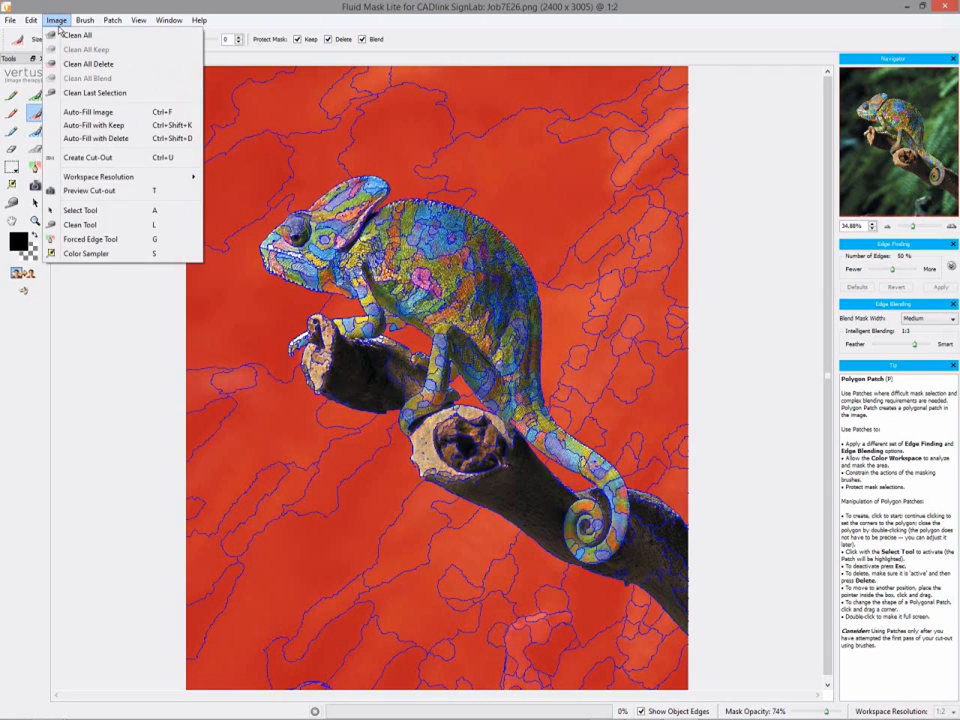
mouse_move(89, 64)
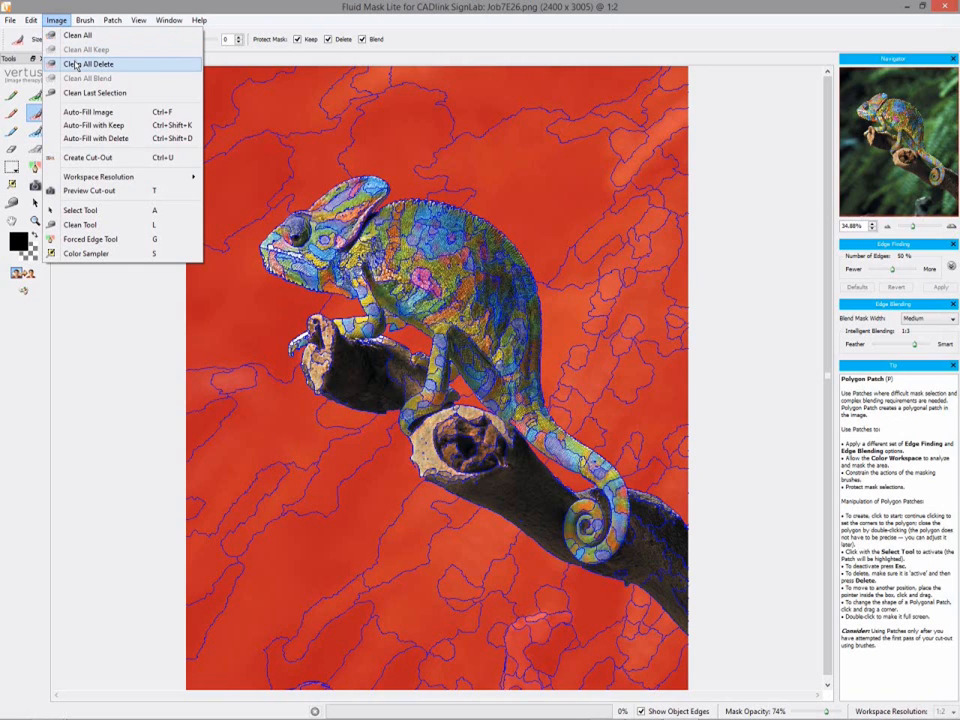
click(89, 63)
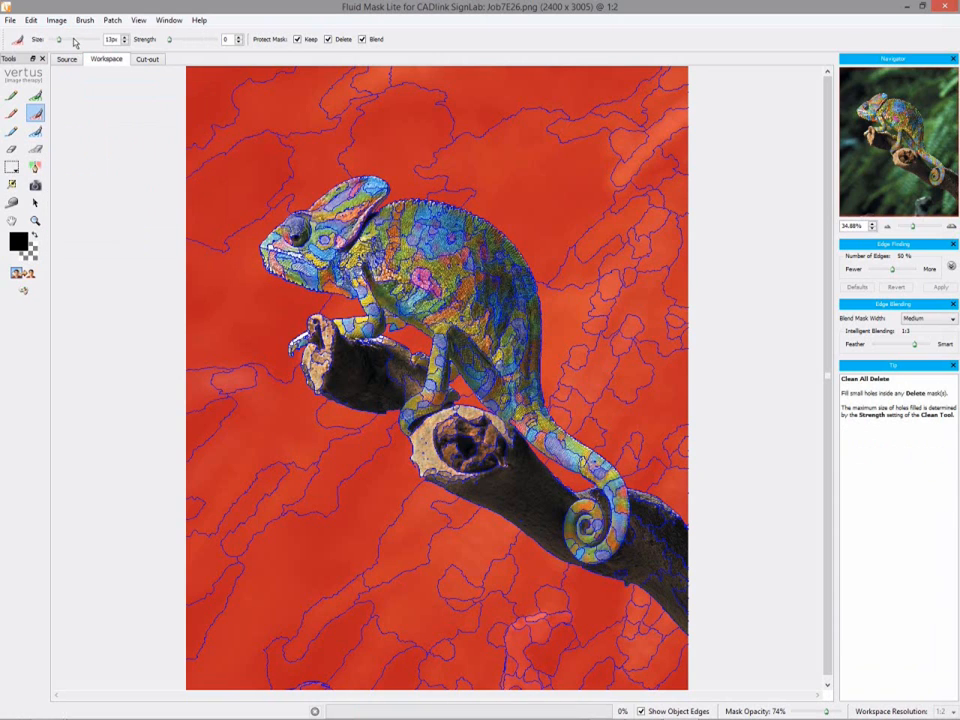
click(55, 20)
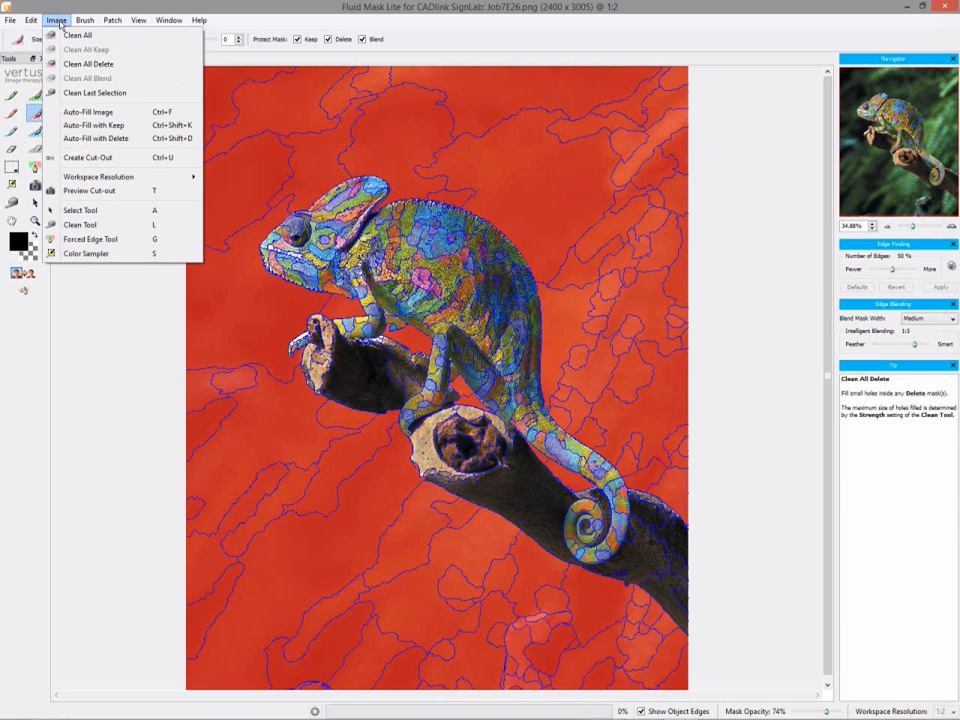
mouse_move(87, 78)
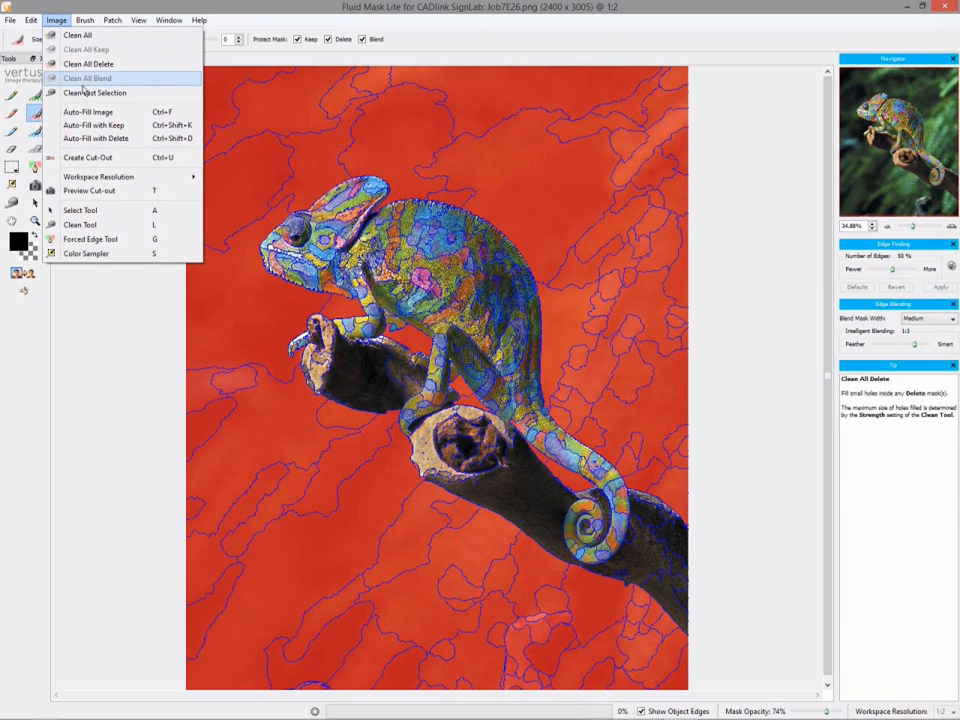
click(87, 78)
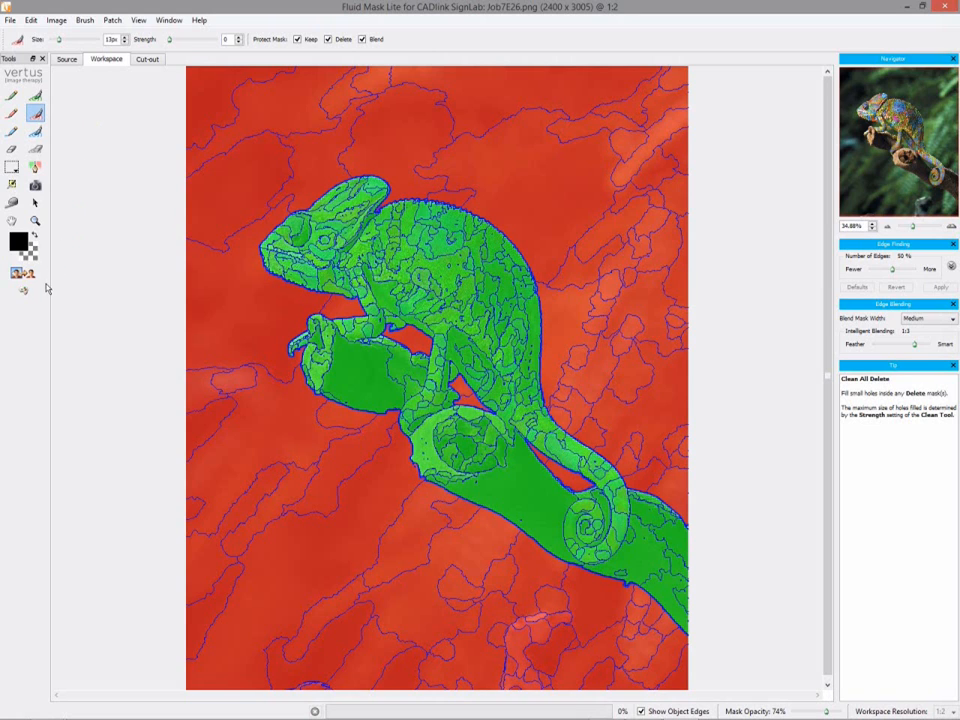
mouse_move(22, 273)
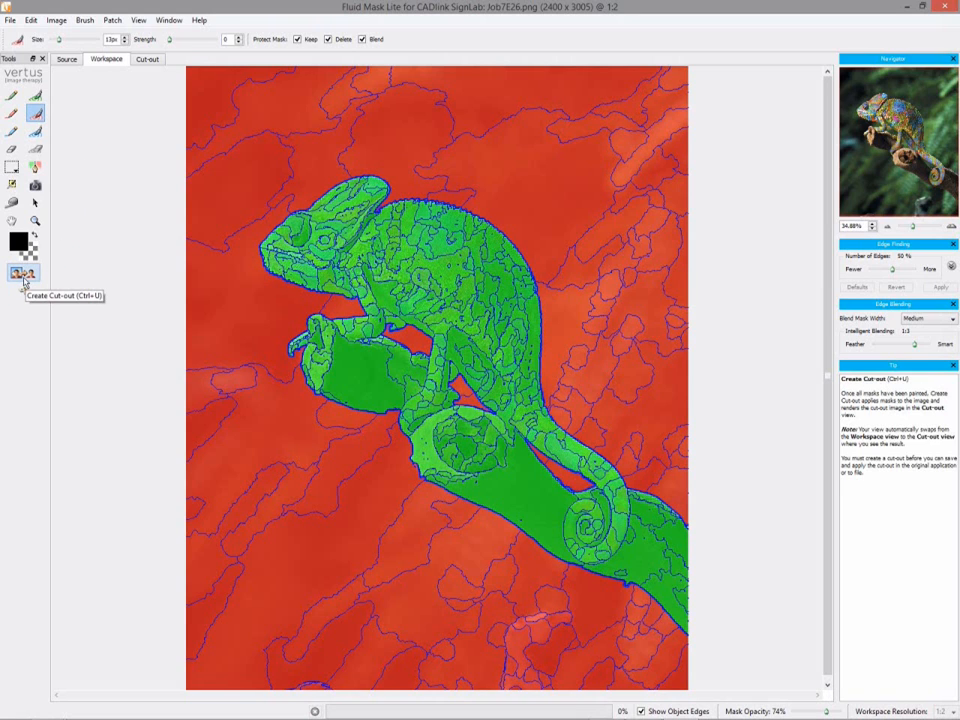
Step: Create the chameleon cut-out and preview it over transparency, black and a chosen colour
click(23, 273)
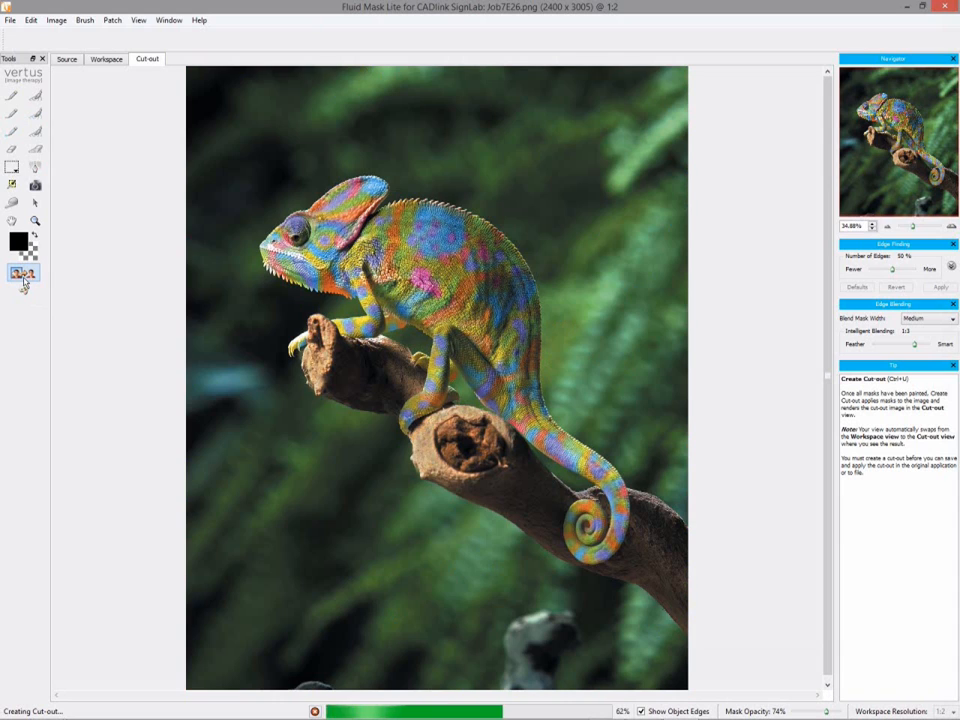
click(23, 273)
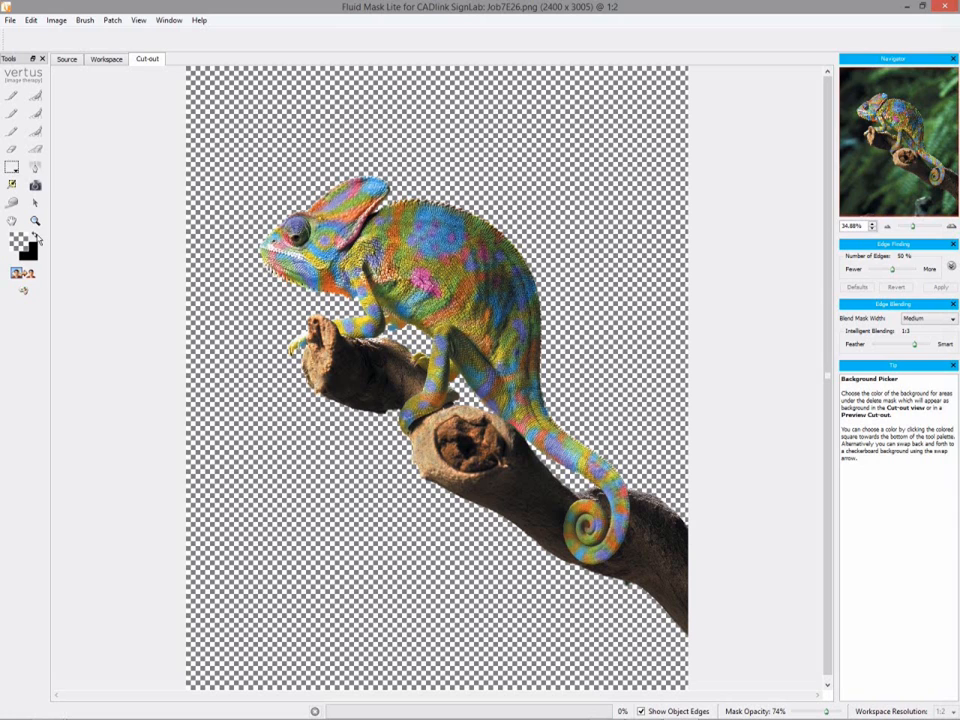
click(27, 252)
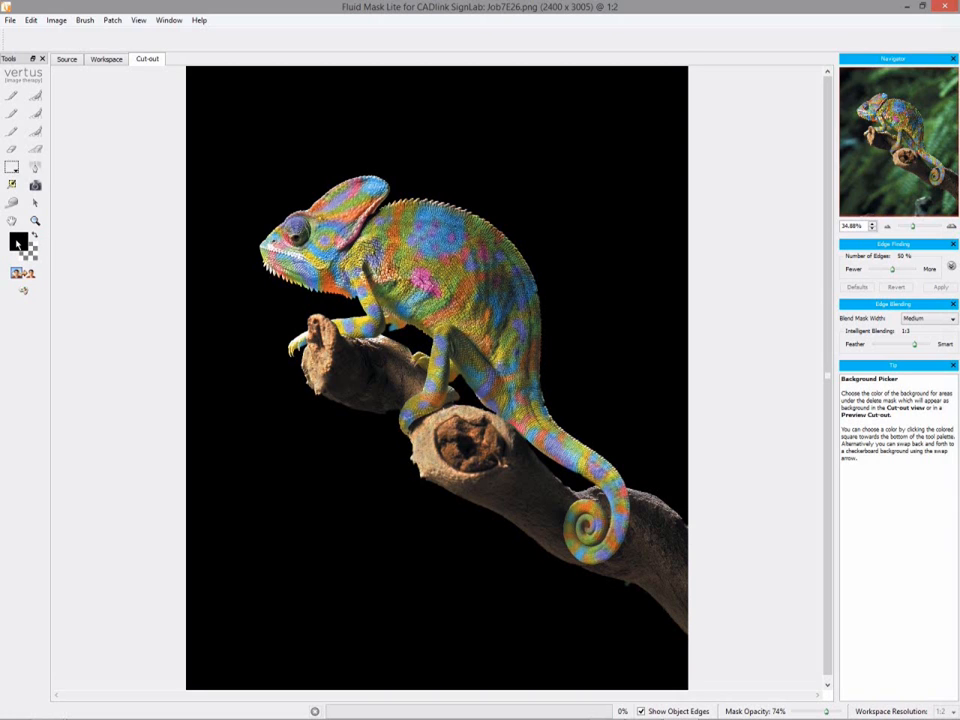
click(16, 242)
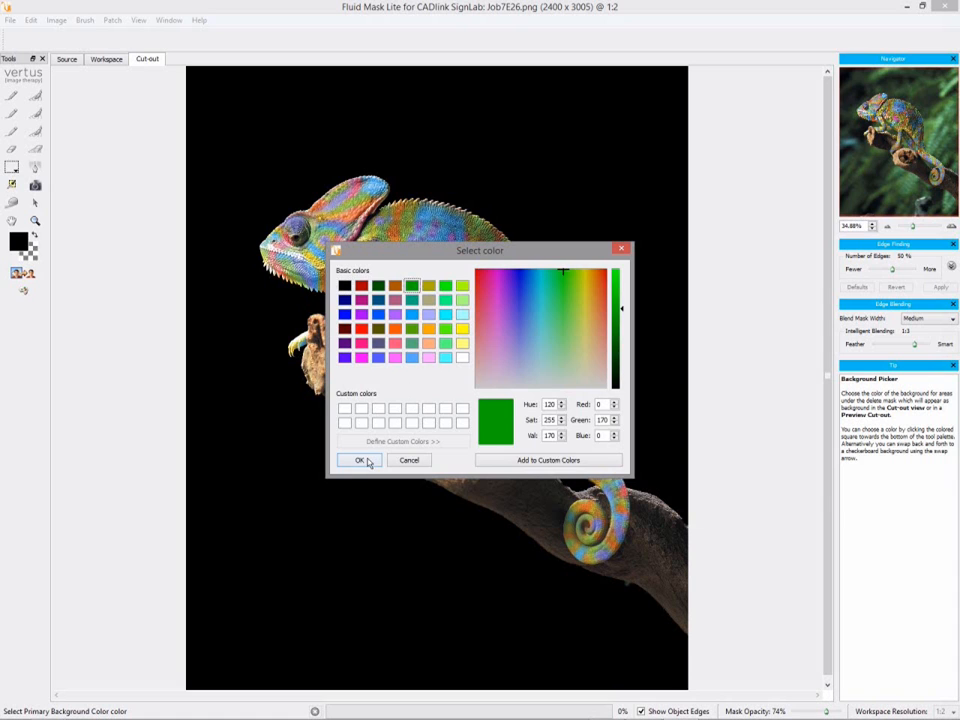
click(359, 460)
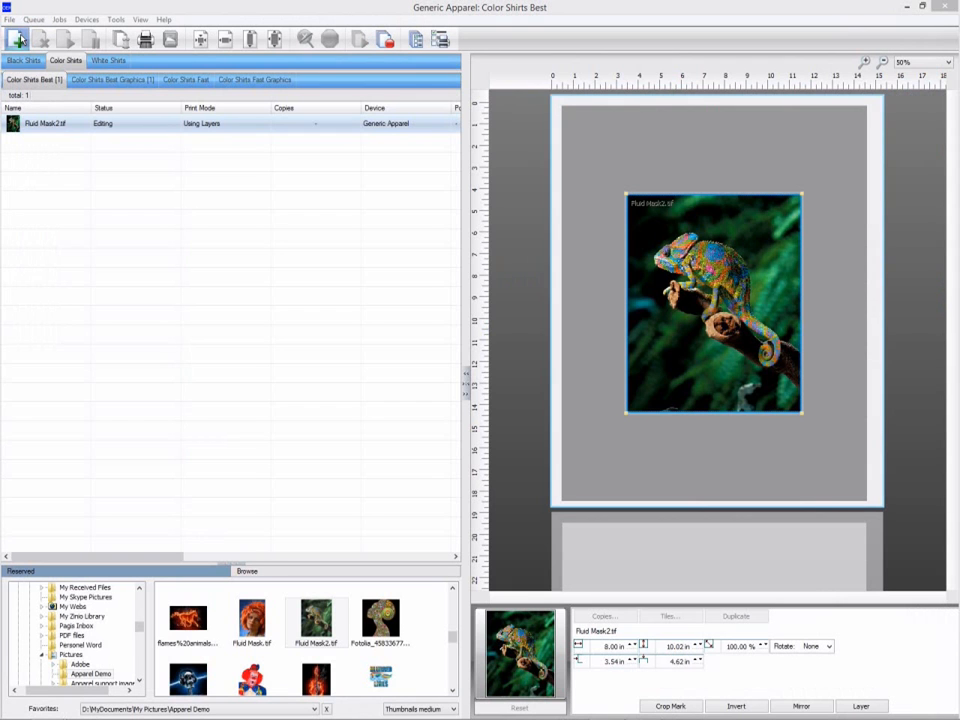
mouse_move(153, 220)
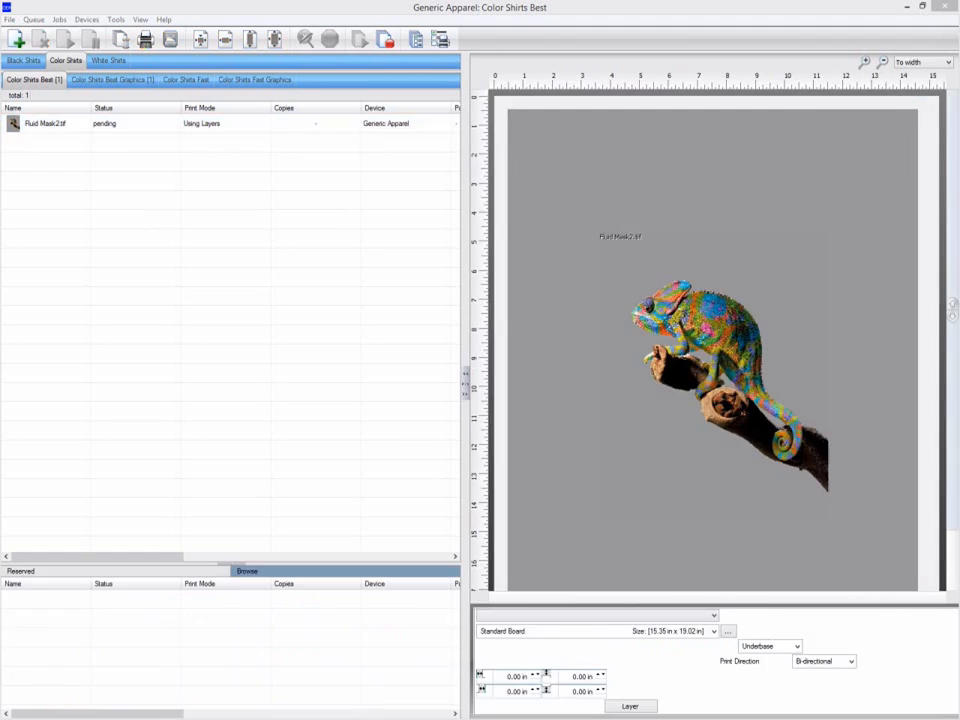
Step: Switch to the Black Shirts print queues
click(23, 60)
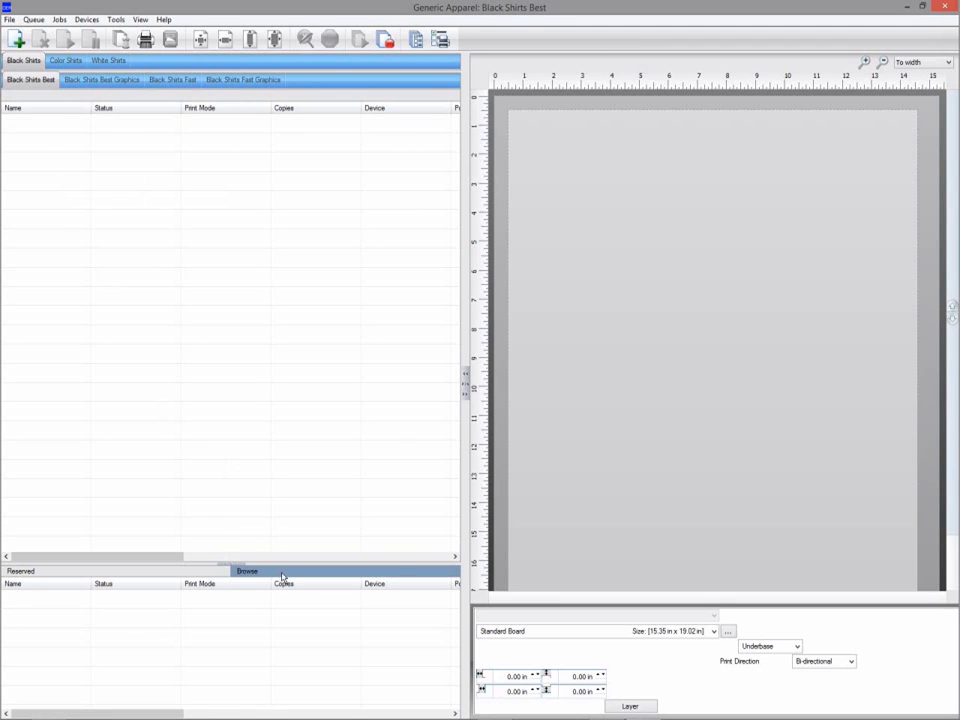
Step: Import Fluid Mask.tif as a Black Shirts Best job and bring up its actions menu
click(247, 571)
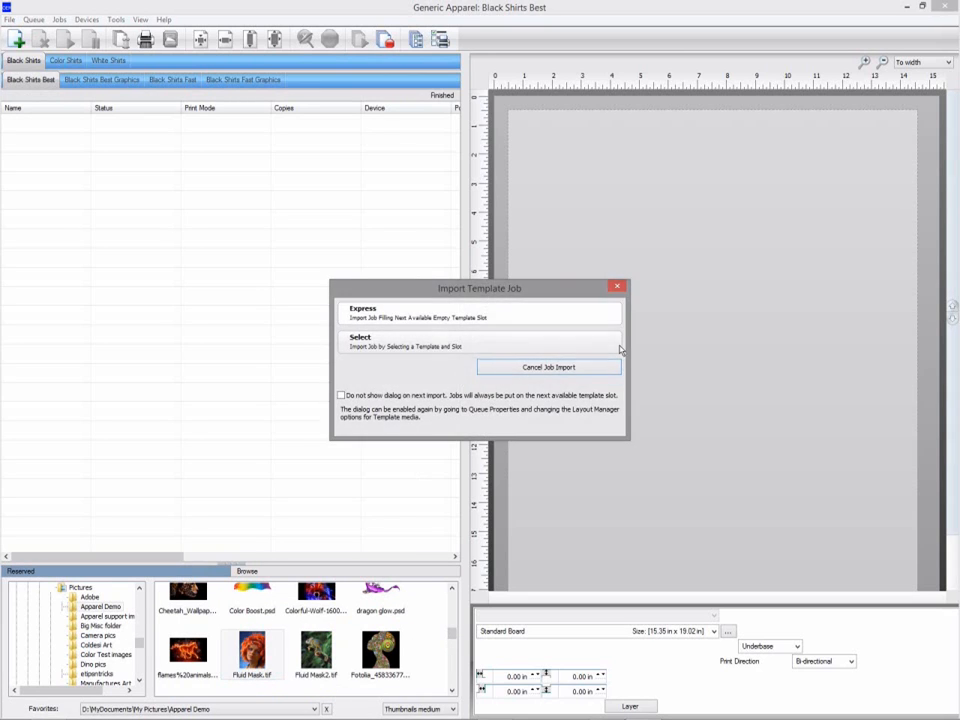
click(480, 312)
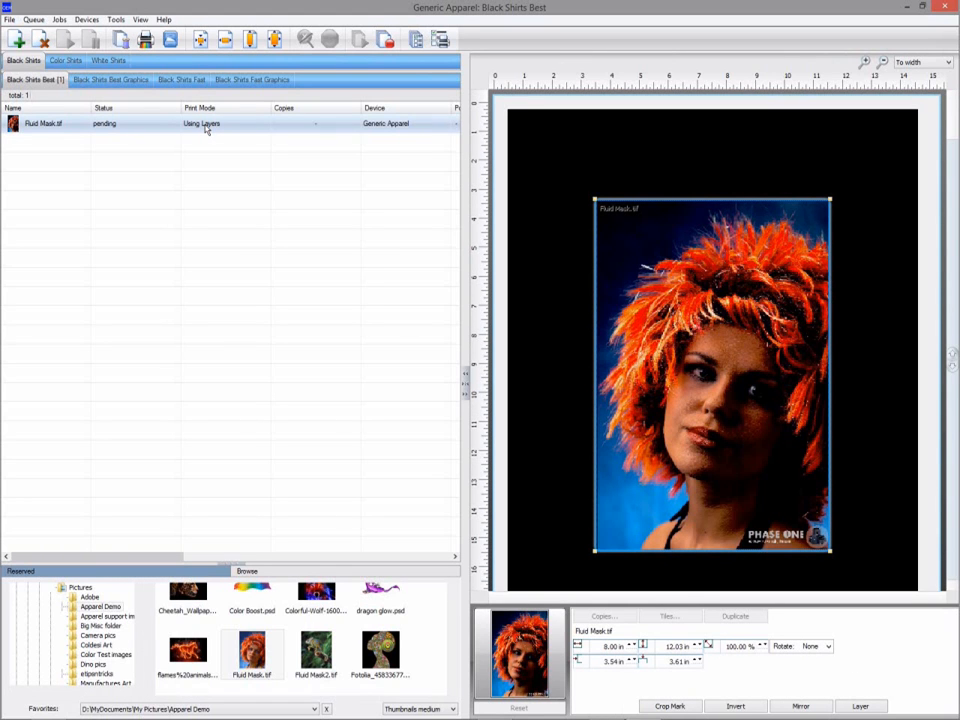
right_click(42, 123)
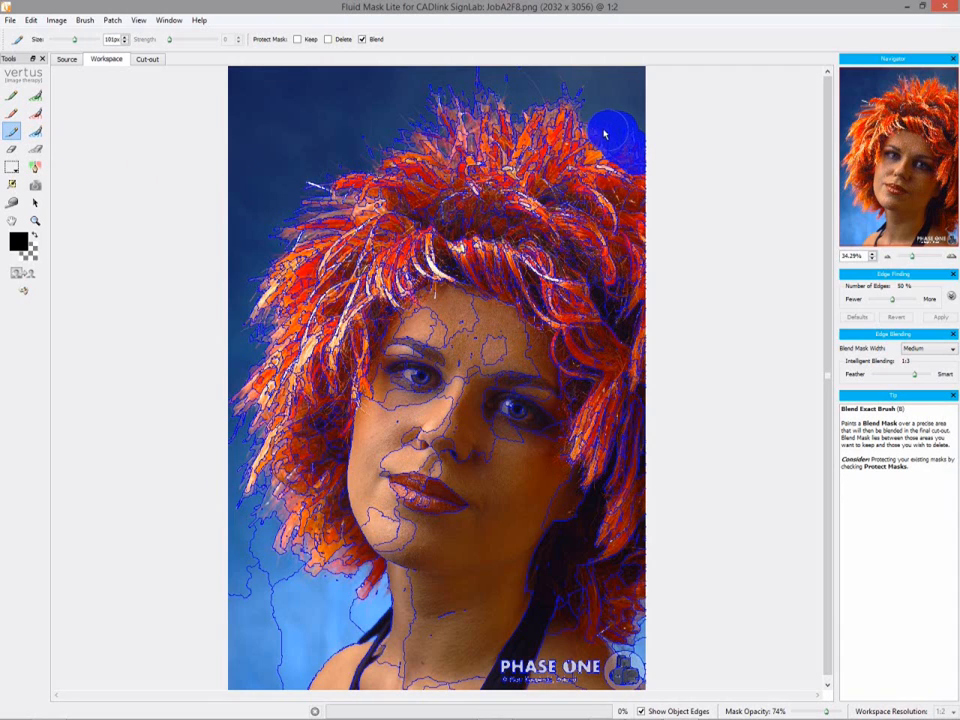
Step: Brush a blend band from the top-right hair, across the top, down to the neck
drag(605, 133, 527, 127)
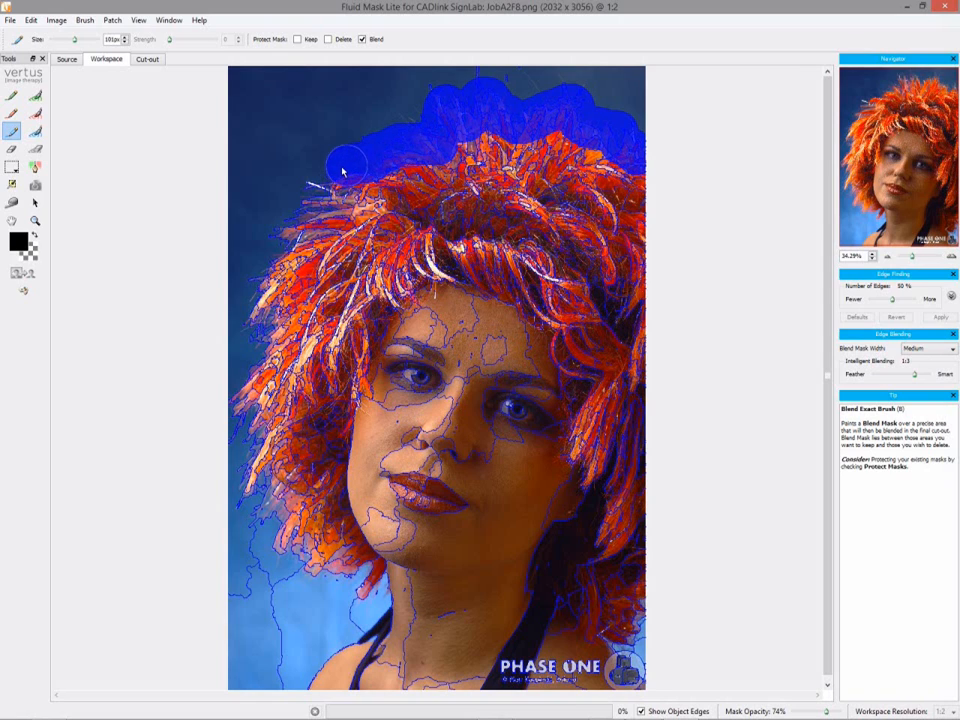
drag(345, 165, 305, 220)
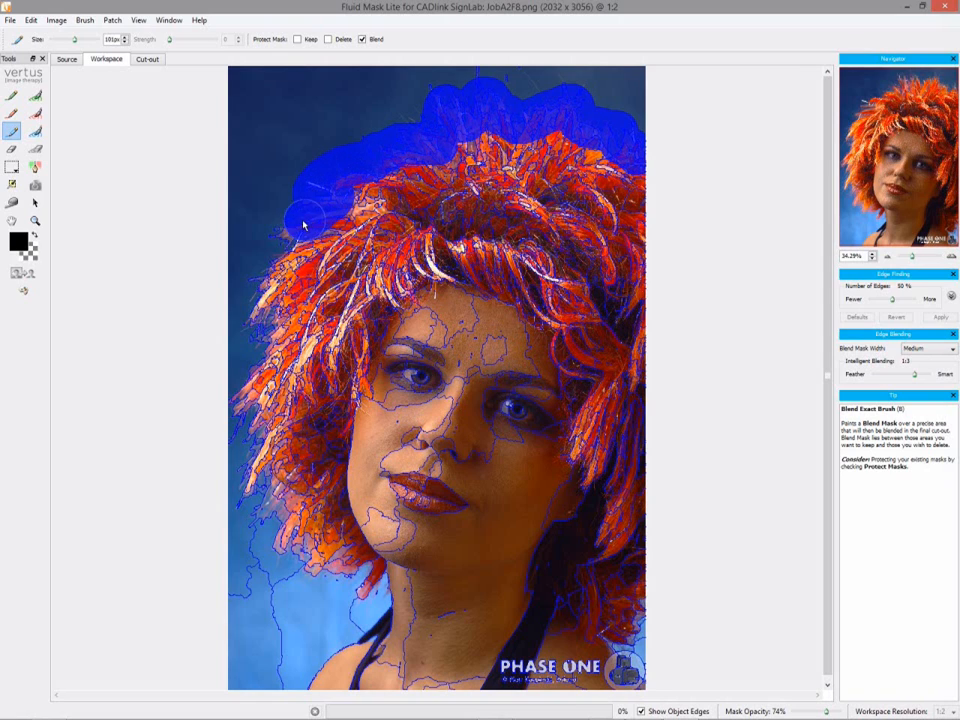
drag(303, 224, 267, 338)
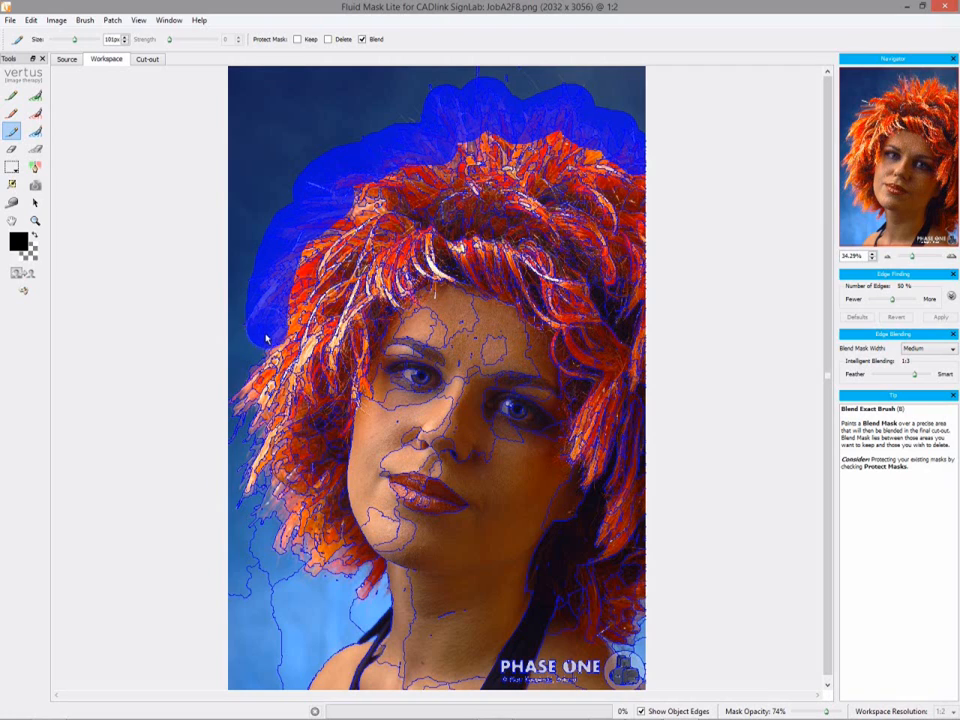
drag(270, 335, 250, 460)
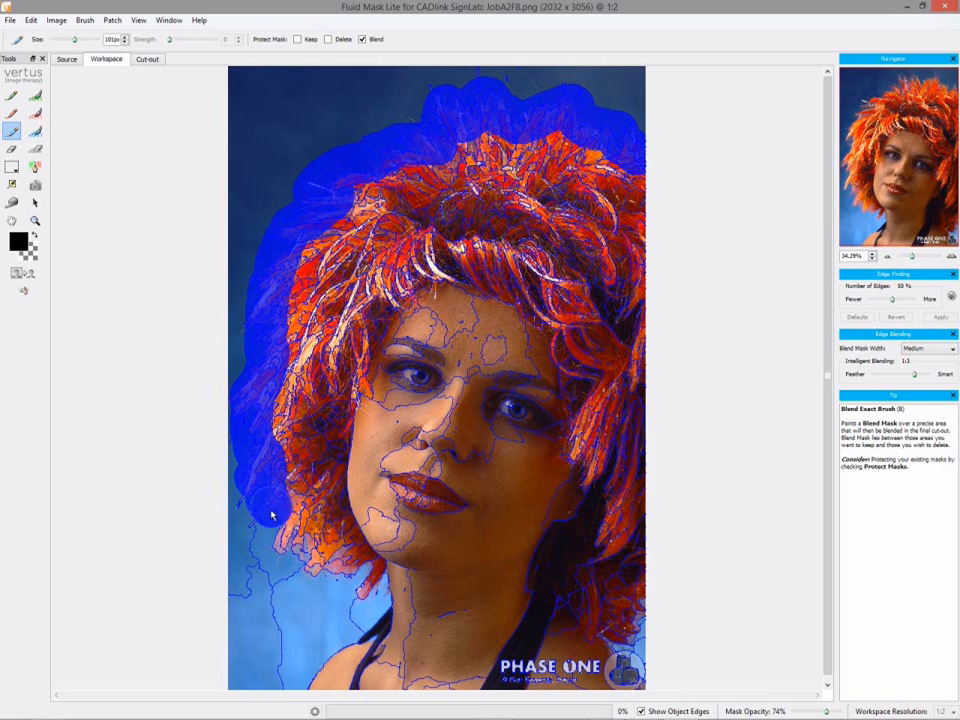
drag(270, 515, 310, 555)
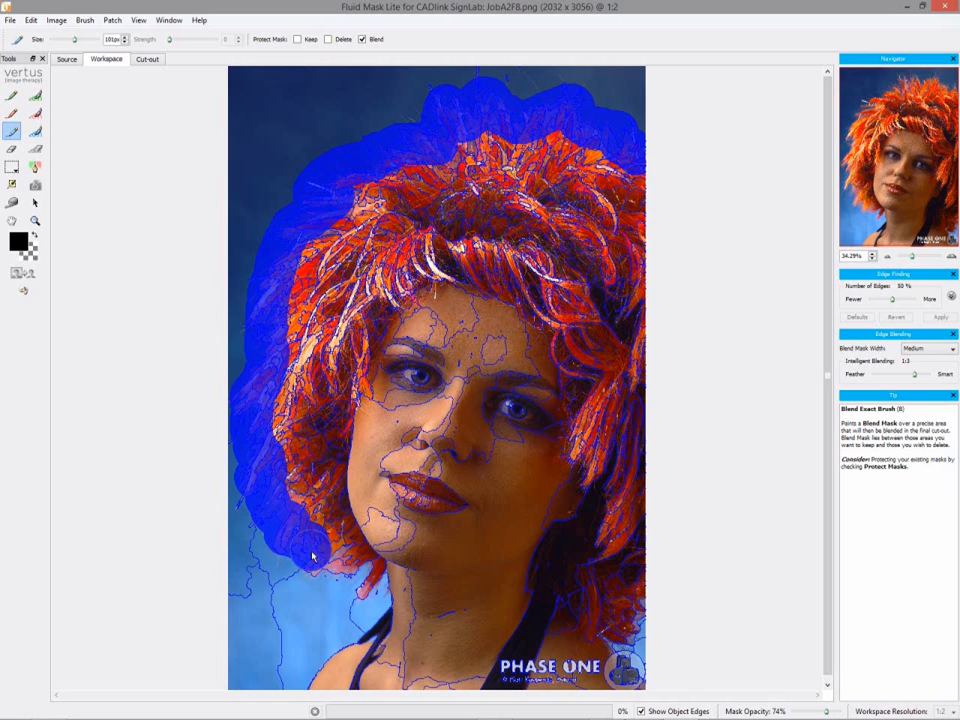
drag(312, 555, 370, 580)
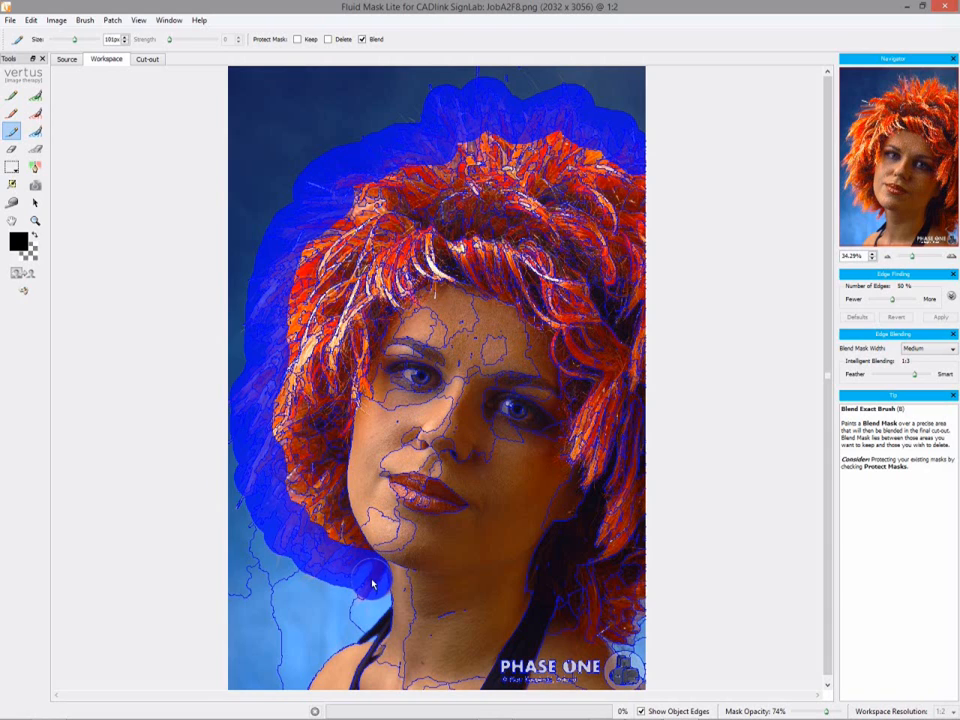
drag(372, 583, 618, 638)
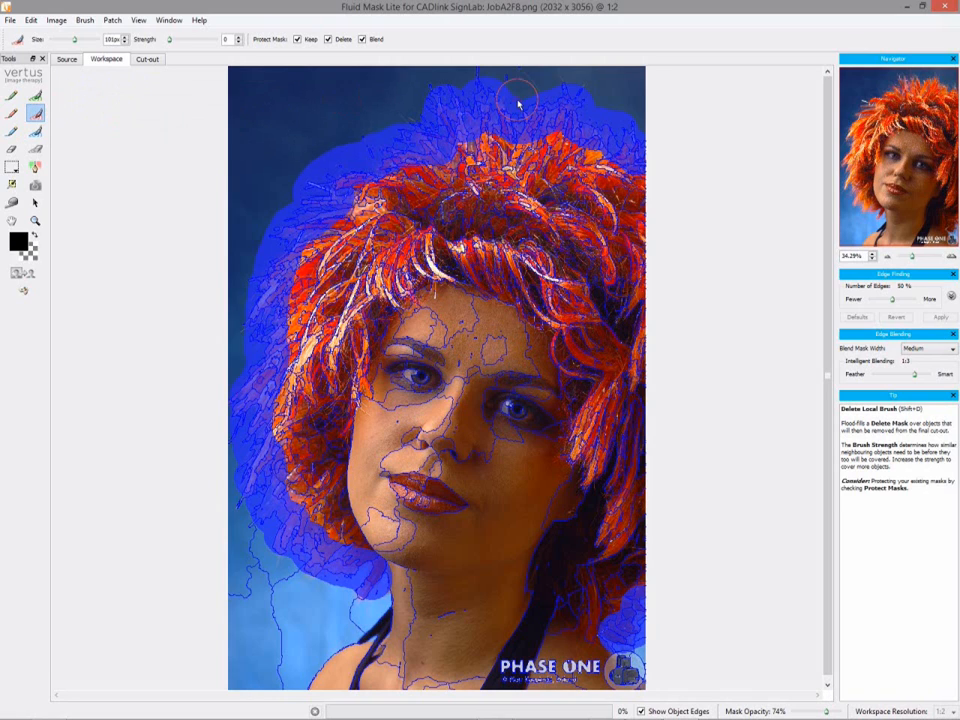
mouse_move(375, 48)
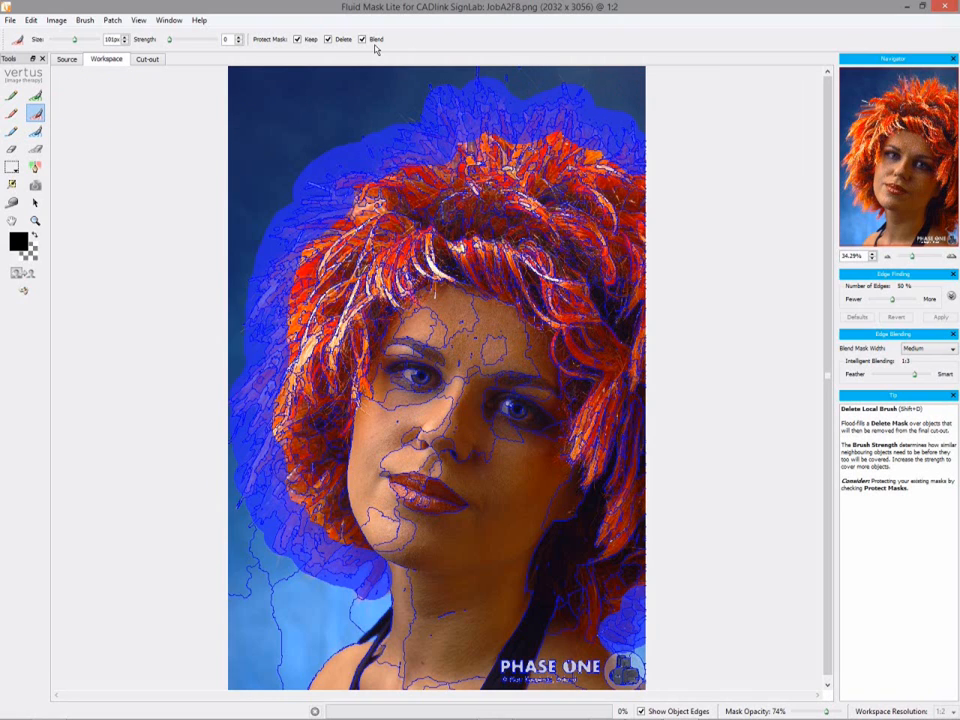
mouse_move(615, 88)
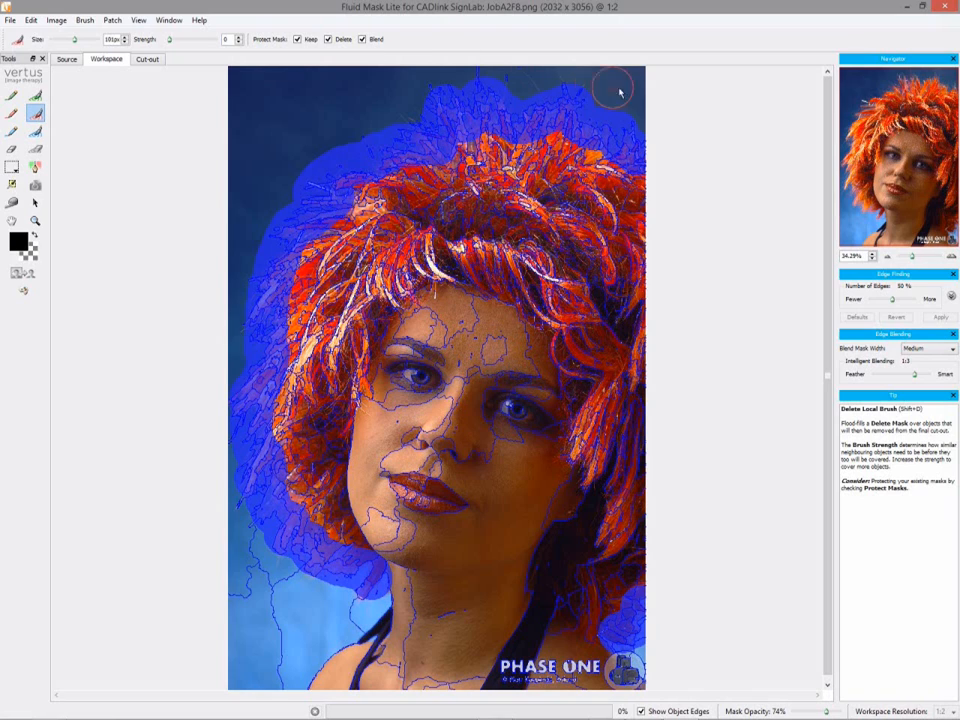
Step: Paint the top-right and left blue backdrop red for deletion
drag(615, 85, 470, 72)
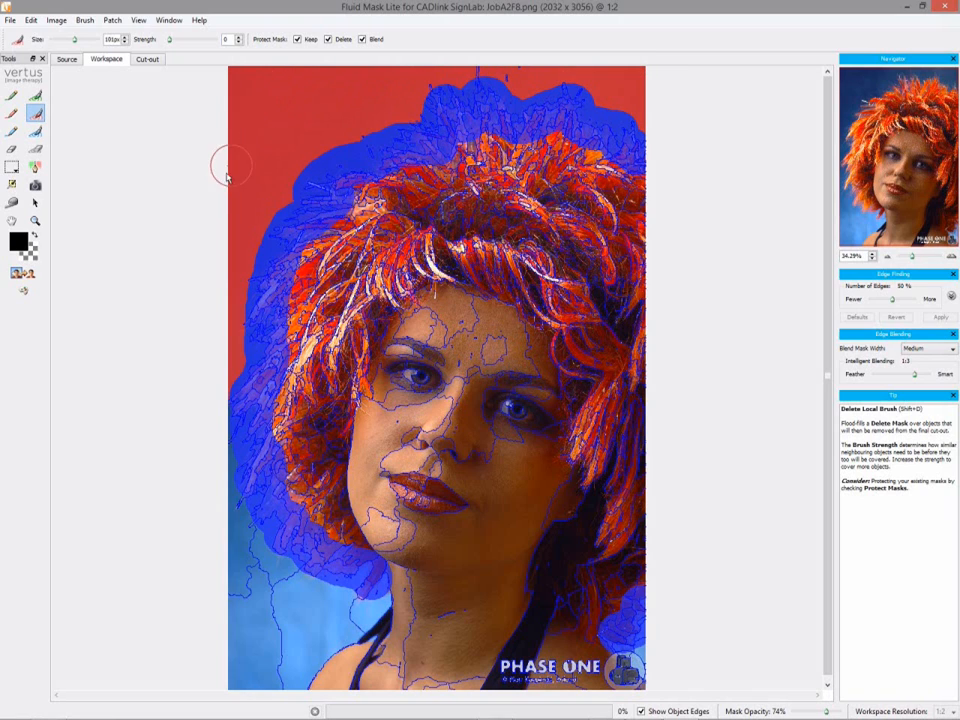
drag(230, 170, 245, 575)
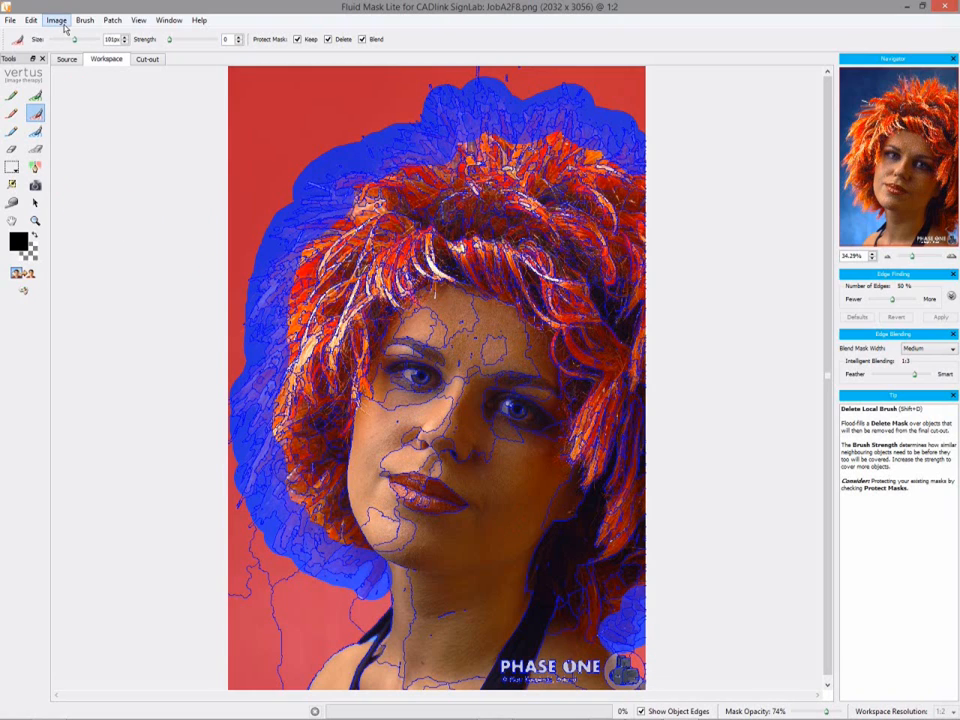
Step: Auto-fill the portrait mask, preview the cut-out on black, and save and apply it
click(56, 20)
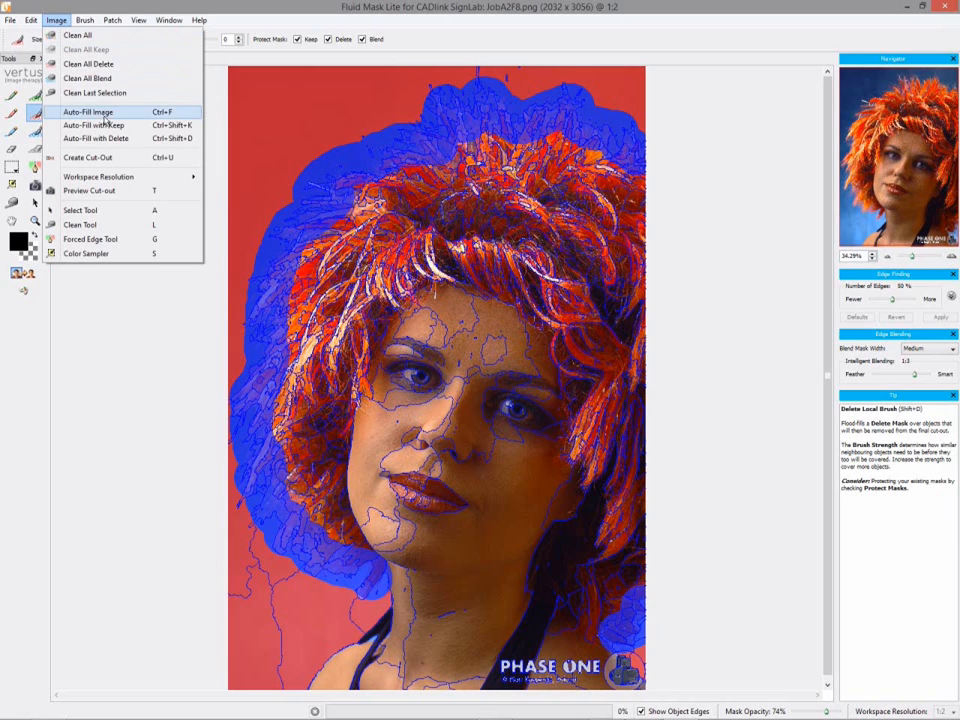
click(88, 111)
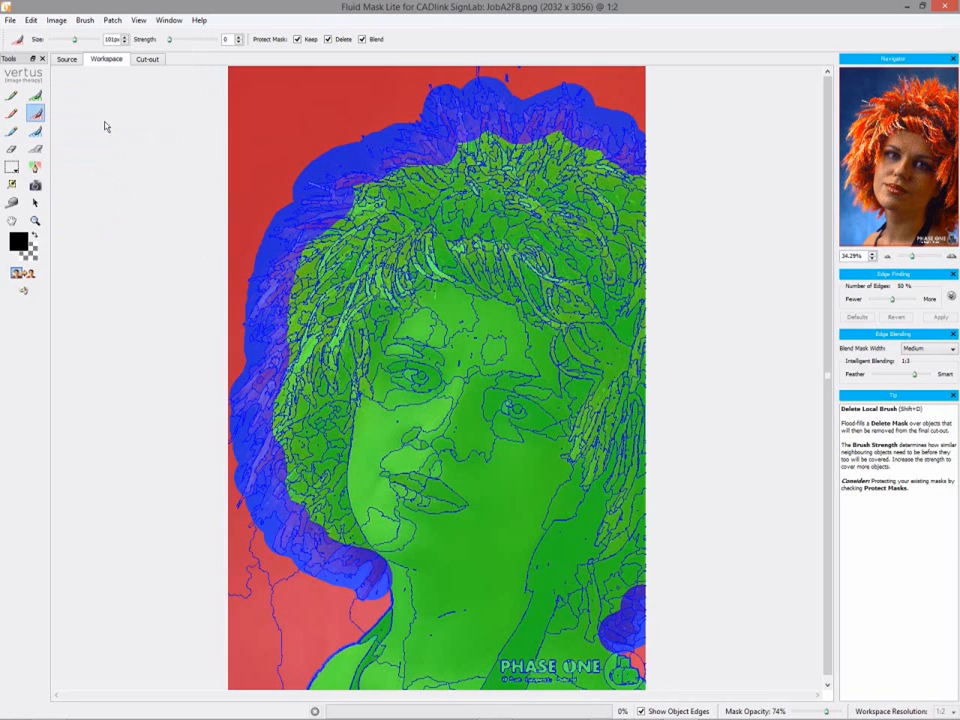
click(147, 59)
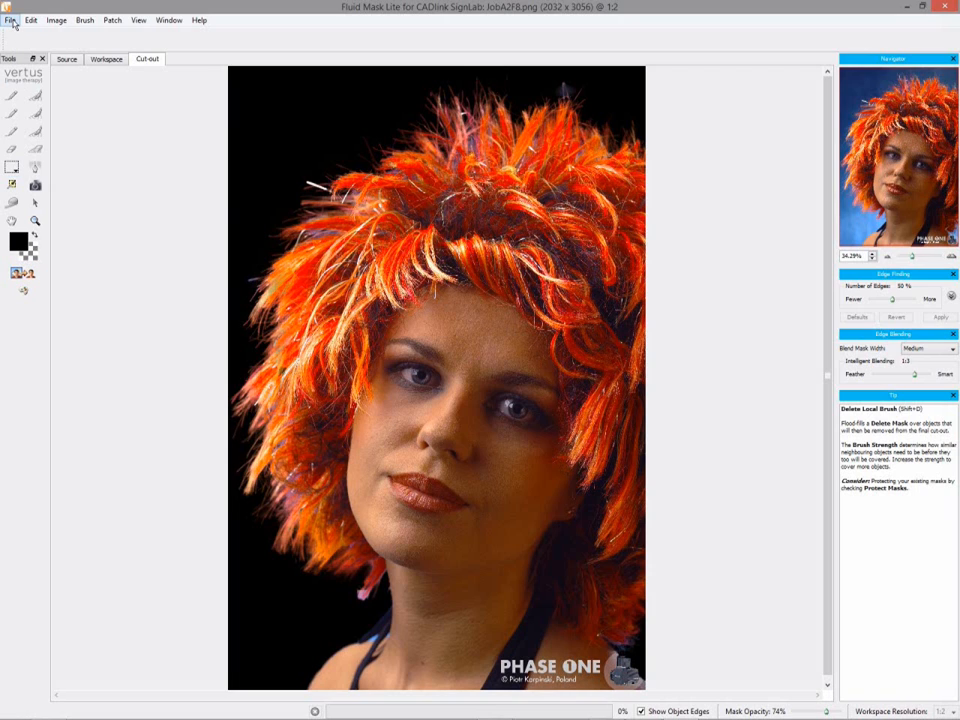
click(10, 19)
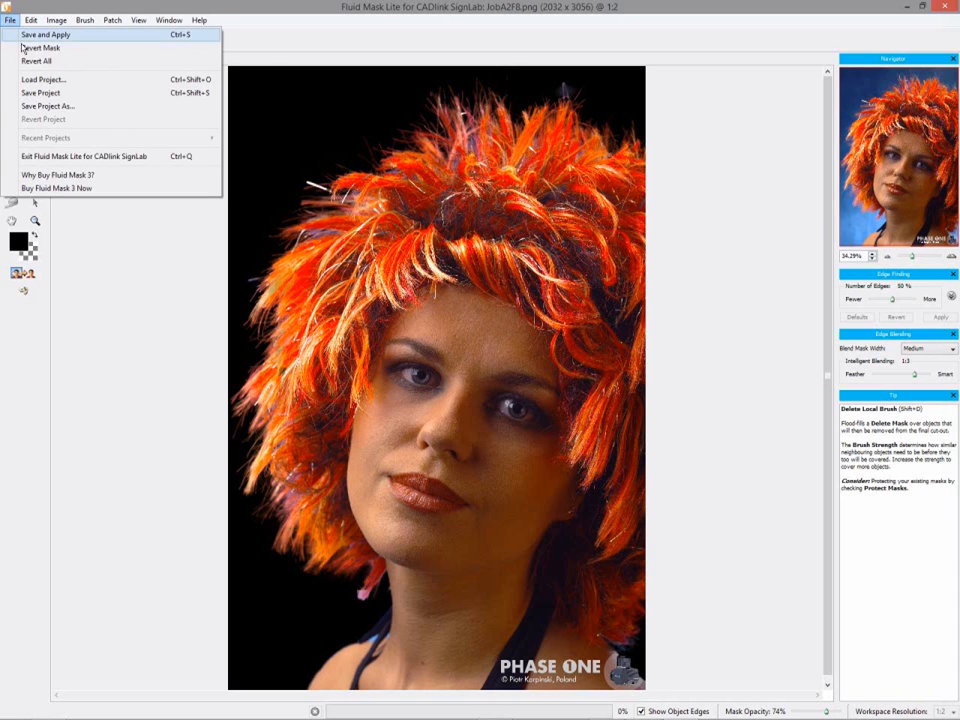
mouse_move(45, 34)
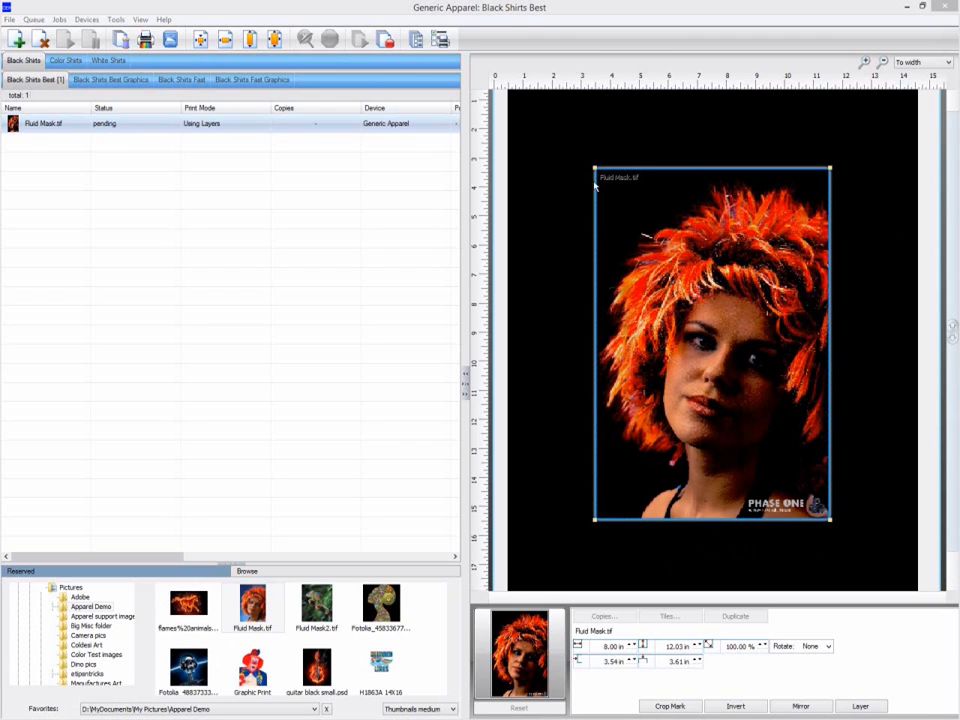
Step: Send the Fluid Mask.tif job to GIMP via Edit with Gimp
right_click(43, 123)
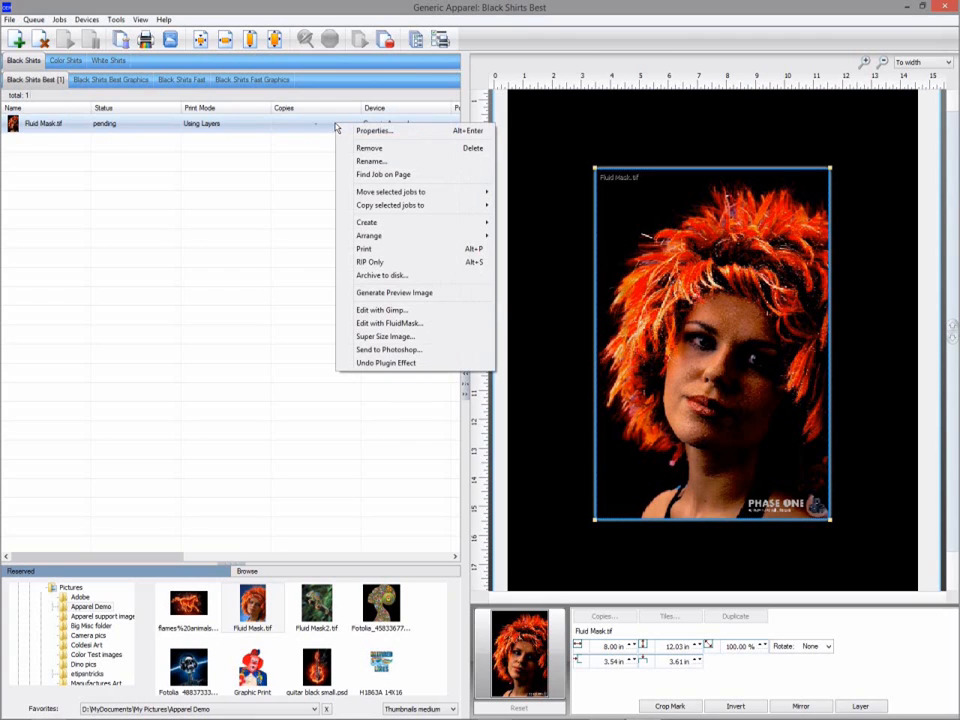
mouse_move(390, 350)
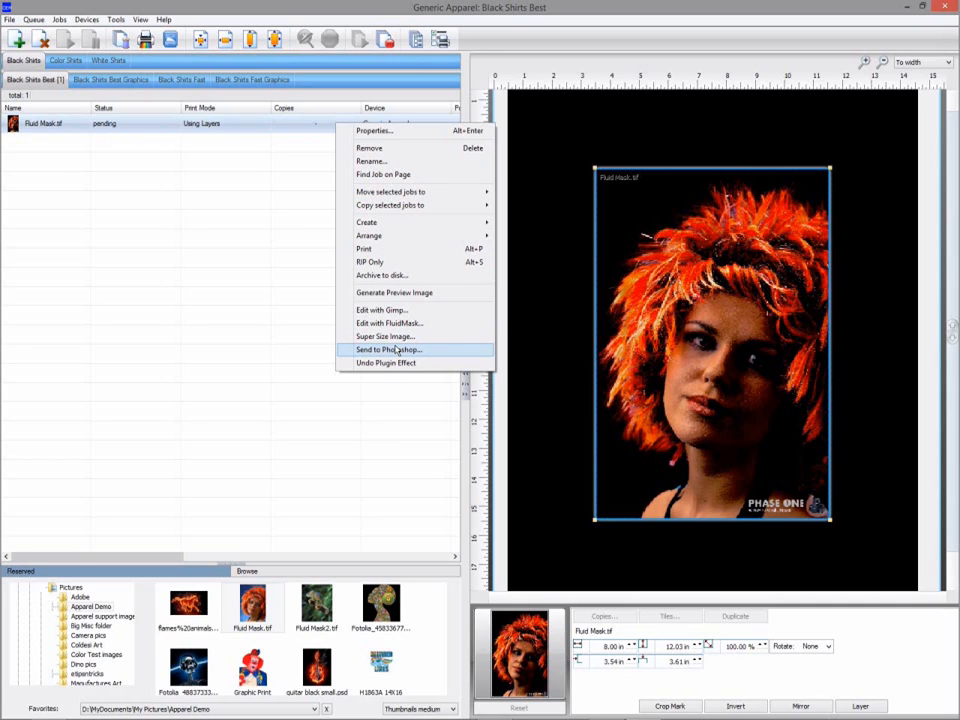
mouse_move(400, 310)
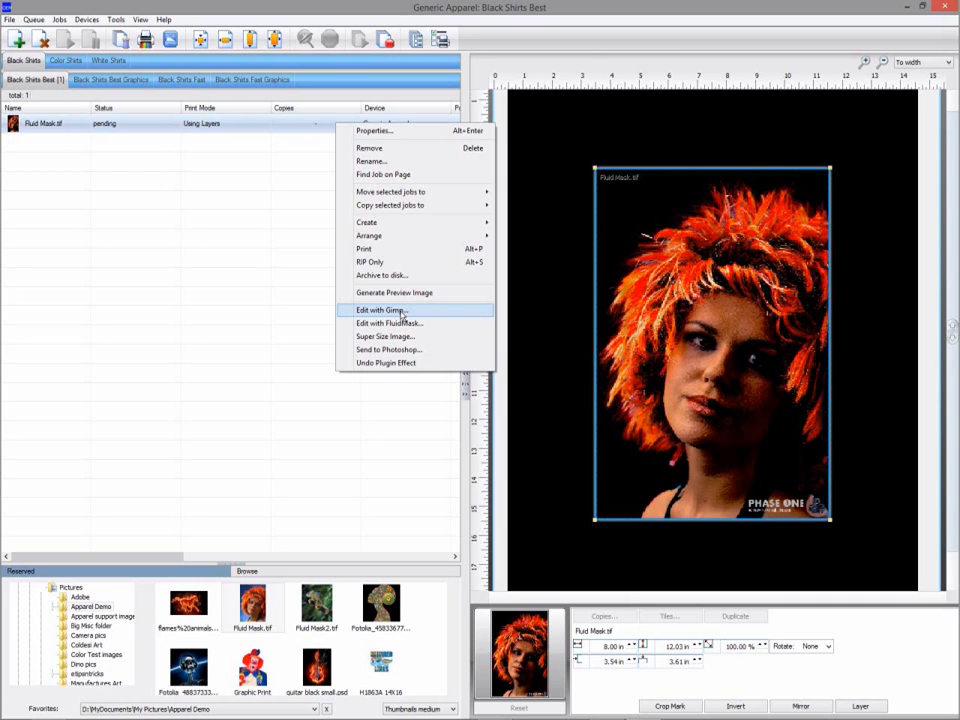
click(380, 310)
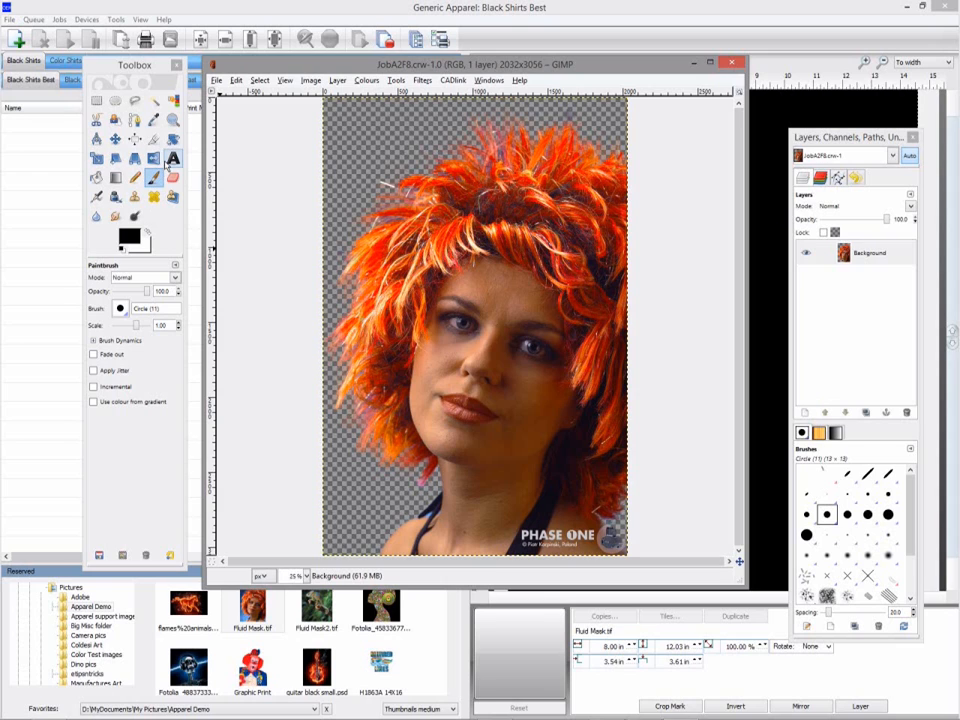
Step: Add 'My Girl' text at size 240 in bright red bold Sans, then close the editor
click(172, 158)
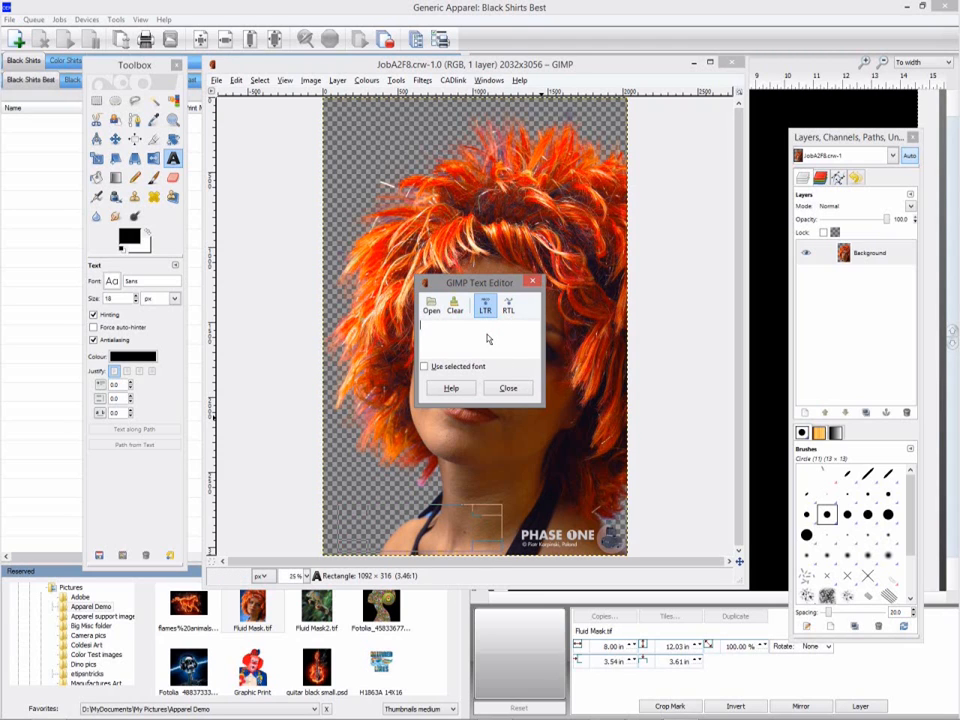
text(My GI)
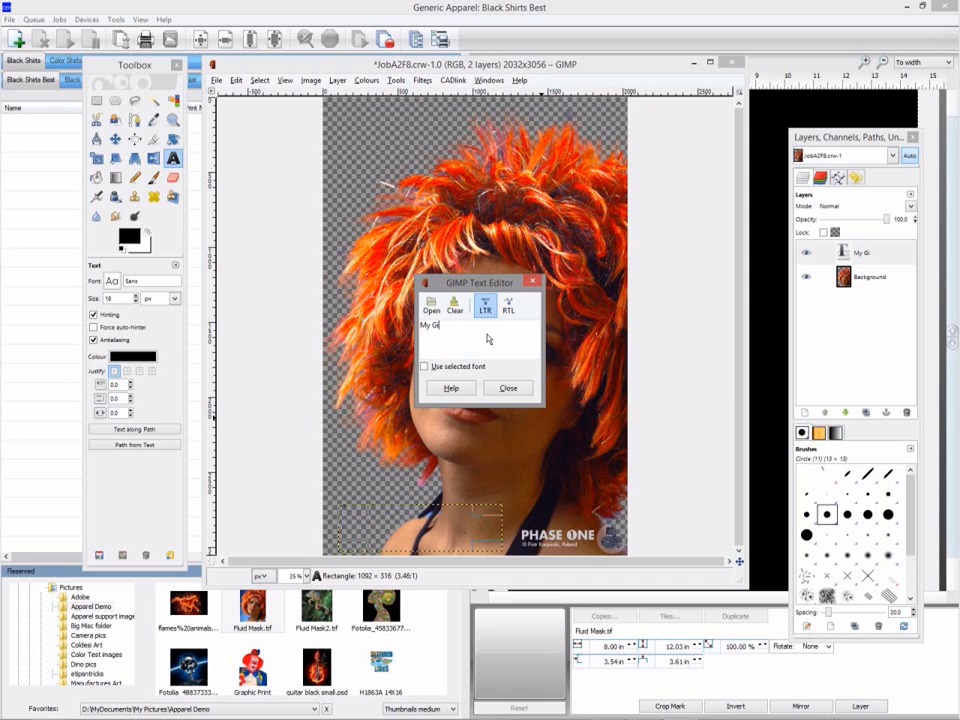
text(rl)
click(121, 298)
text(240)
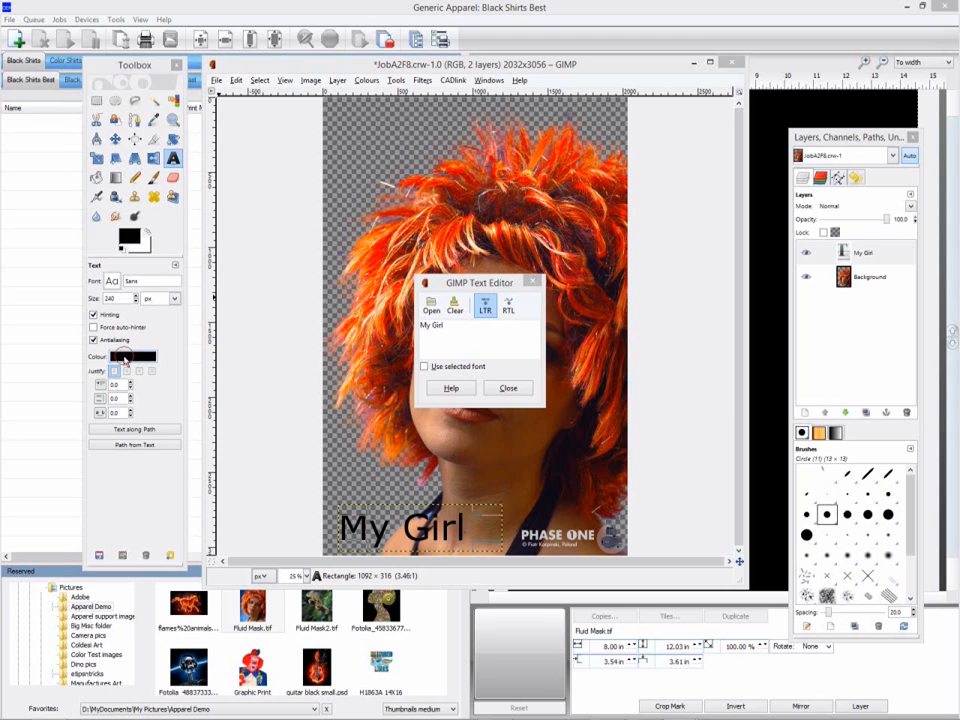
click(131, 357)
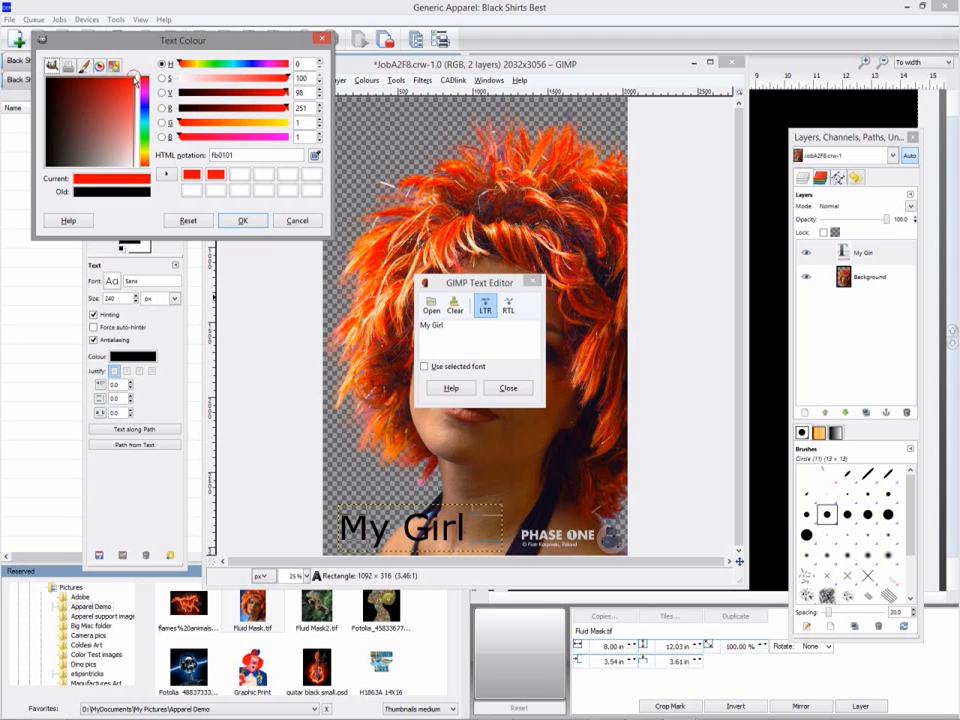
click(242, 220)
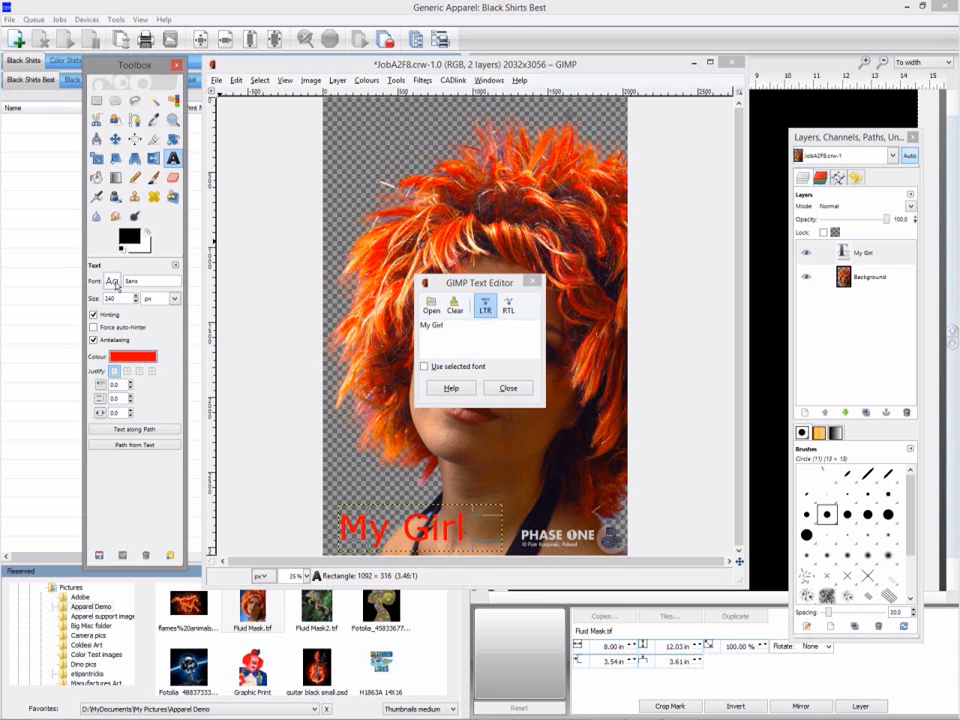
click(112, 281)
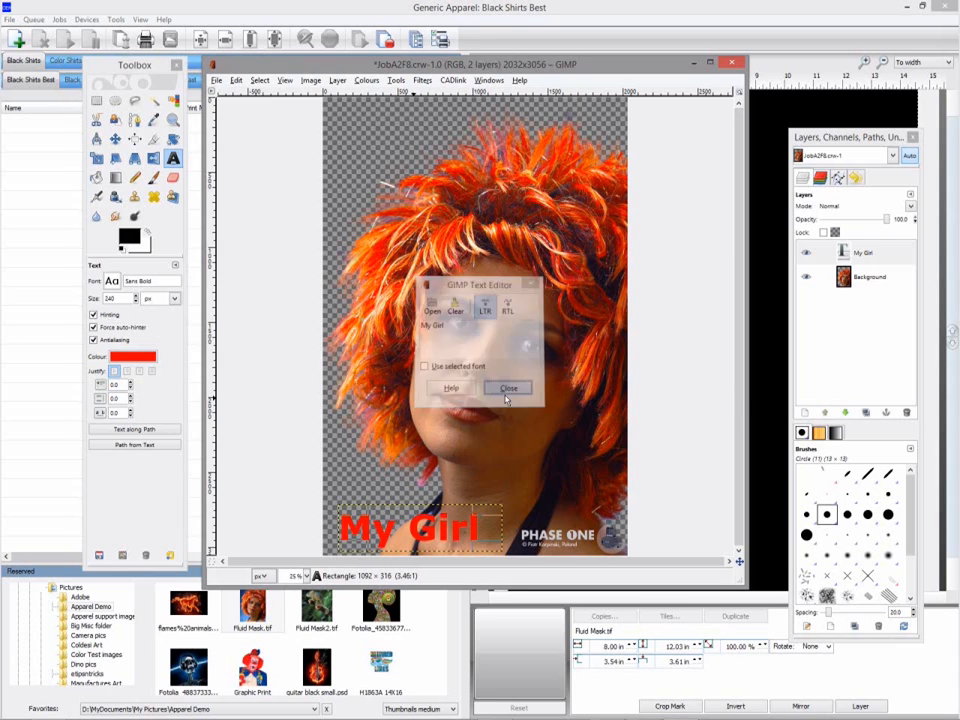
click(507, 388)
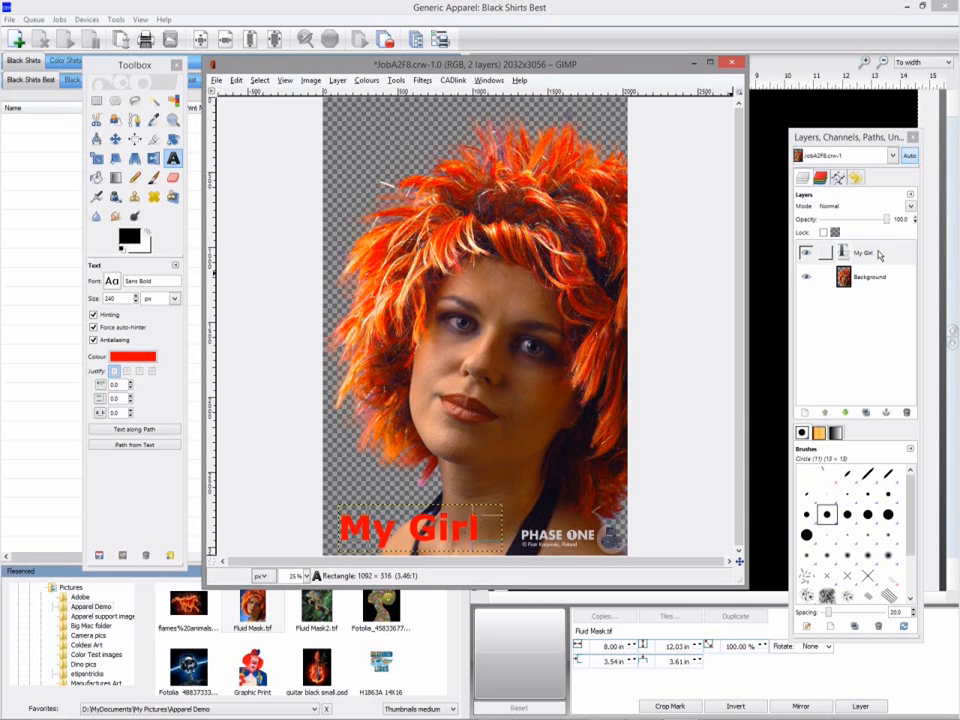
Step: Merge the My Girl layer down and send the file to Generic Apparel
right_click(863, 252)
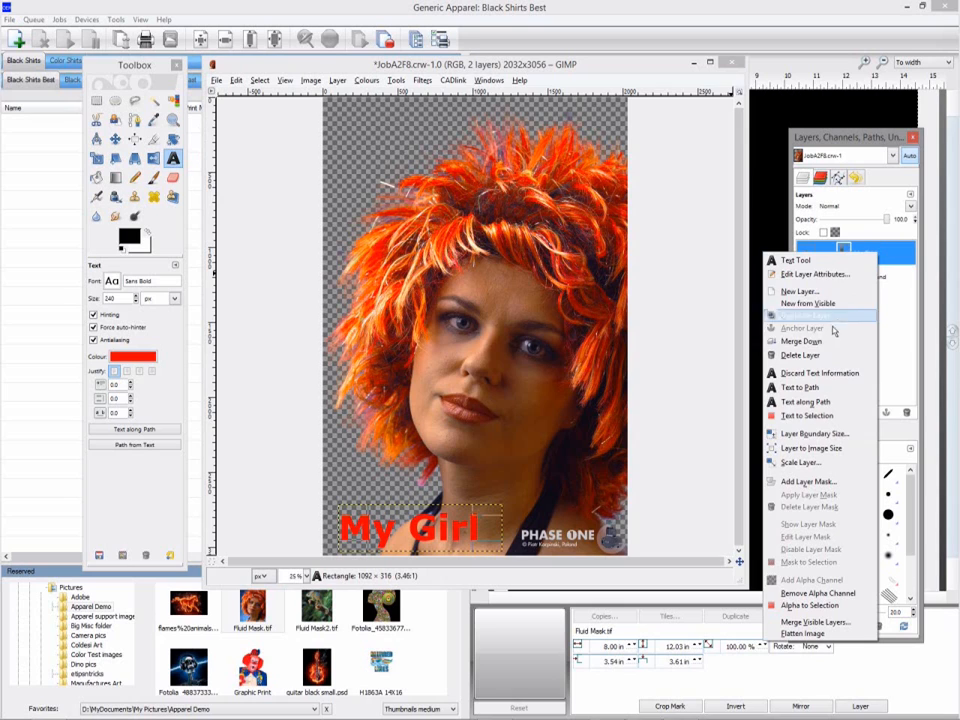
click(801, 341)
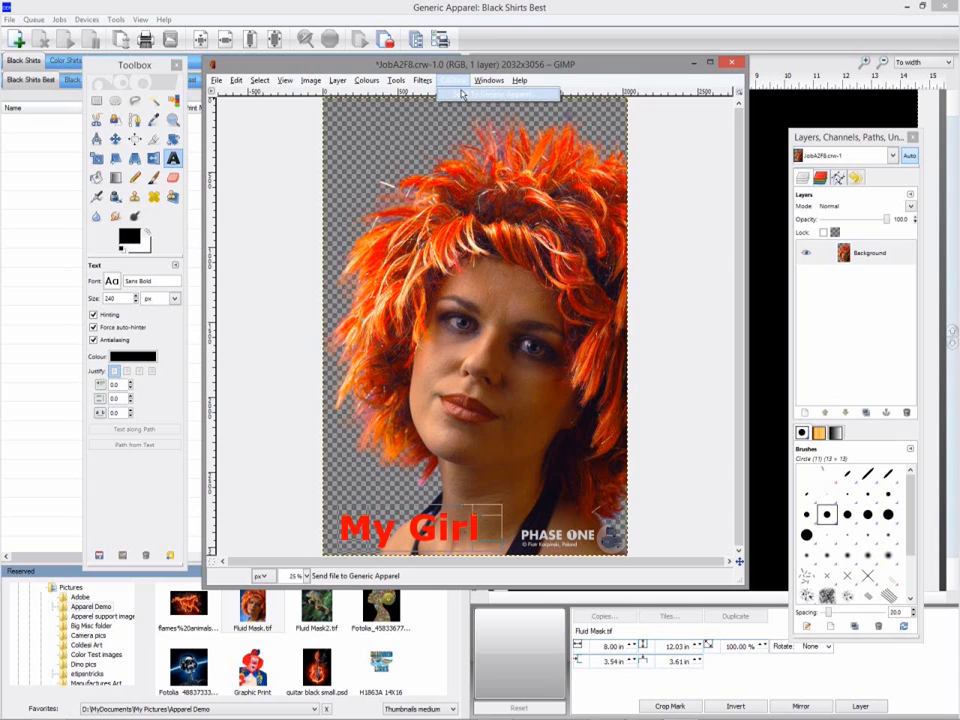
click(453, 80)
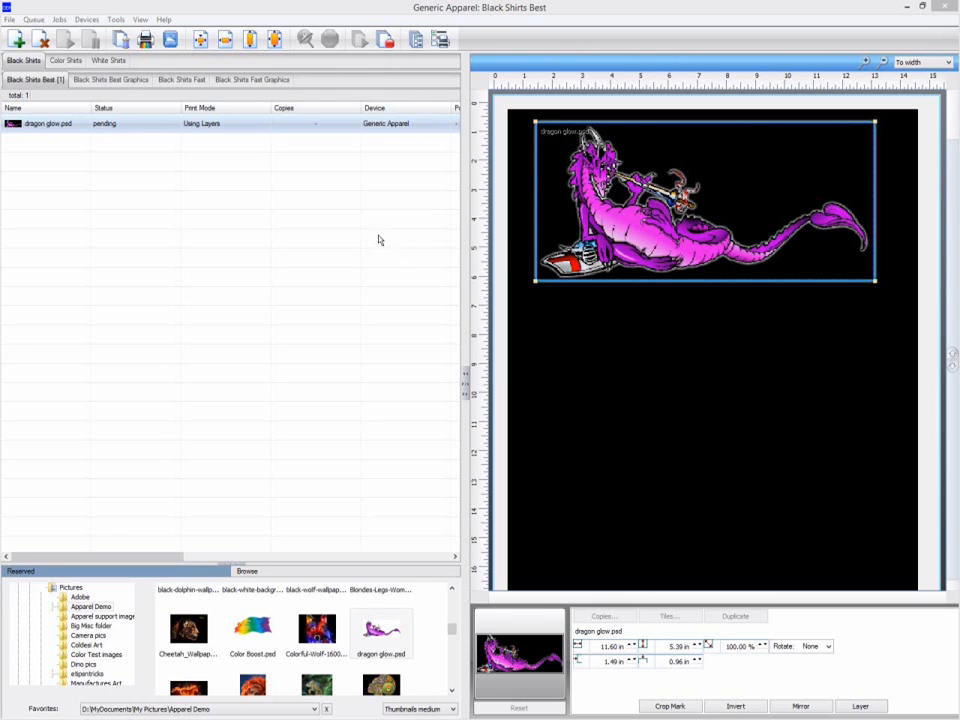
mouse_move(264, 190)
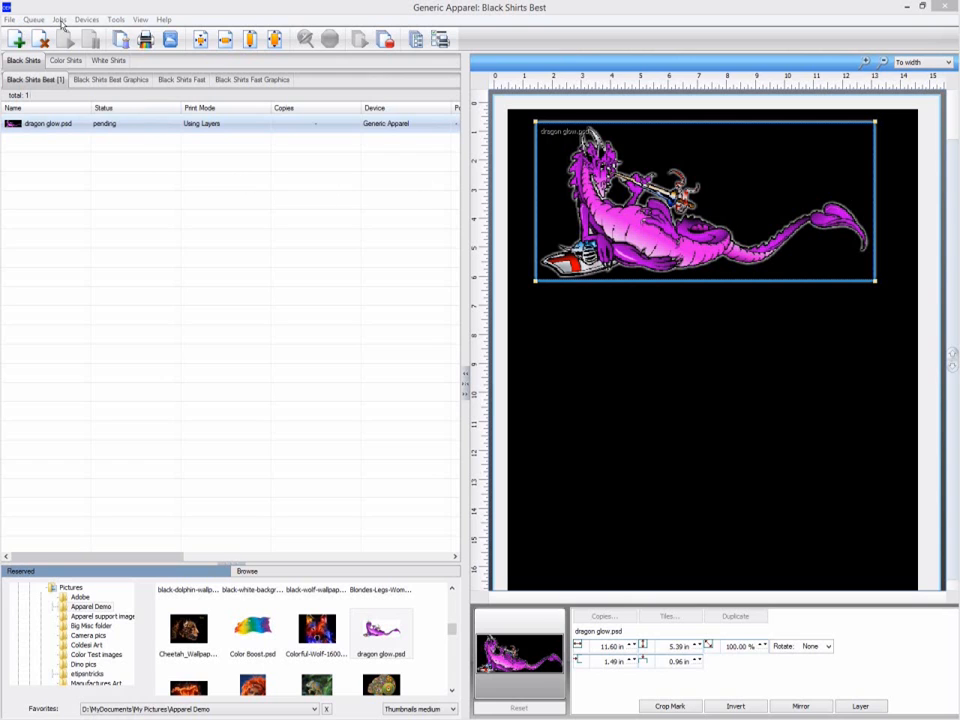
Step: Open CADlink Transparency Opacity for the dragon glow.psd job
click(59, 19)
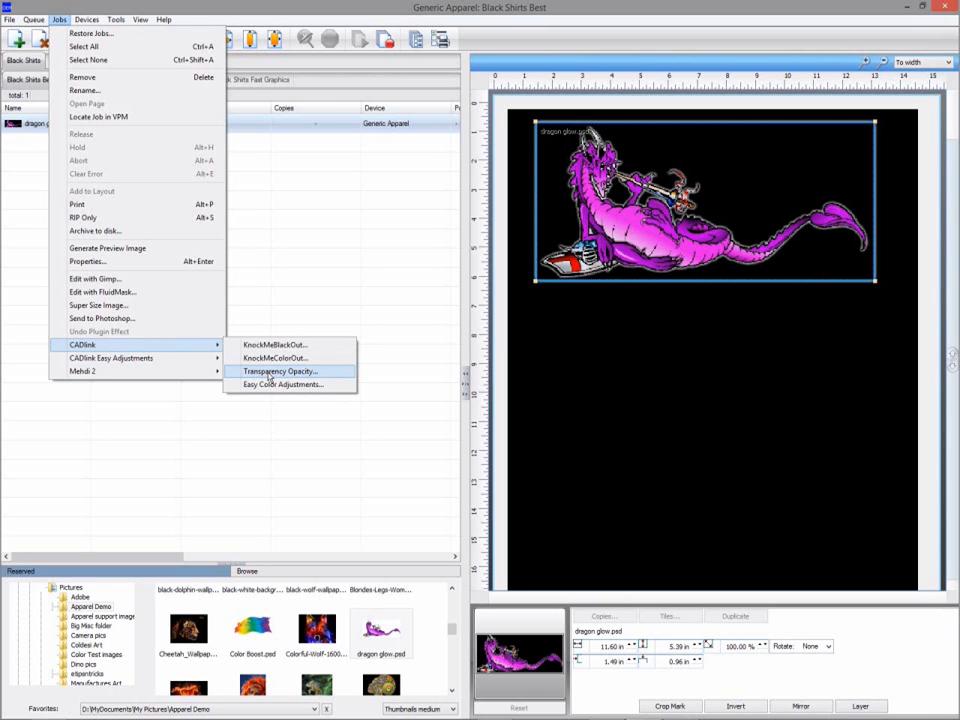
click(280, 371)
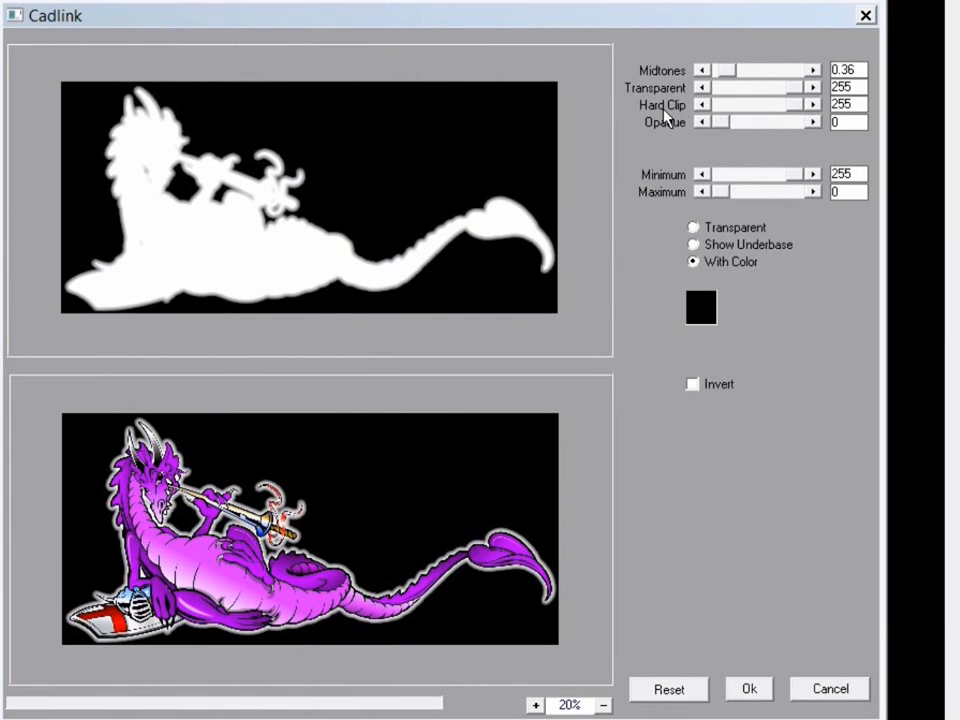
mouse_move(795, 110)
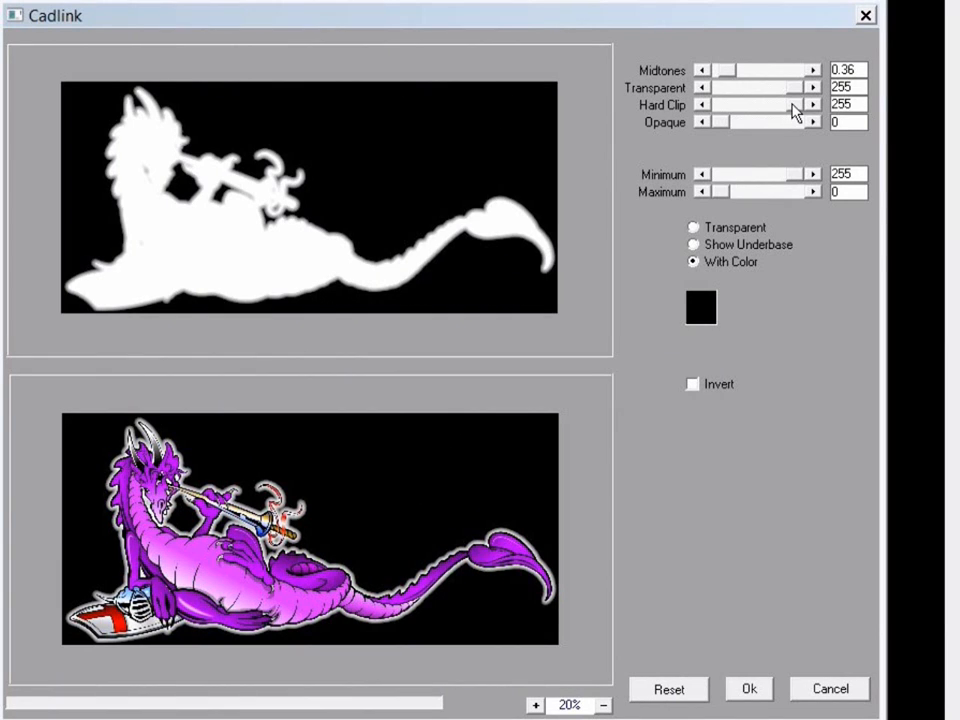
Step: Keep the underbase edges soft and set the Opaque level to 0
drag(795, 103, 785, 103)
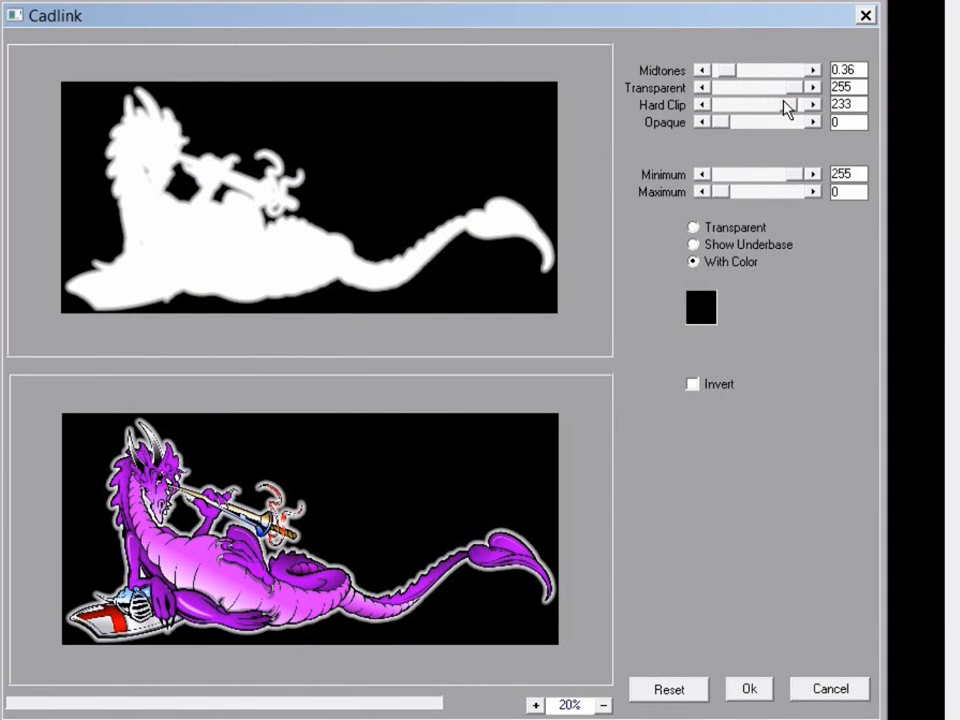
drag(785, 103, 740, 103)
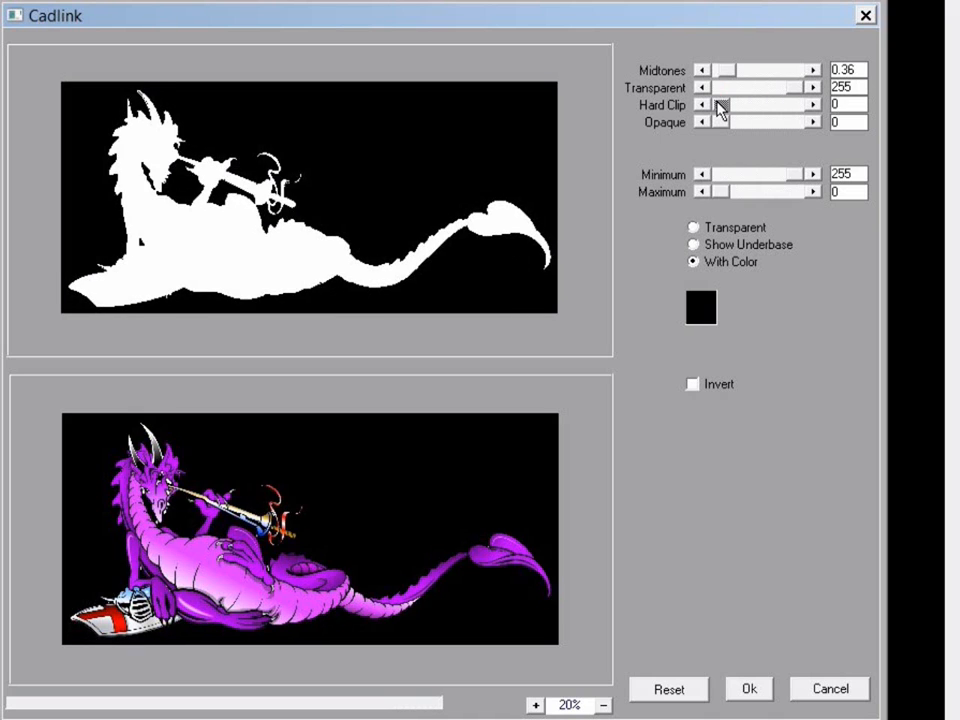
drag(720, 104, 755, 104)
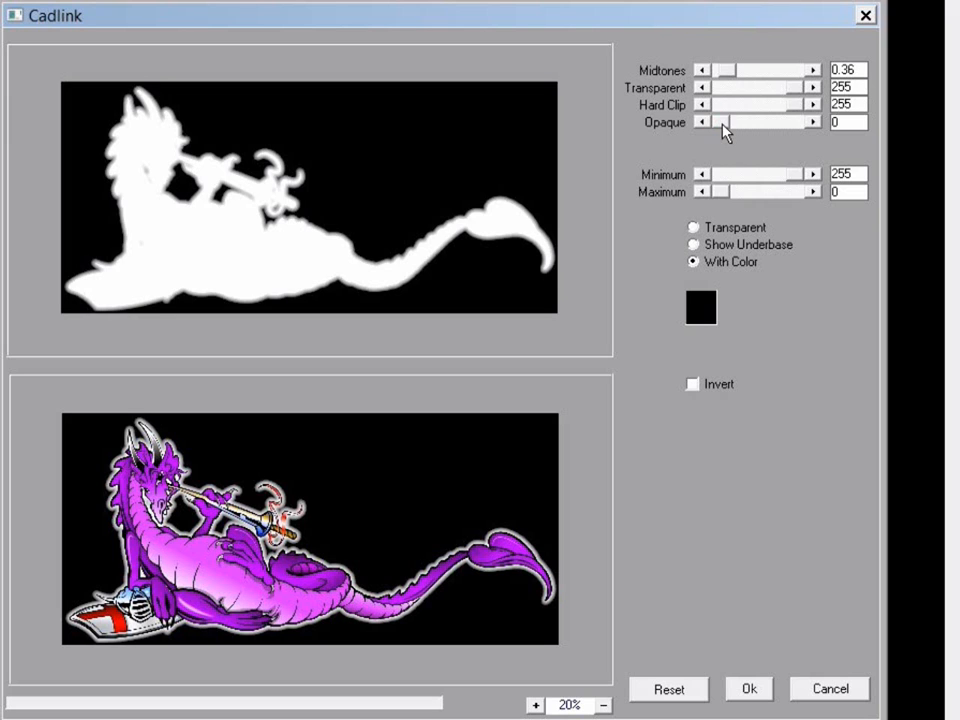
drag(717, 121, 730, 121)
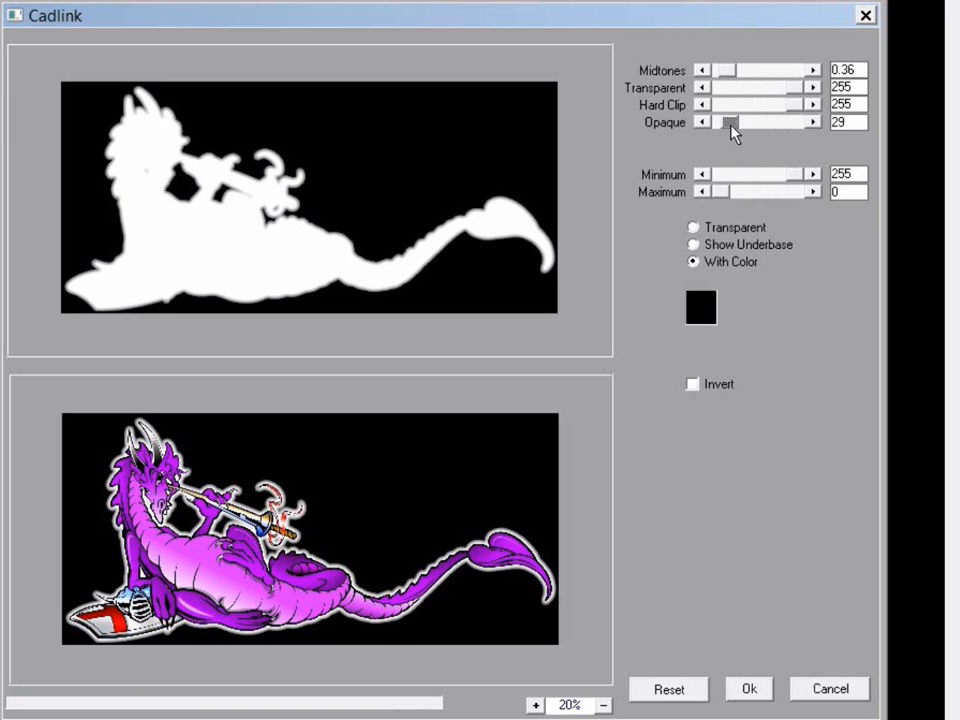
drag(728, 121, 750, 121)
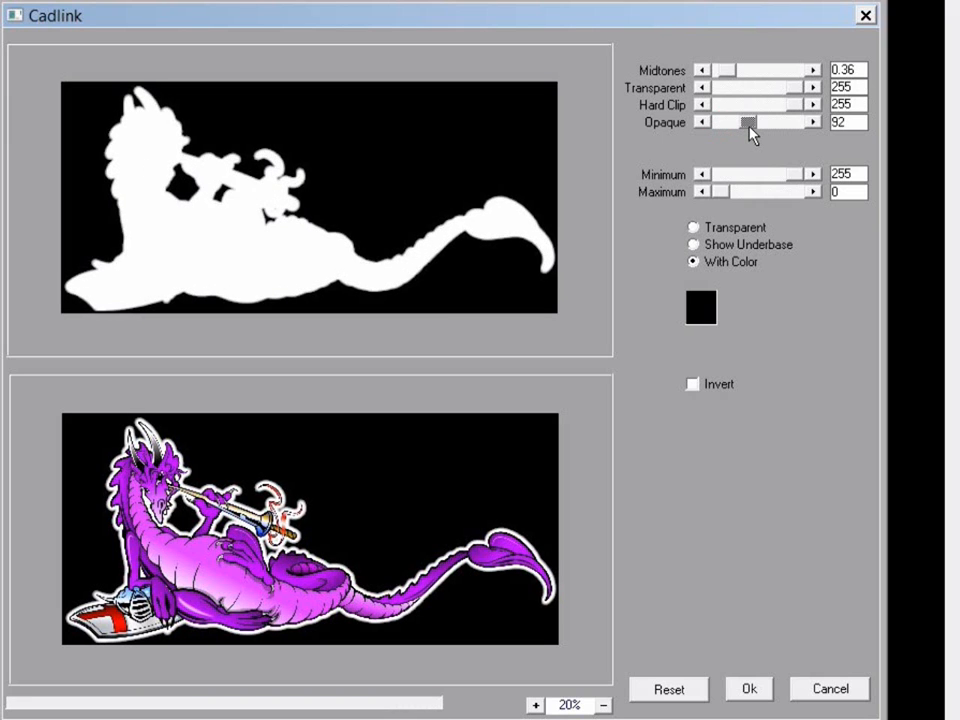
drag(752, 121, 795, 121)
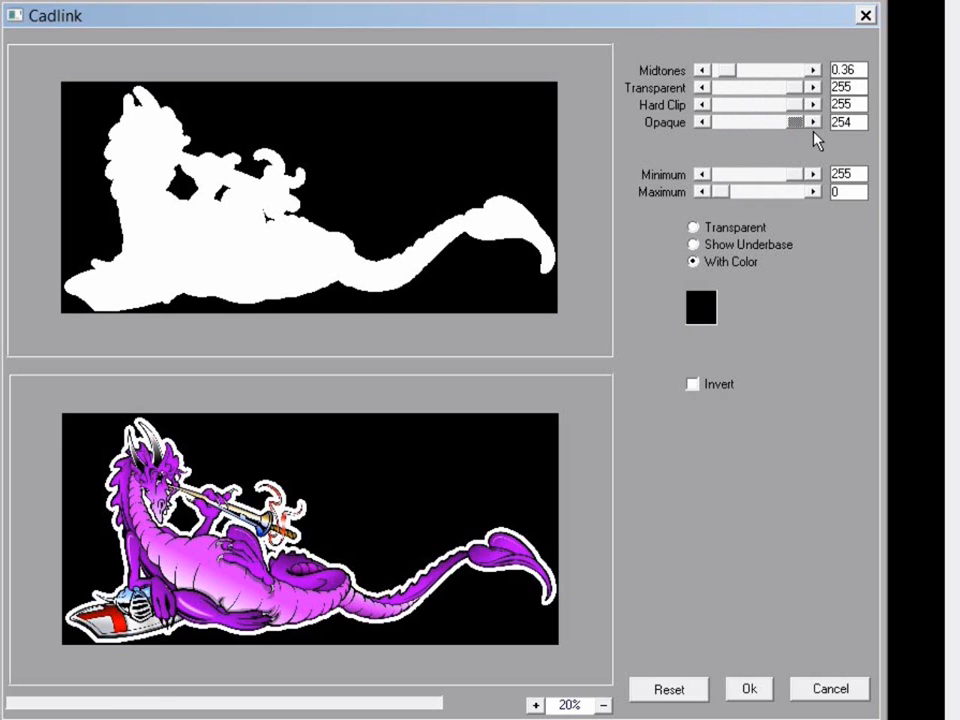
mouse_move(800, 135)
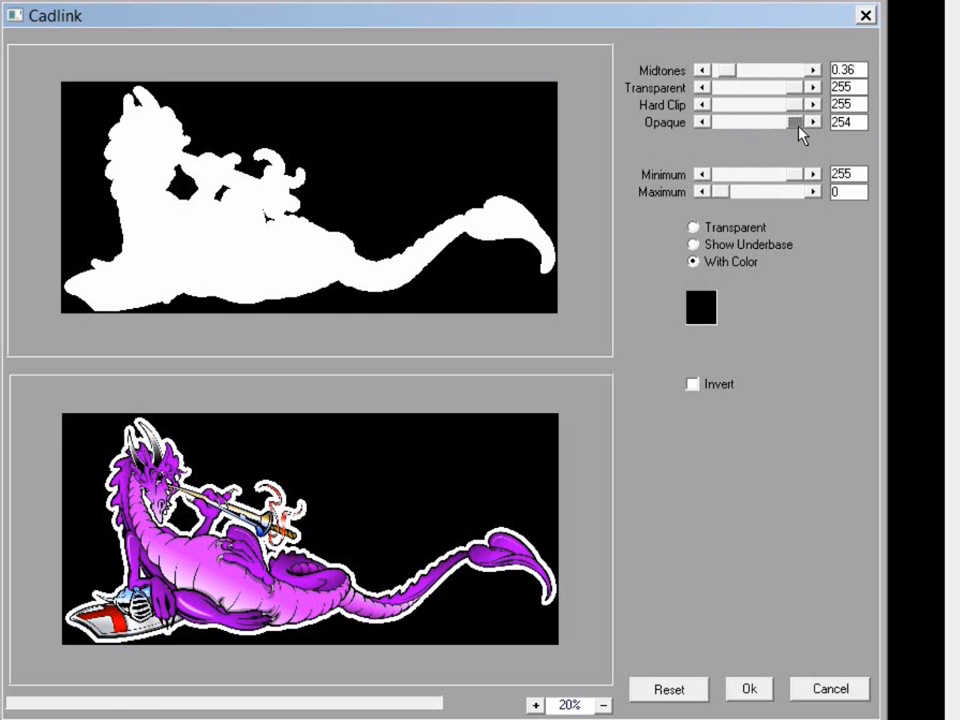
drag(795, 121, 715, 121)
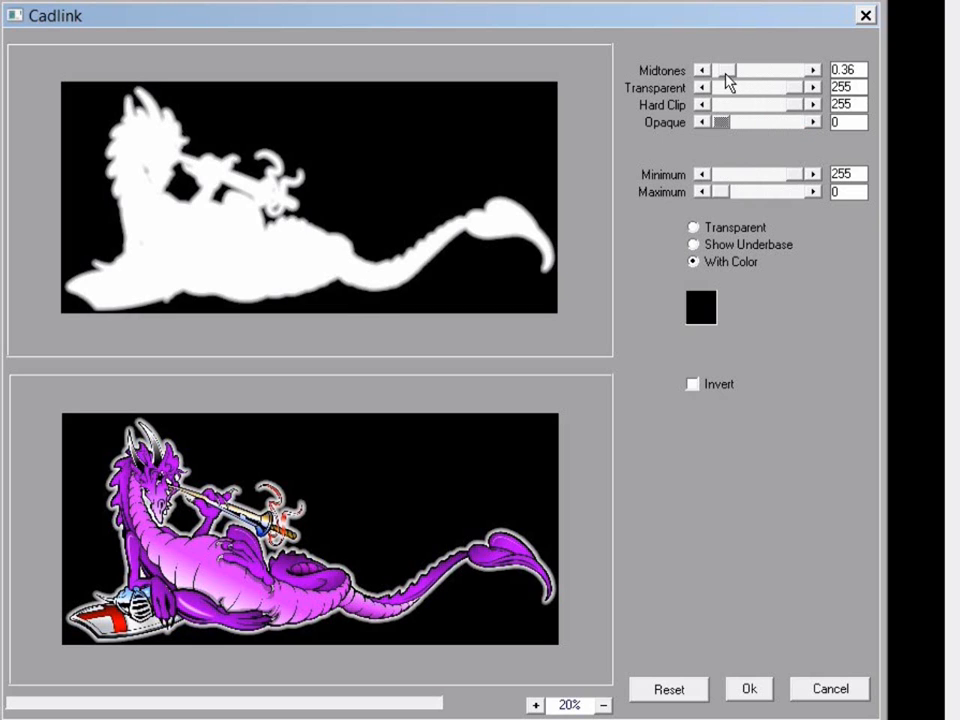
Step: Set Midtones to 0.24 and apply the underbase to the dragon job
drag(727, 69, 772, 69)
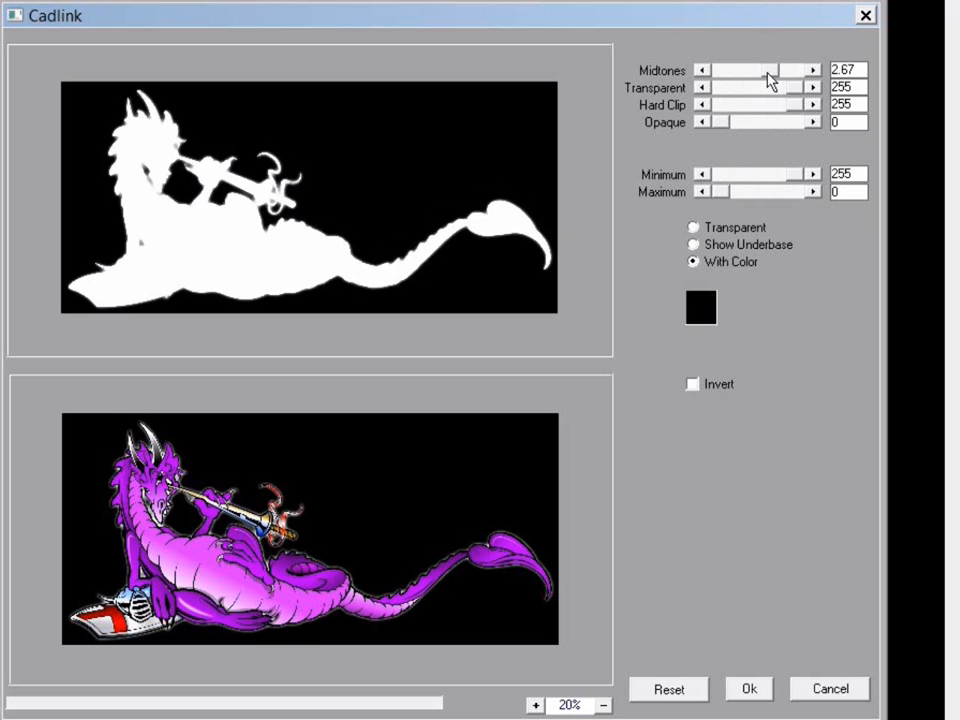
drag(770, 70, 725, 70)
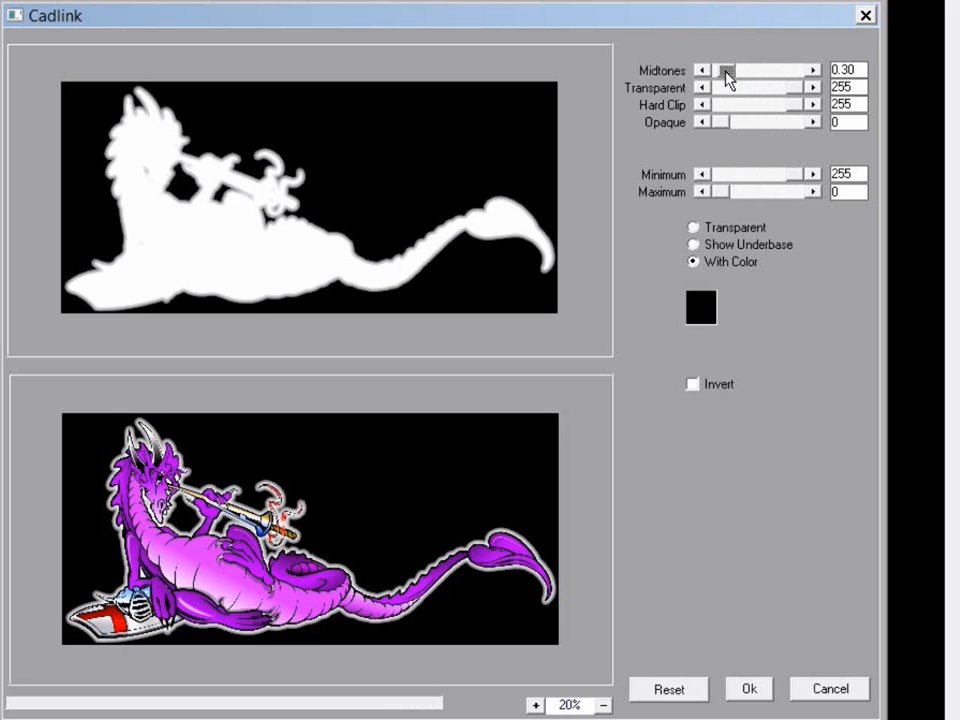
drag(728, 70, 720, 70)
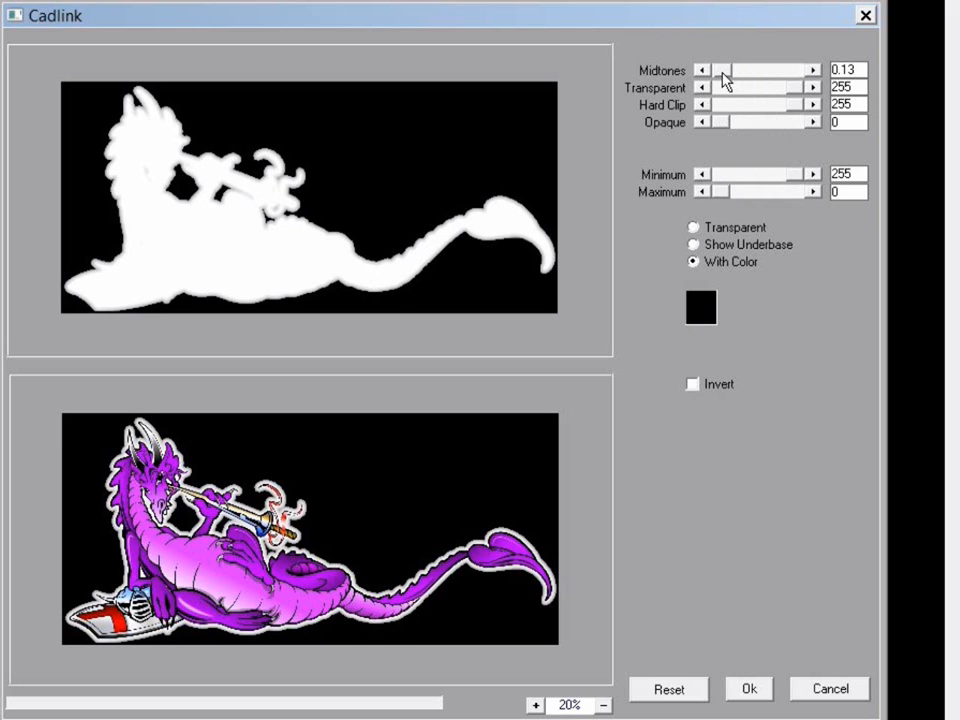
drag(722, 69, 732, 69)
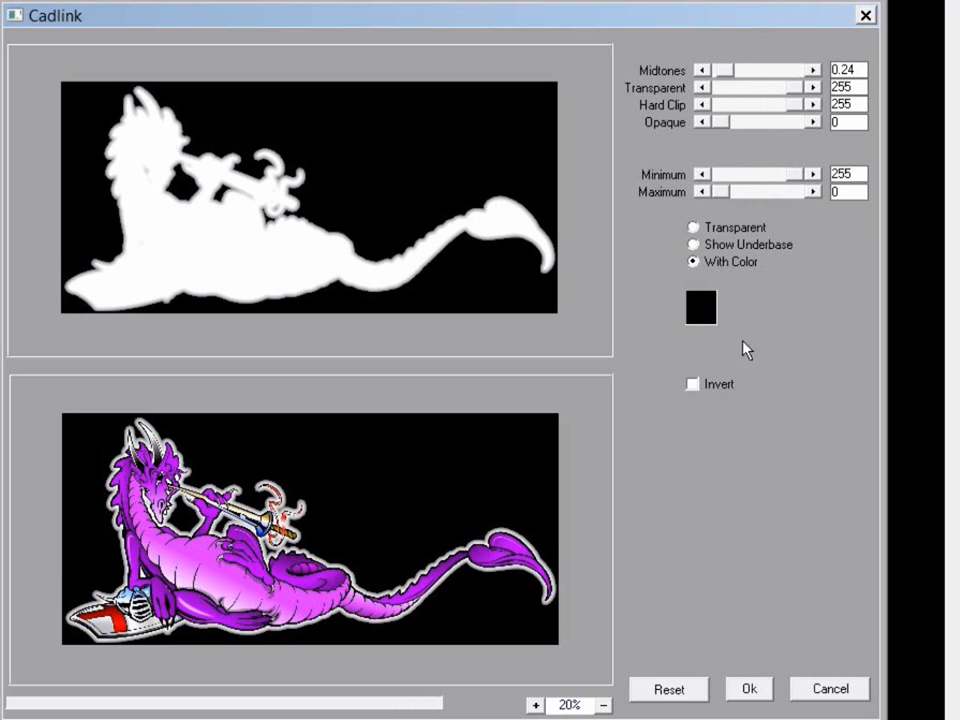
mouse_move(765, 175)
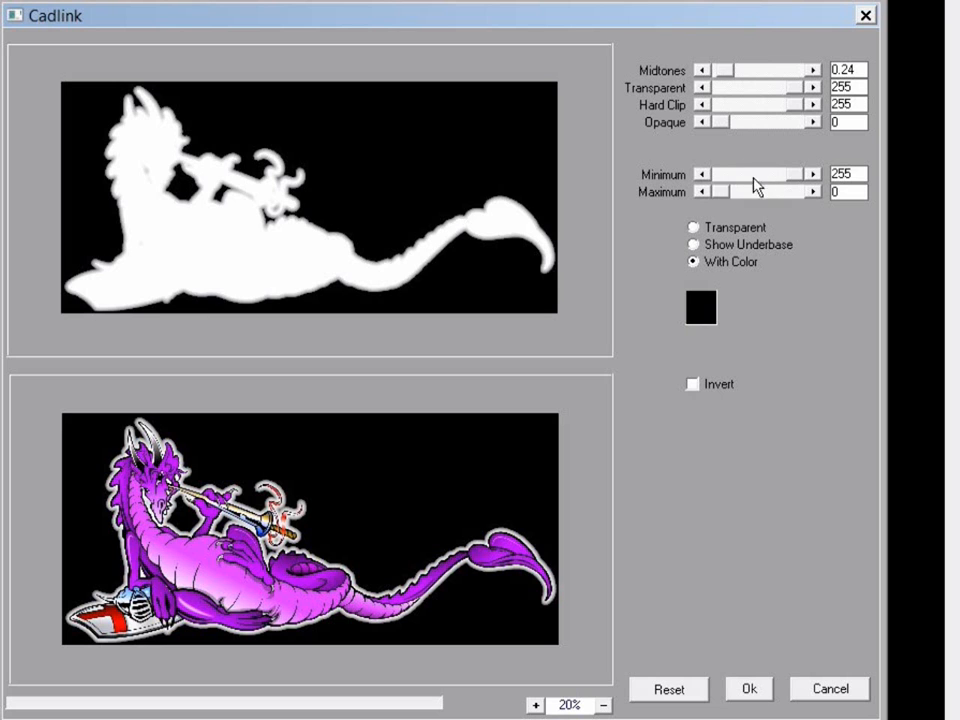
mouse_move(722, 198)
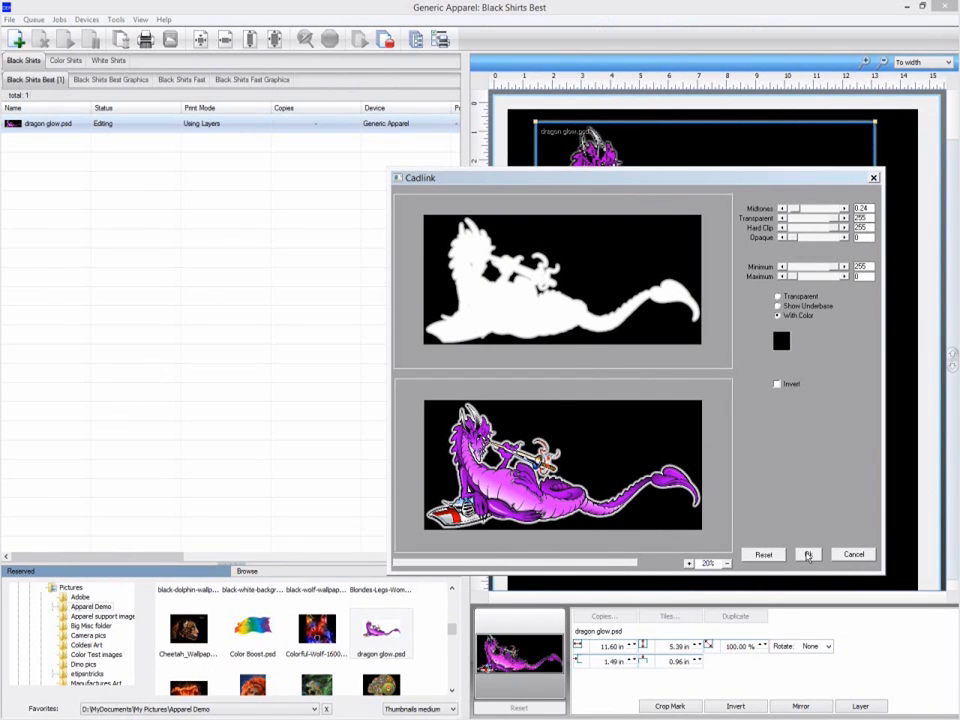
click(808, 554)
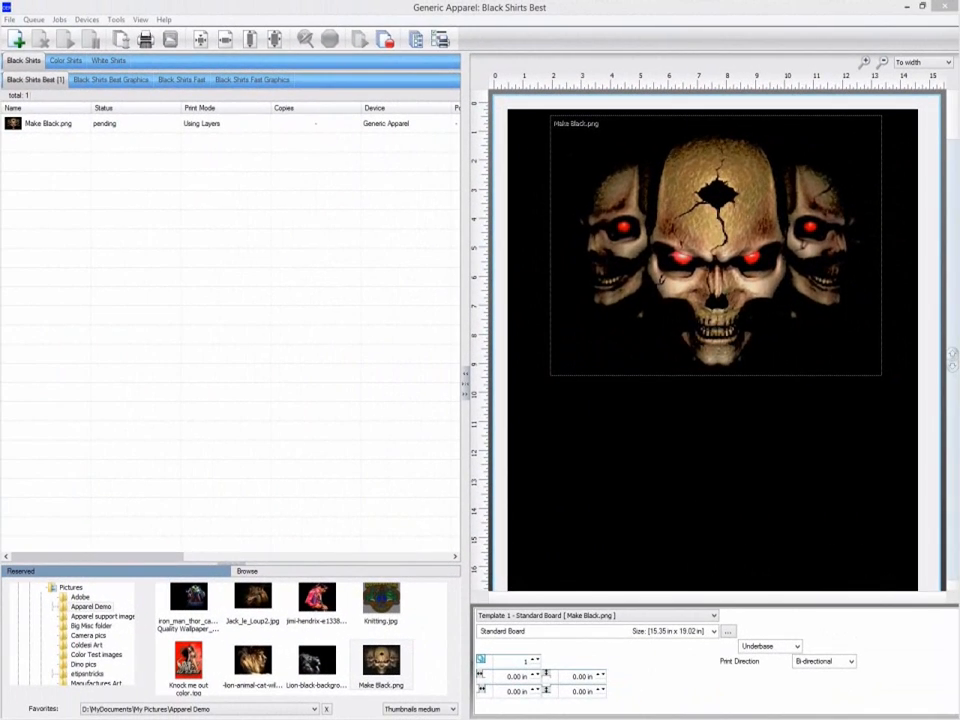
Step: Run CADlink Cleanup Black x2 on the Make Black.png skulls job
click(715, 245)
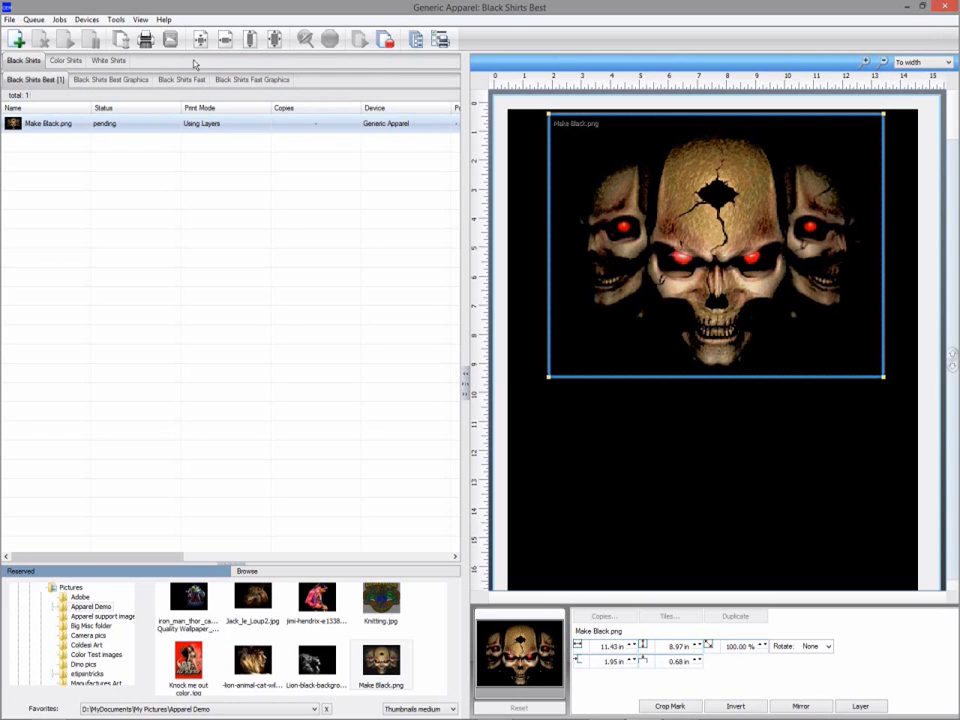
click(59, 19)
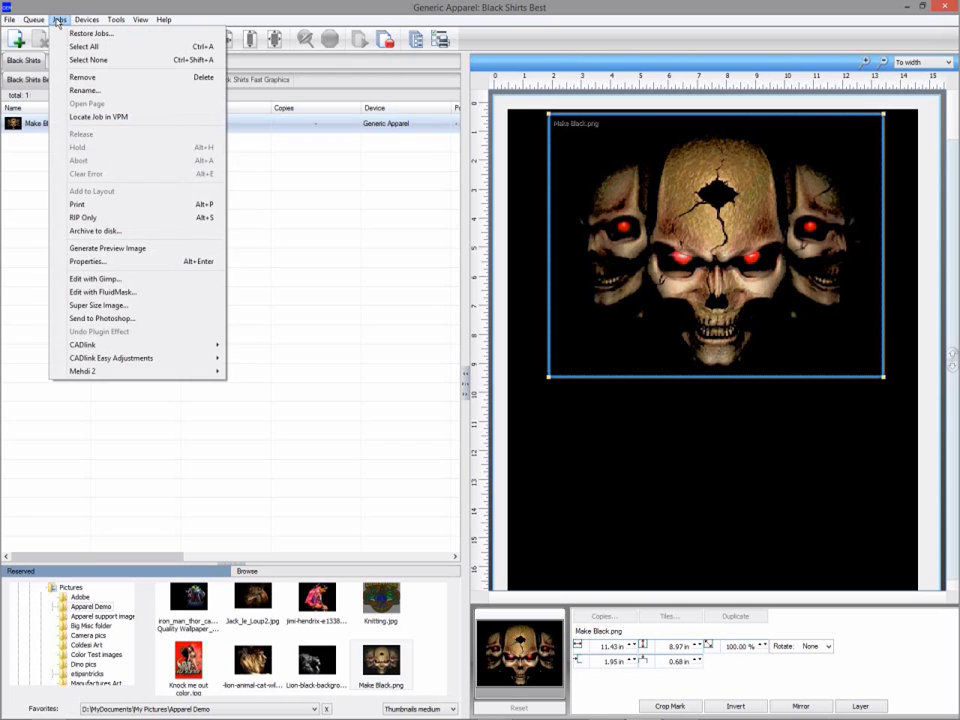
mouse_move(111, 358)
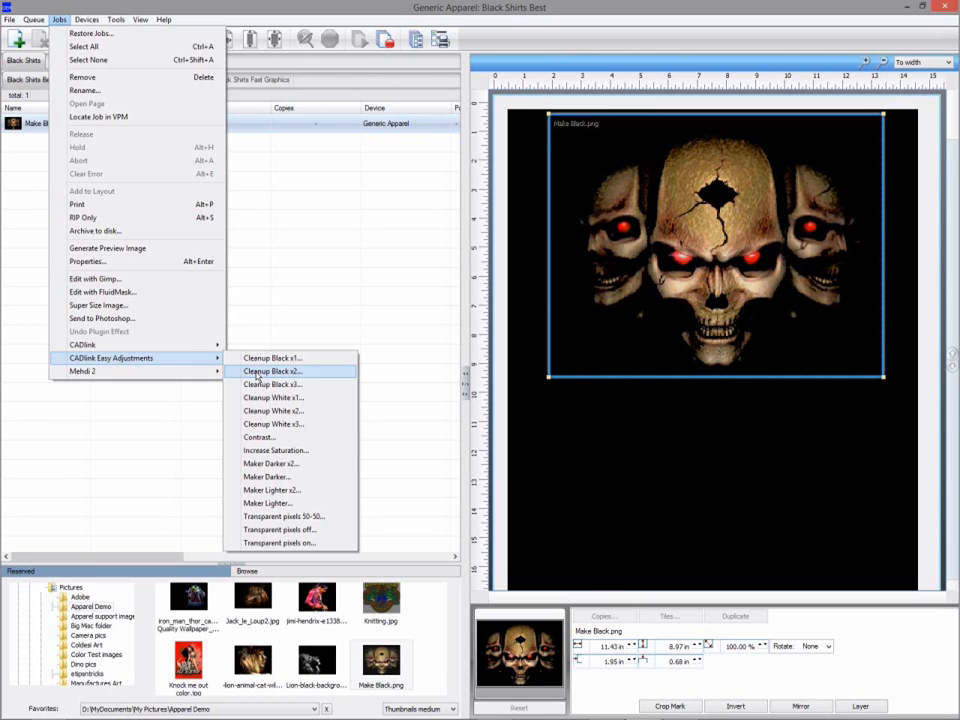
click(272, 371)
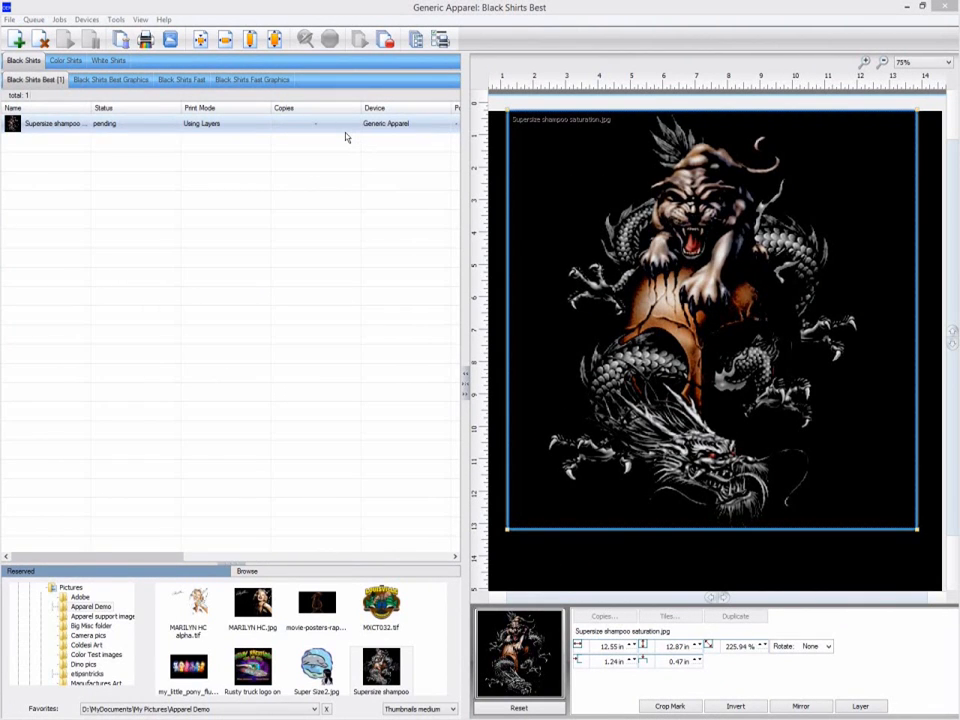
Step: Super Size the tiger-dragon image to 300 resolution with reset default adjustments
right_click(52, 123)
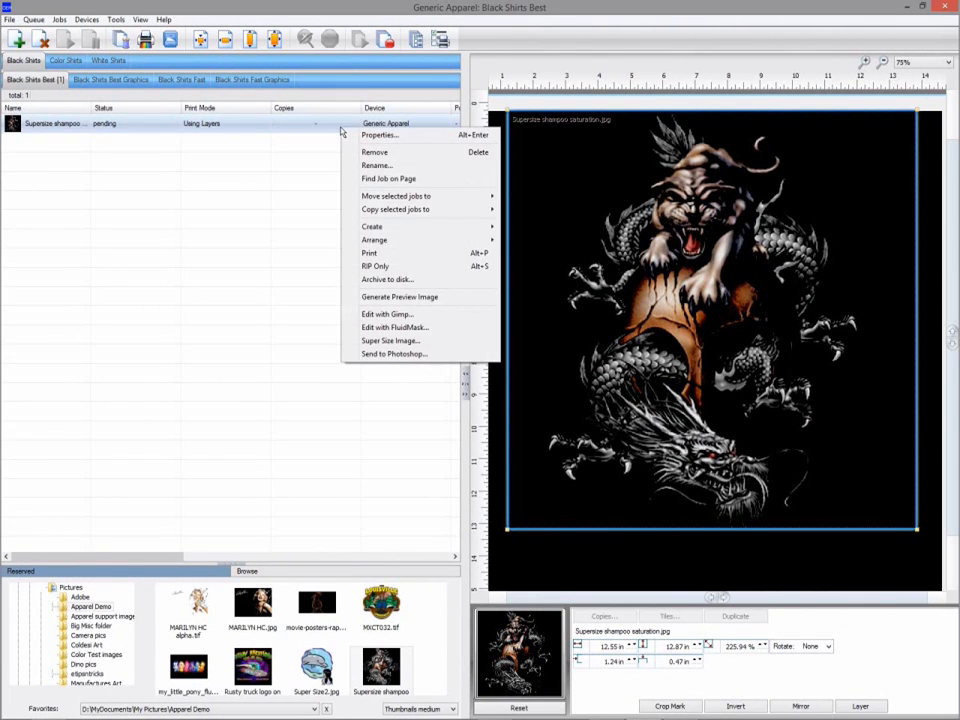
mouse_move(390, 341)
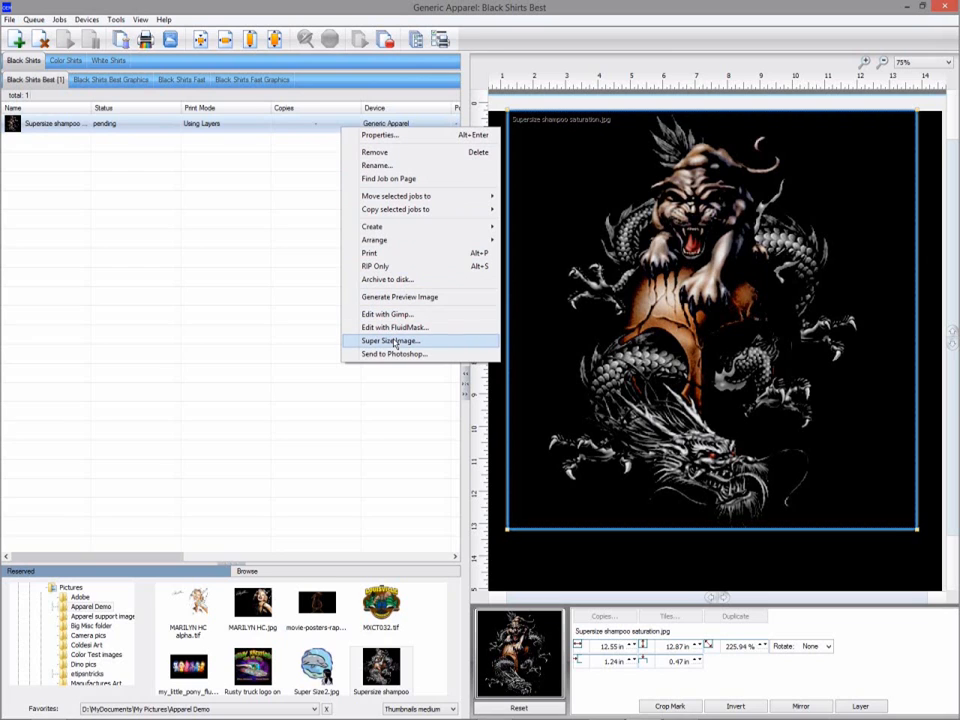
click(390, 340)
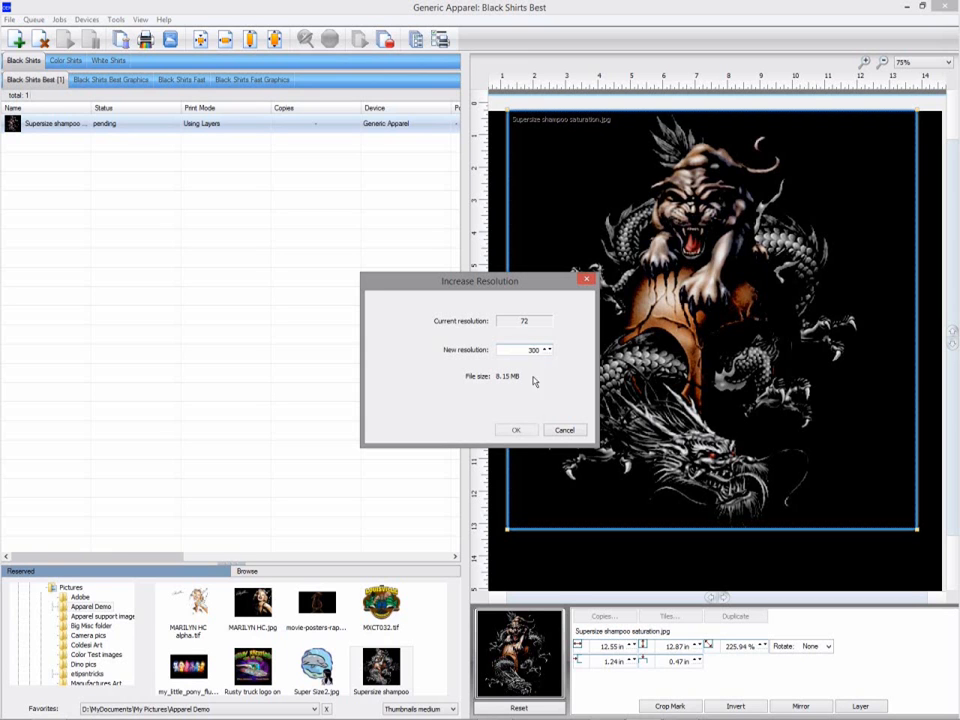
click(516, 429)
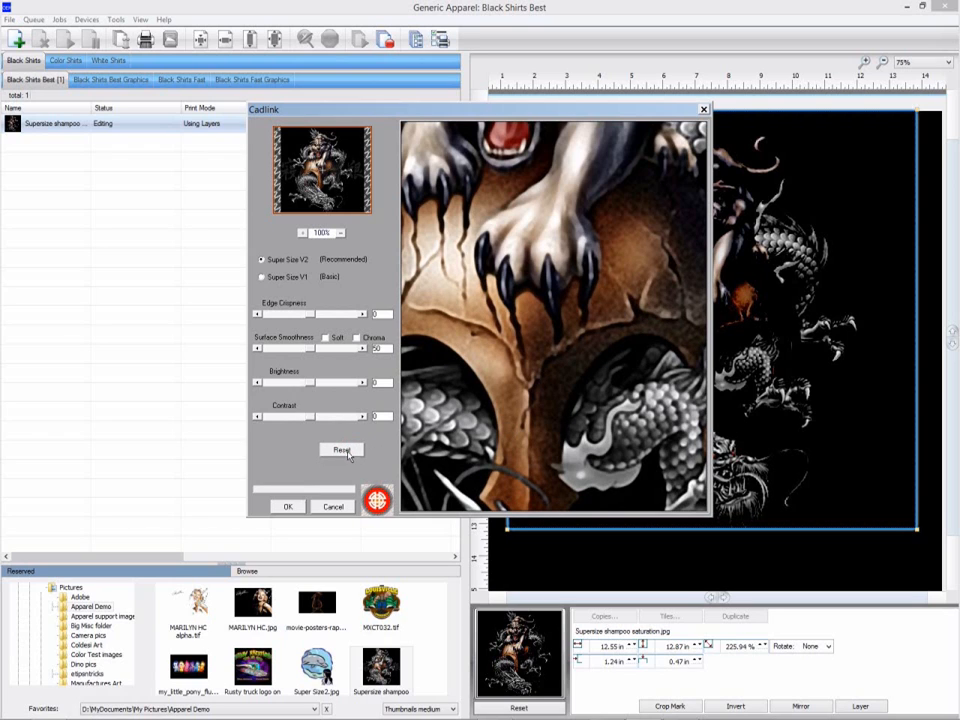
click(342, 449)
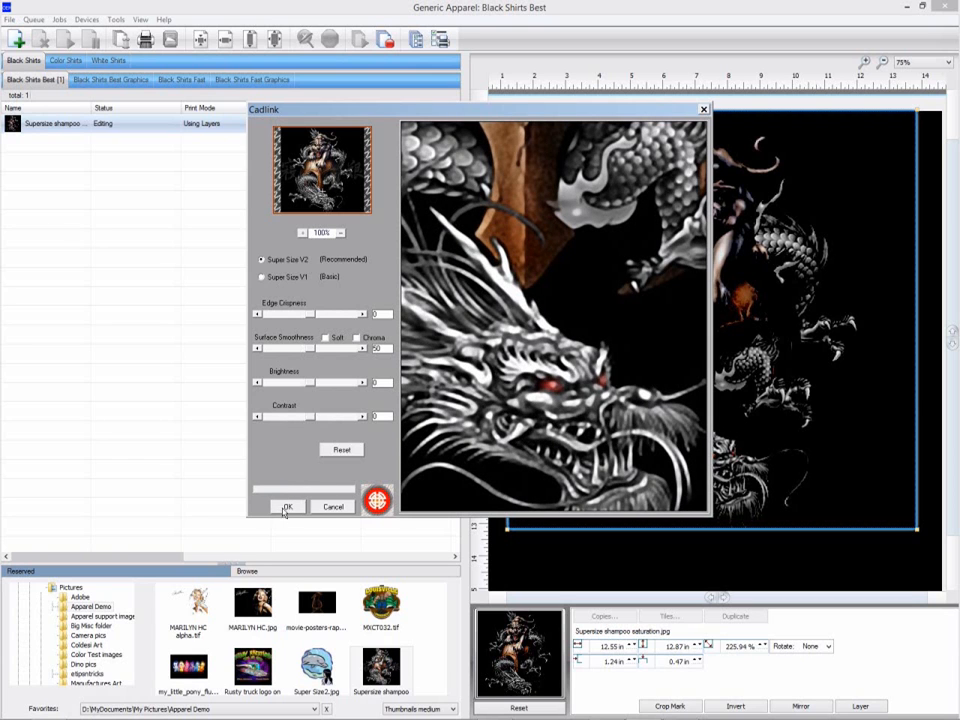
click(287, 507)
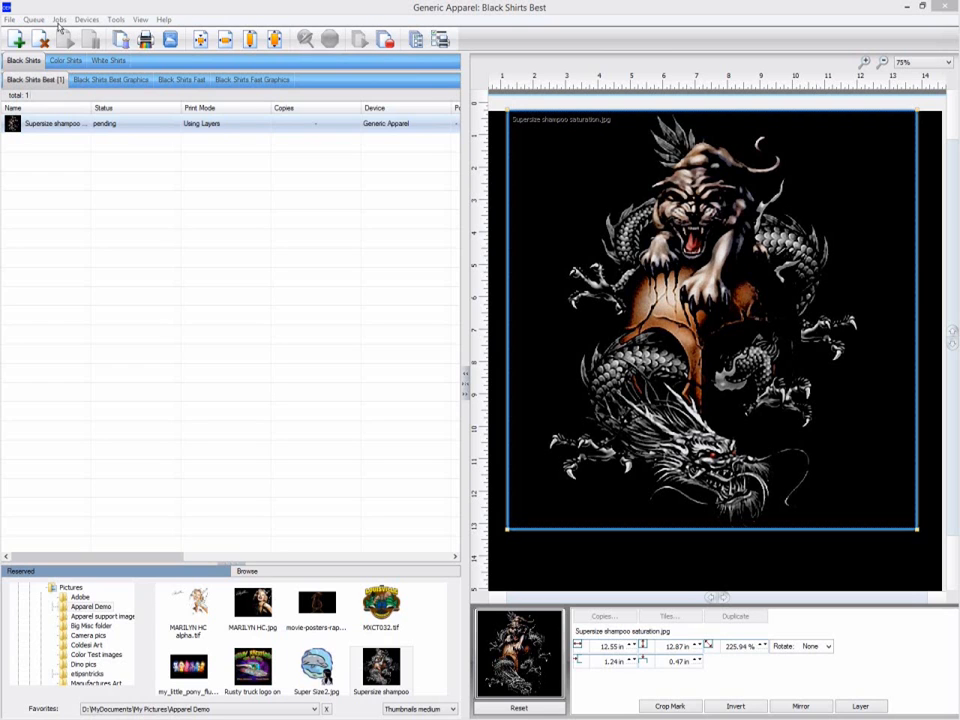
click(59, 19)
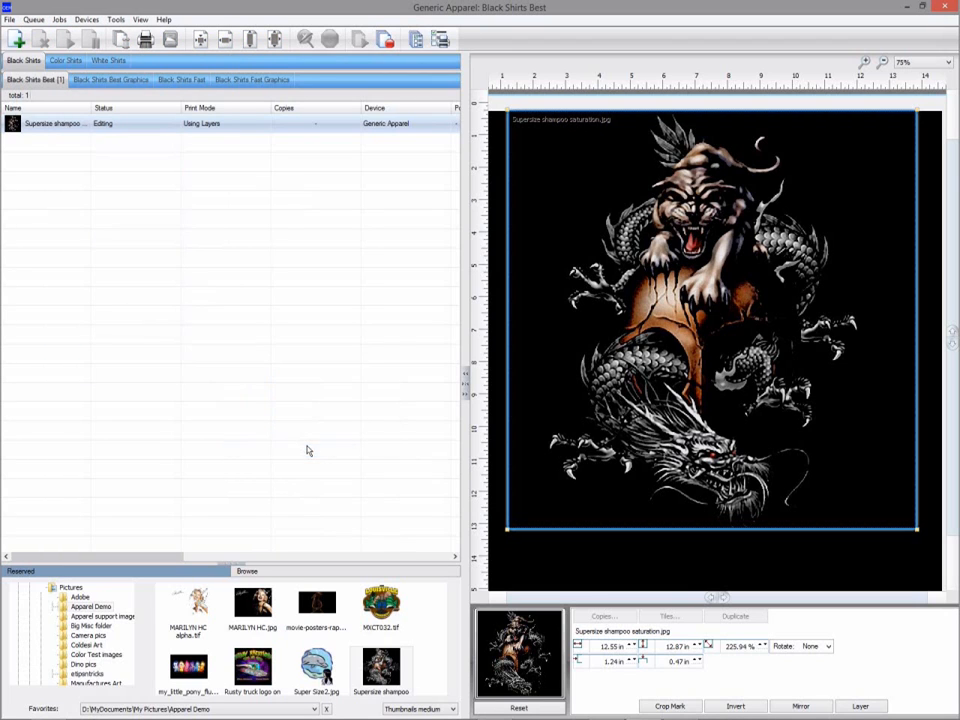
mouse_move(330, 342)
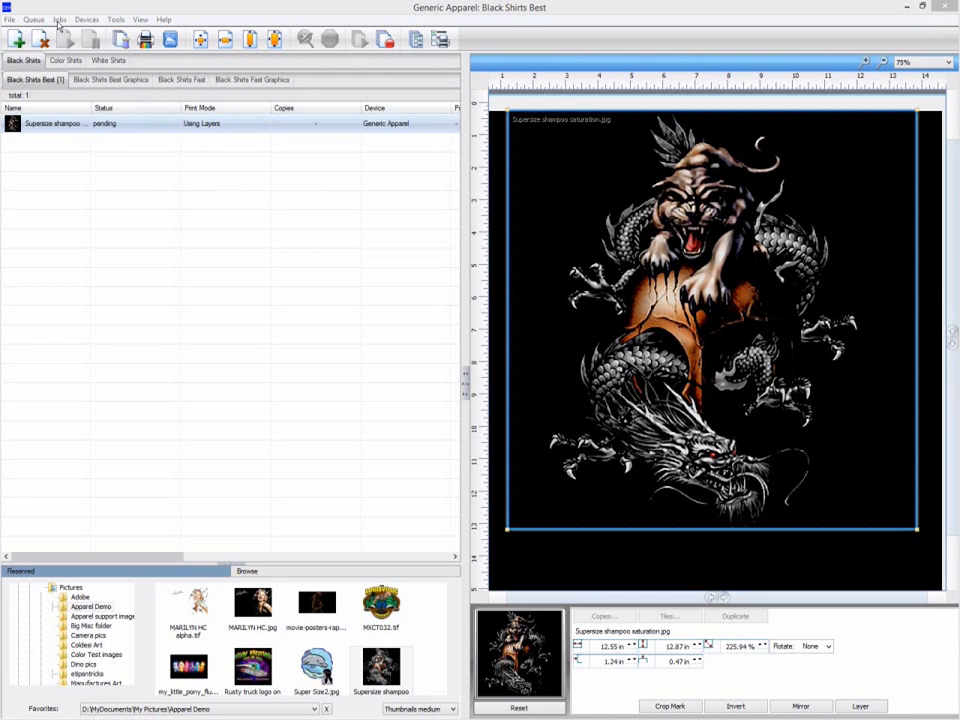
Step: Apply Mehdi Noise Shampoo to the tiger-dragon job at Clean 30, Normal quality
click(58, 19)
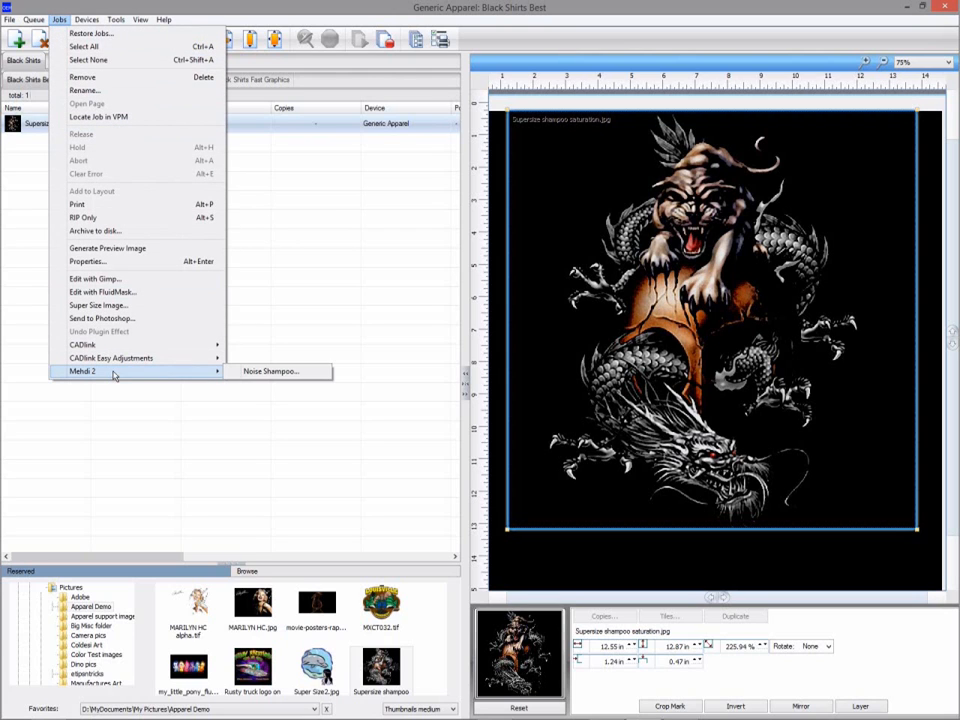
click(270, 371)
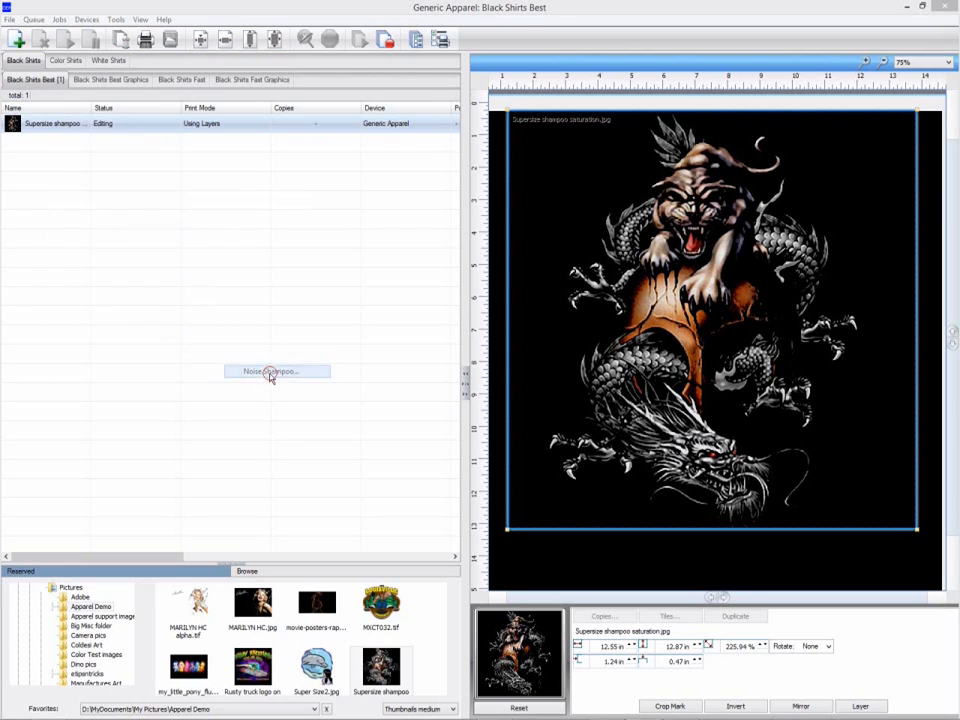
click(278, 371)
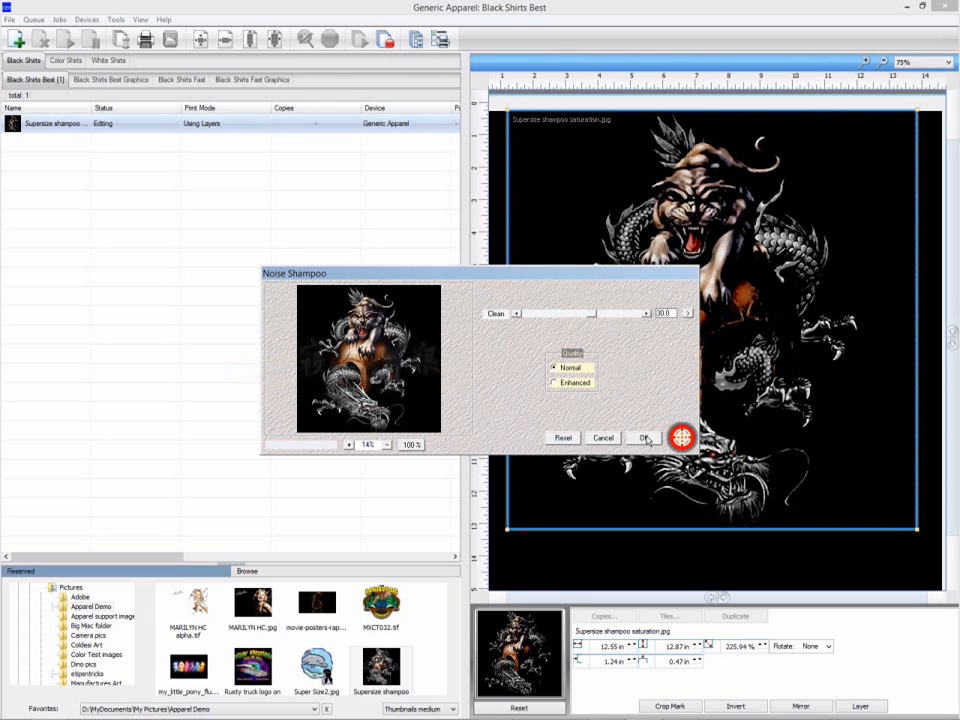
click(643, 438)
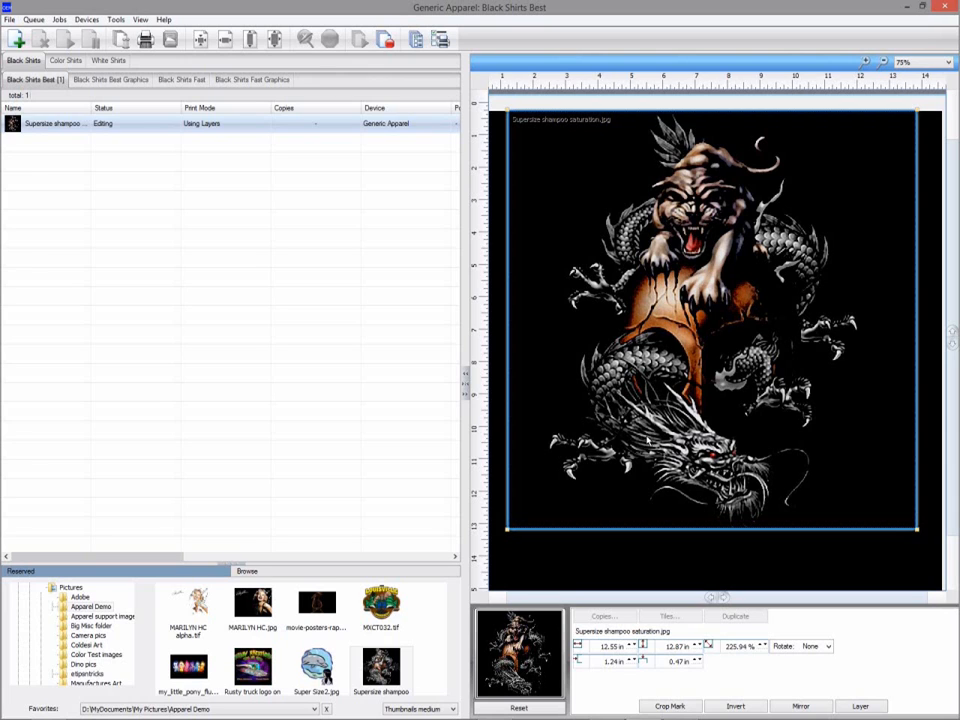
click(330, 38)
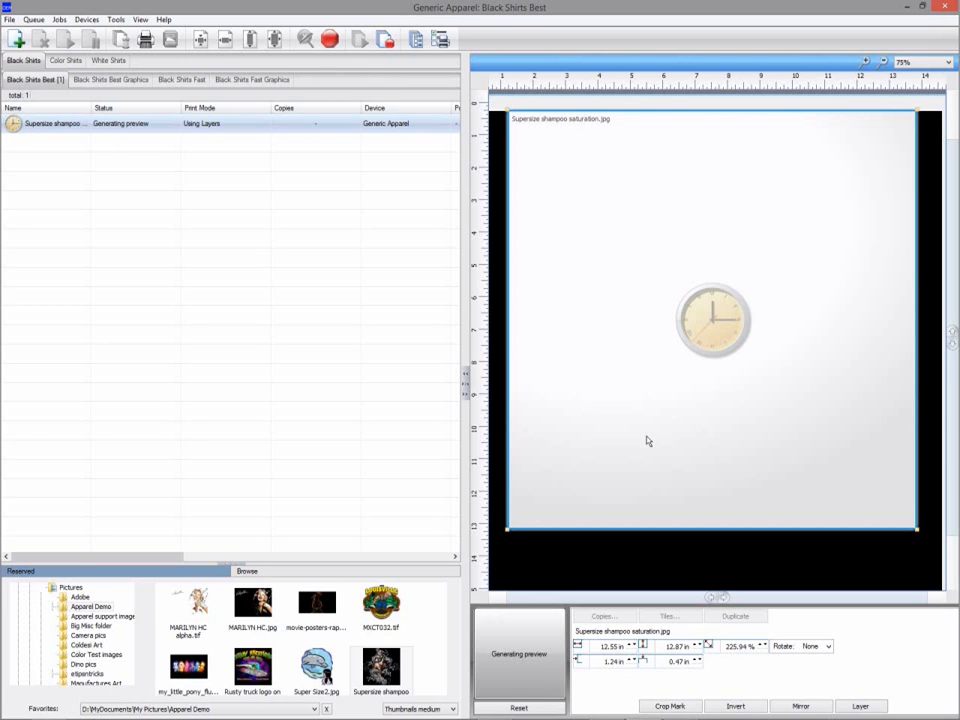